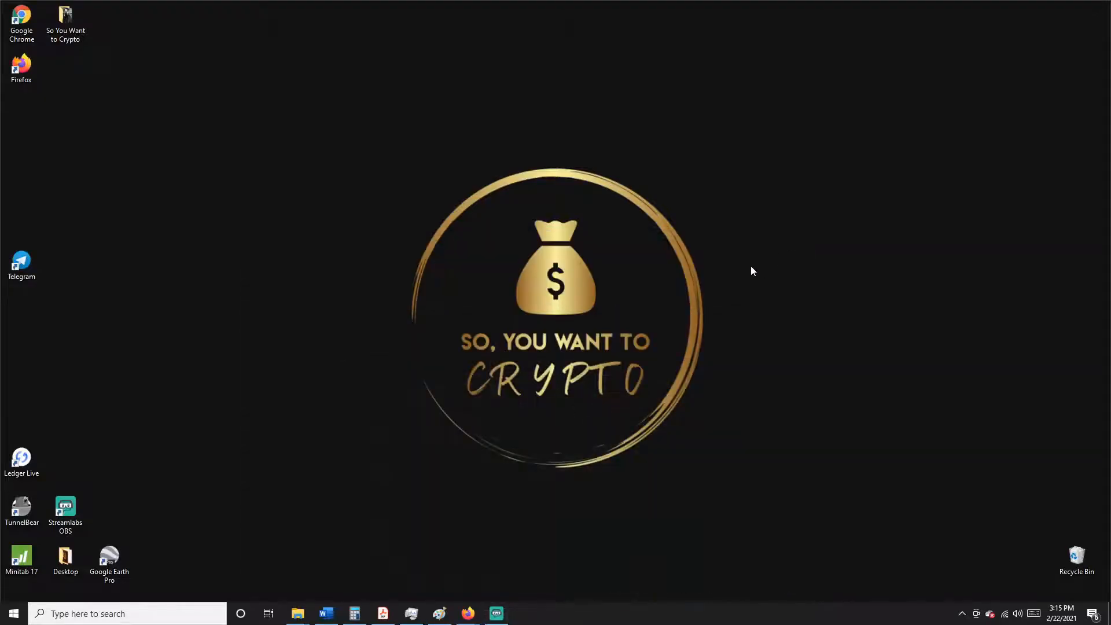
# Check the Coinbase top-losers list, then scroll through CoinGecko's all-cryptocurrencies table.
pyautogui.click(468, 614)
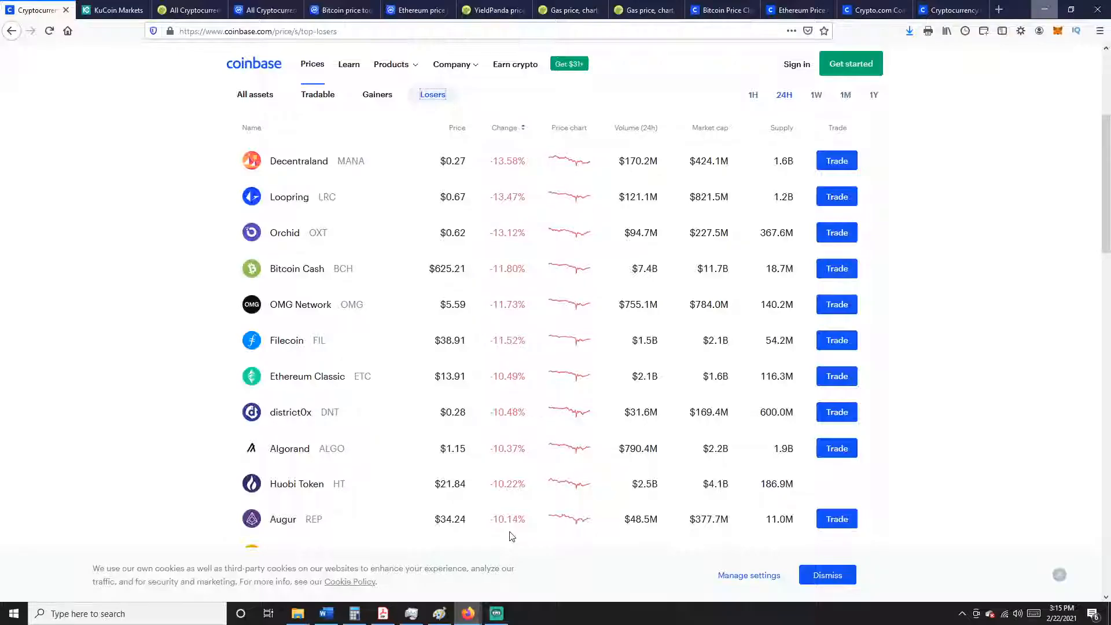
pyautogui.moveTo(261, 241)
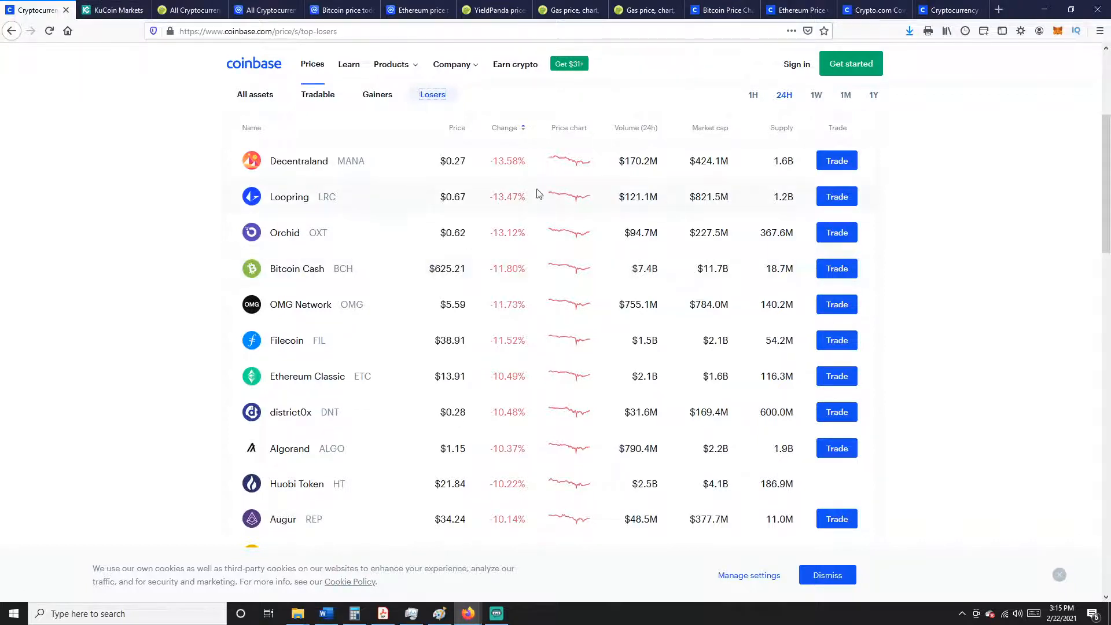
pyautogui.moveTo(539, 212)
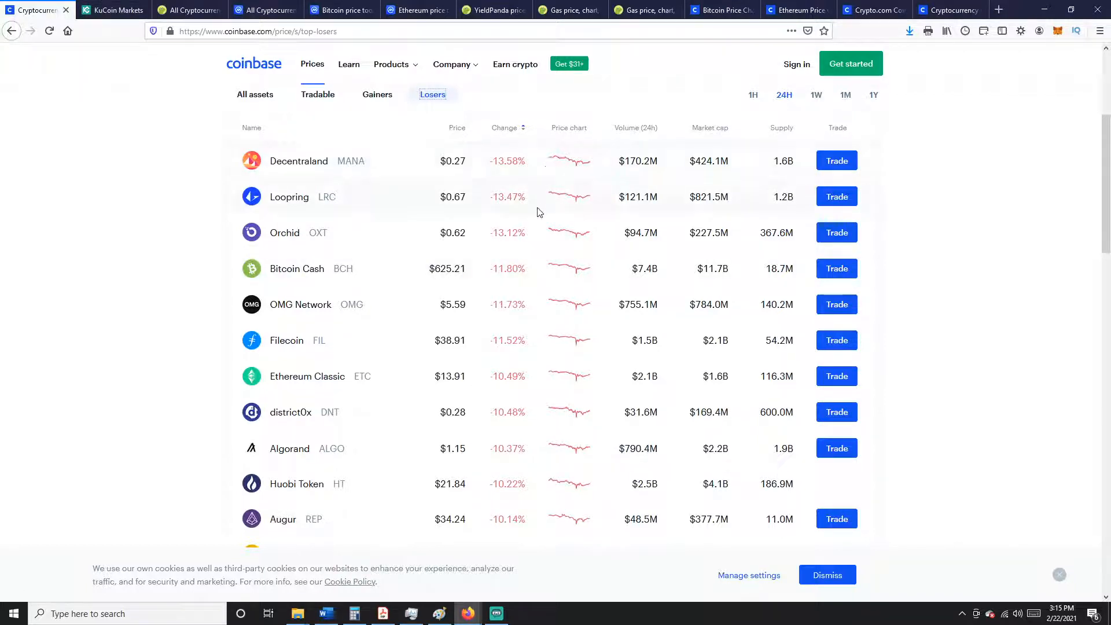
pyautogui.click(185, 10)
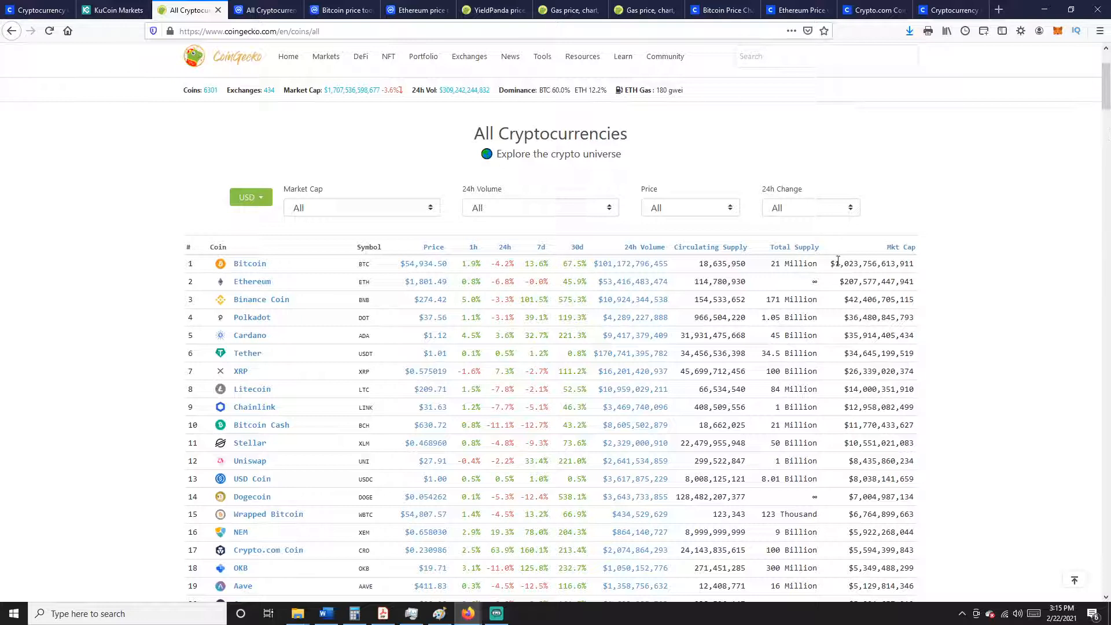
pyautogui.moveTo(896, 266)
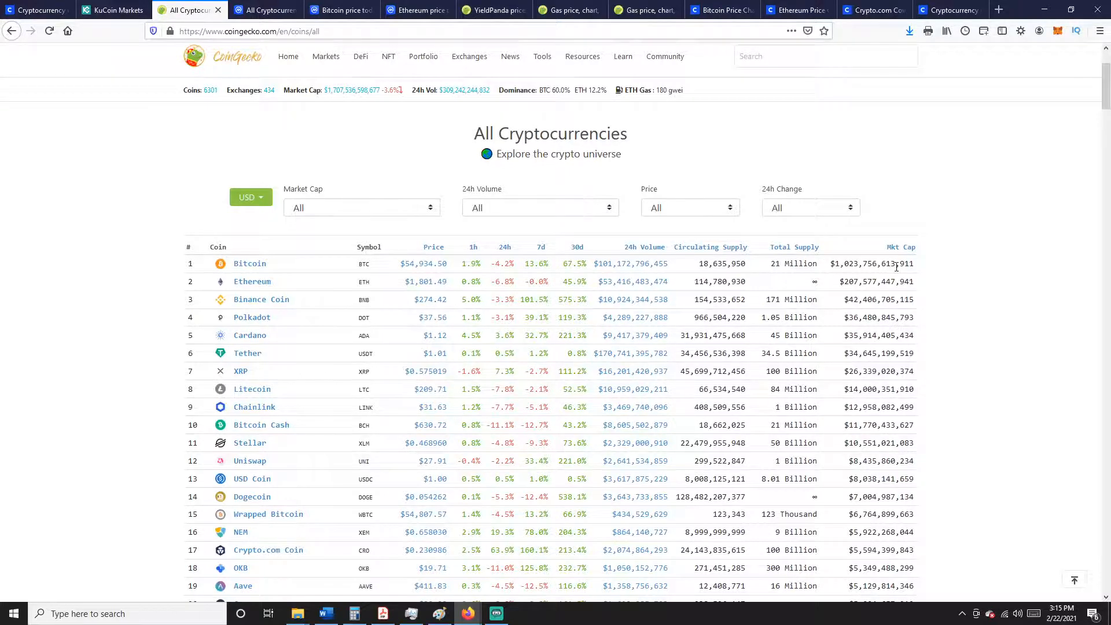
pyautogui.scroll(-3)
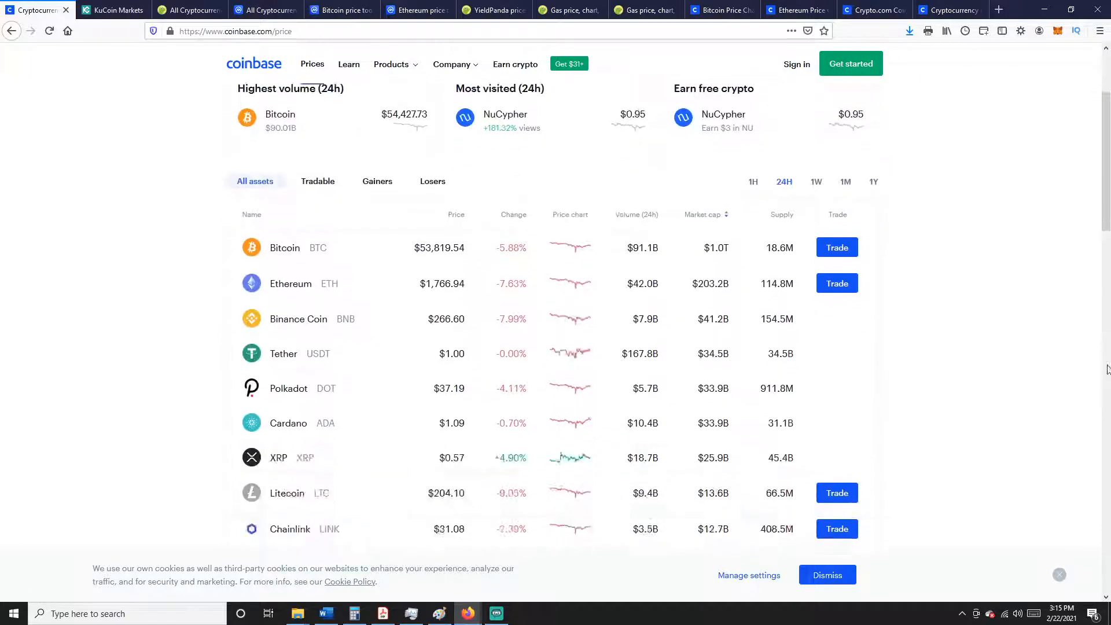
pyautogui.scroll(-3)
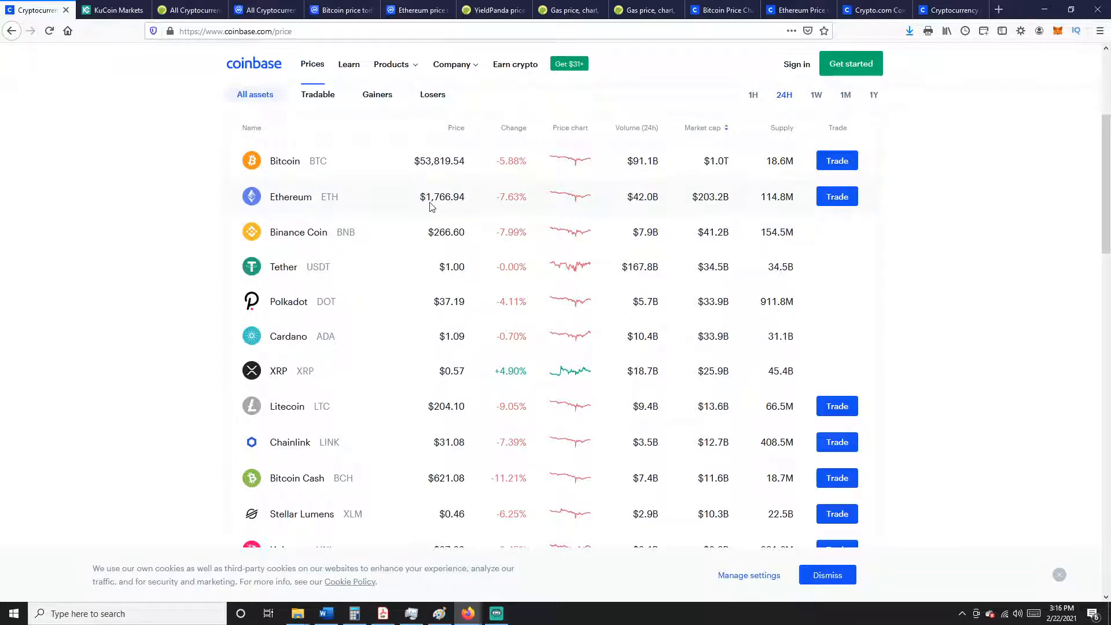
pyautogui.moveTo(1055, 248)
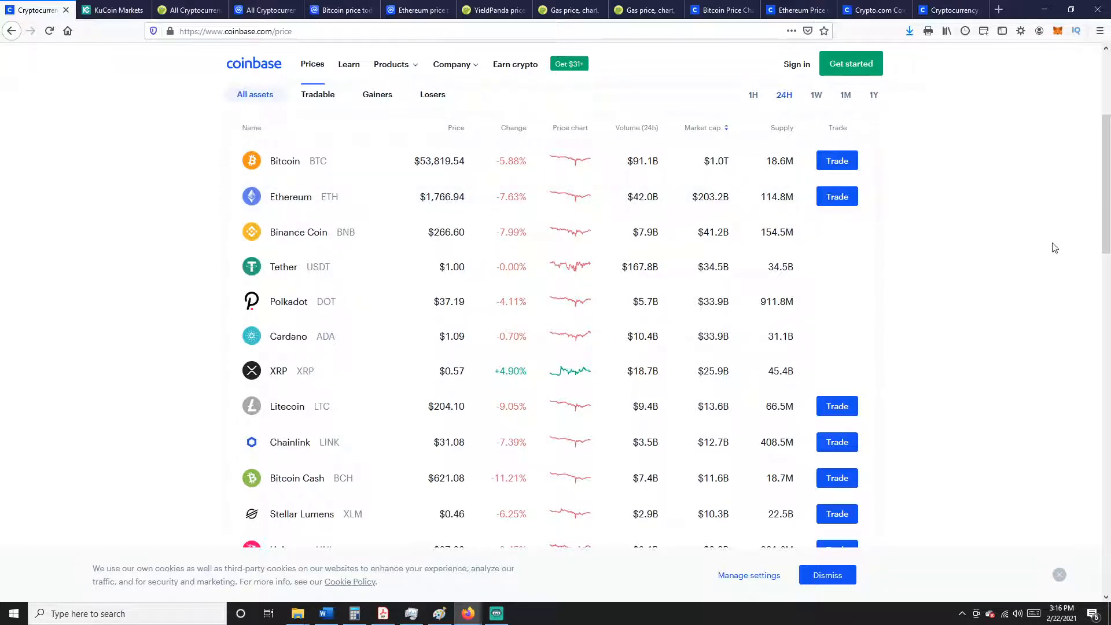
pyautogui.scroll(-3)
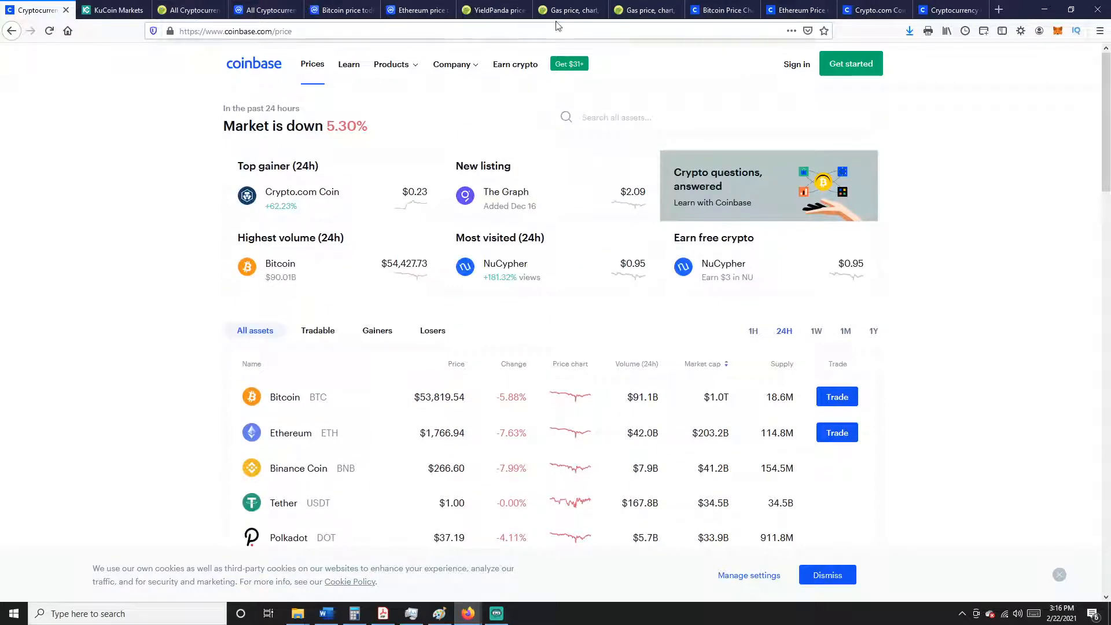
# View CoinMarketCap's Bitcoin and Ethereum all-time charts, then return to CoinGecko's all-cryptocurrencies list.
pyautogui.click(338, 9)
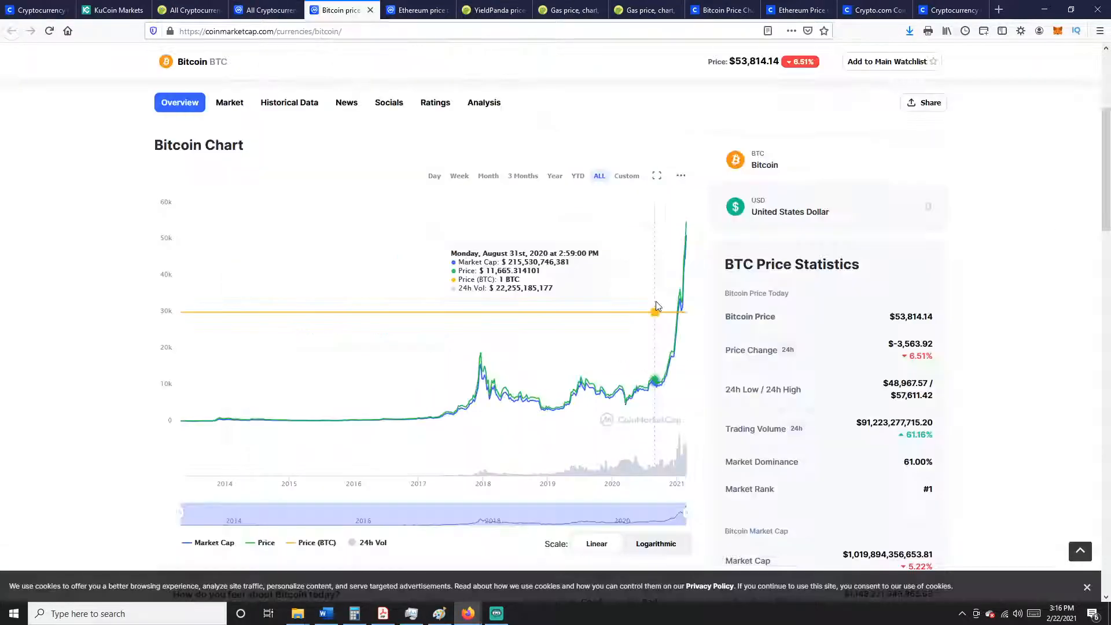
pyautogui.moveTo(653, 313)
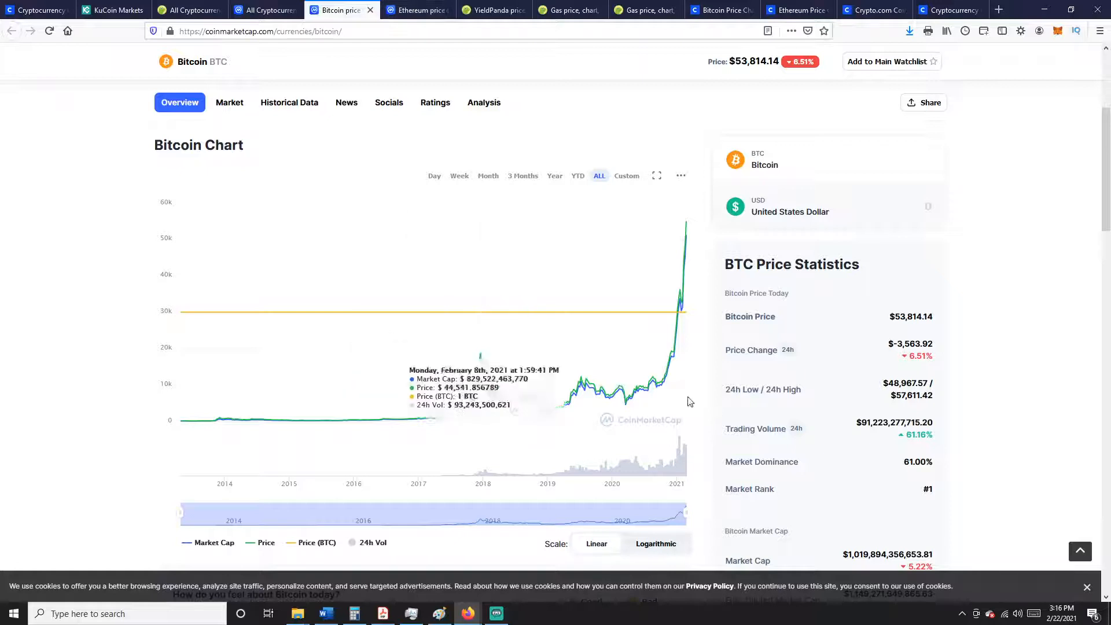
pyautogui.moveTo(679, 195)
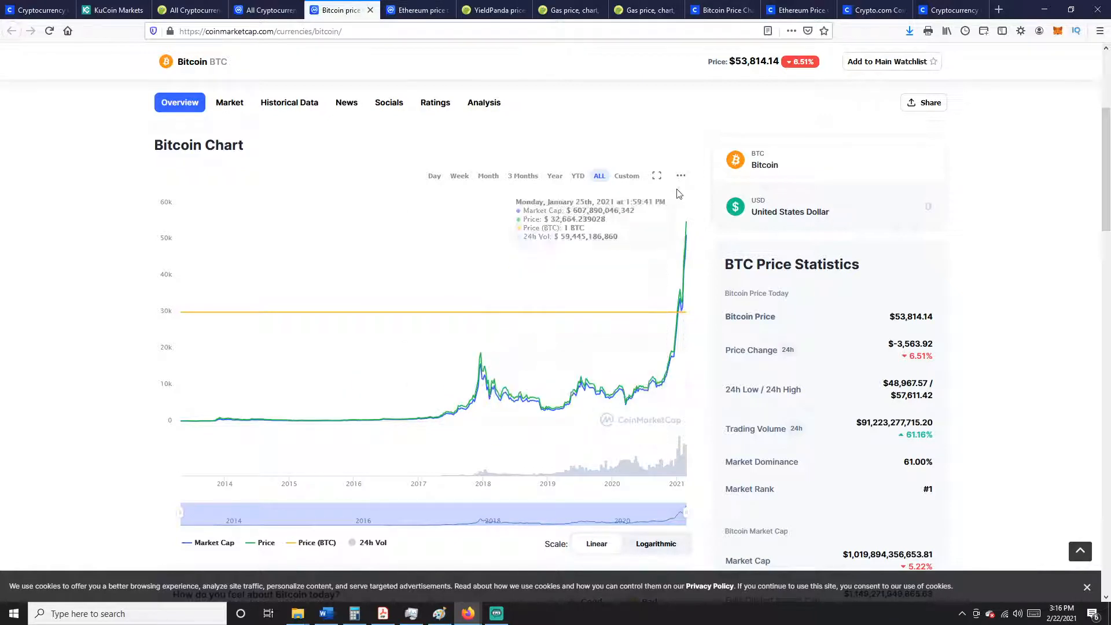
pyautogui.click(417, 9)
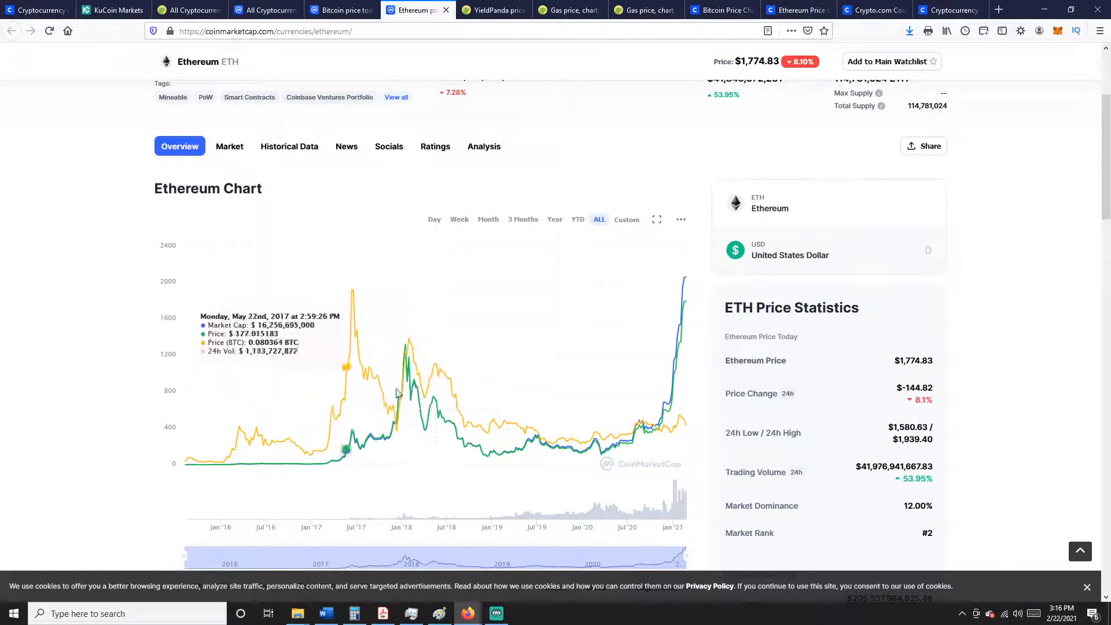
pyautogui.moveTo(602, 300)
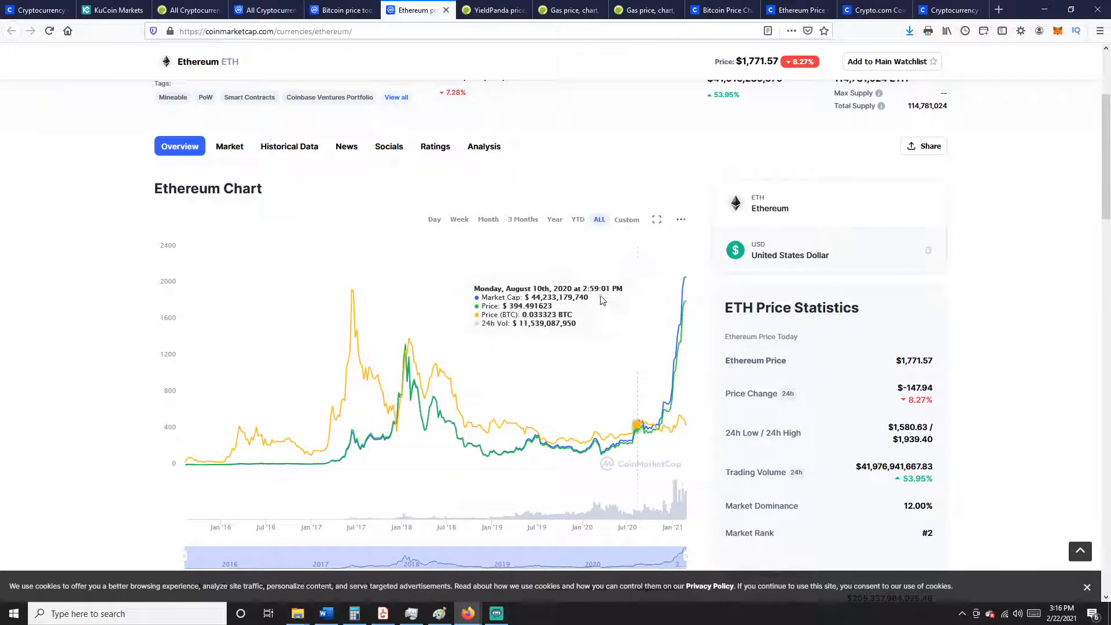
pyautogui.click(185, 9)
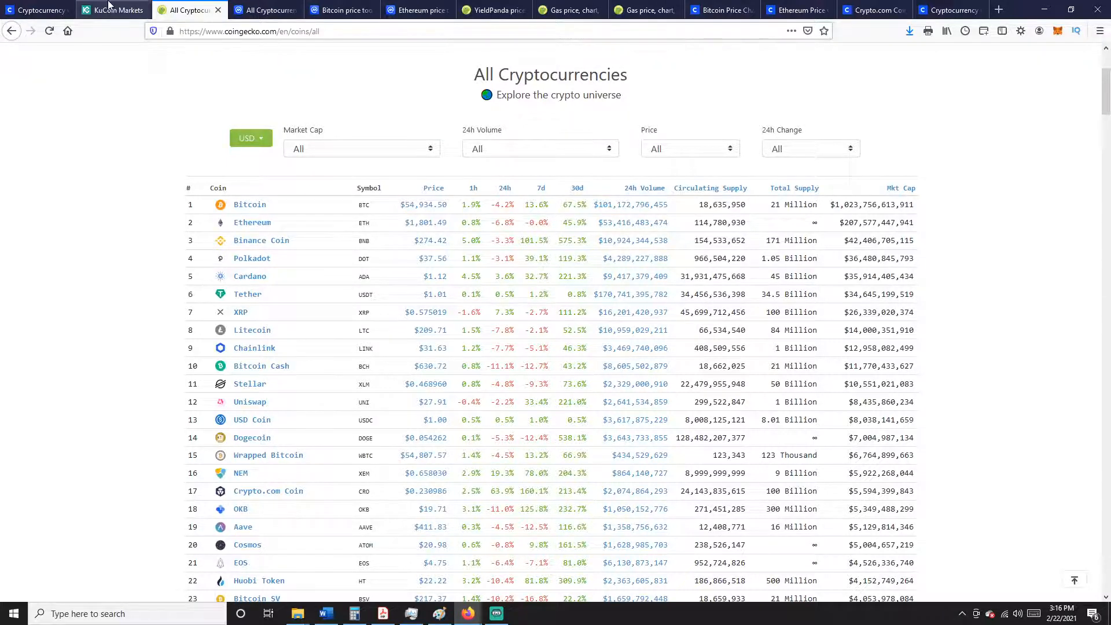
# Check KuCoin markets, then show CoinGecko's Gas chart over 14 days (Feb 8–22, 2021).
pyautogui.click(105, 9)
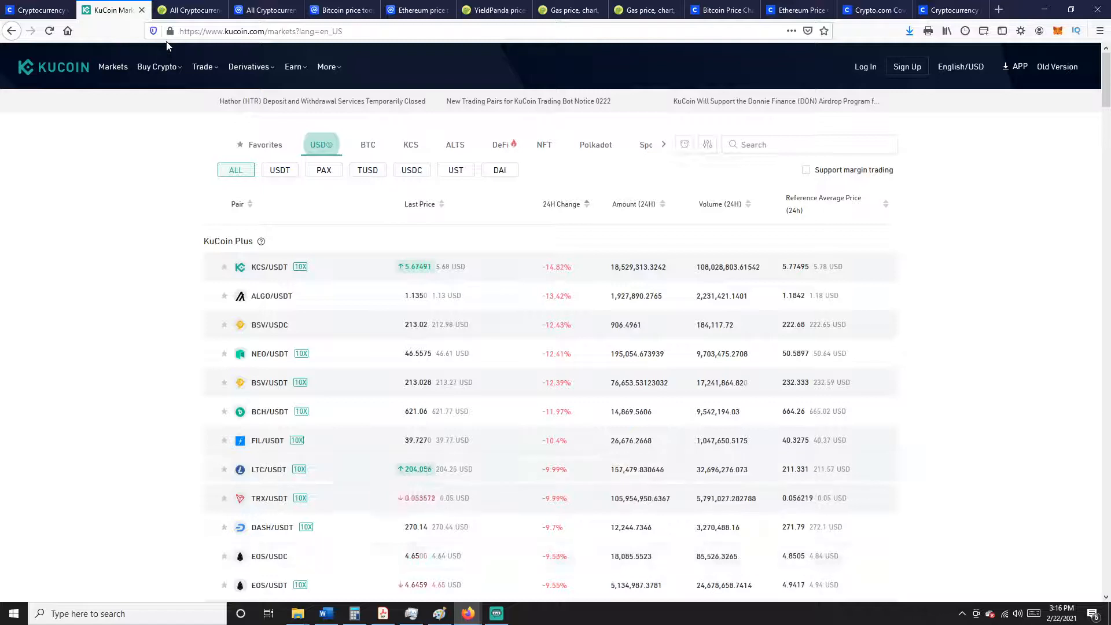
pyautogui.click(570, 9)
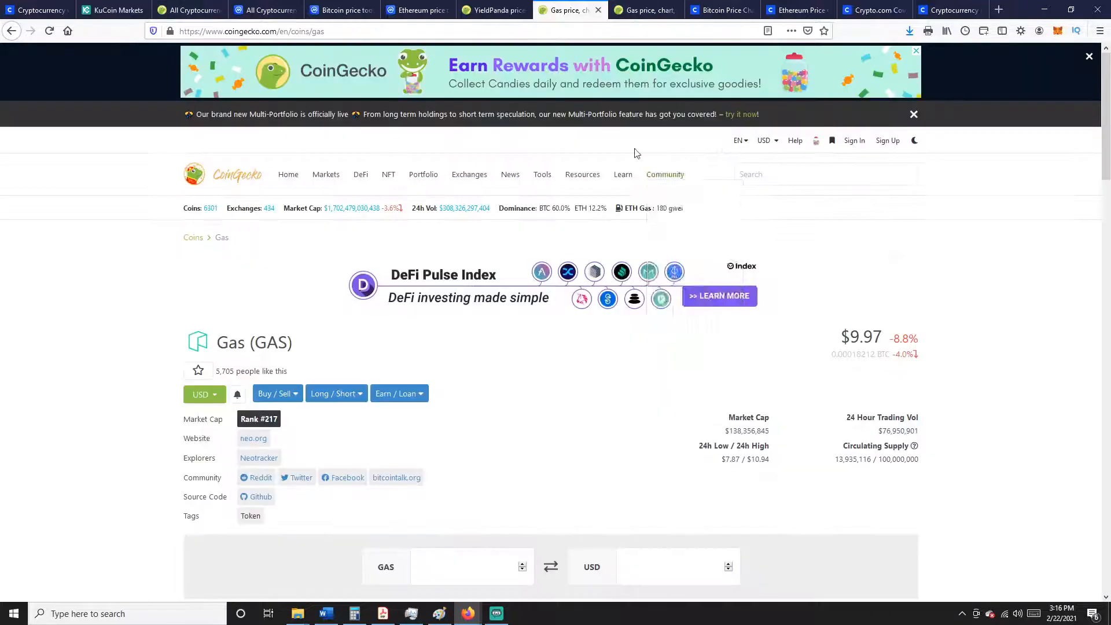
pyautogui.scroll(-3)
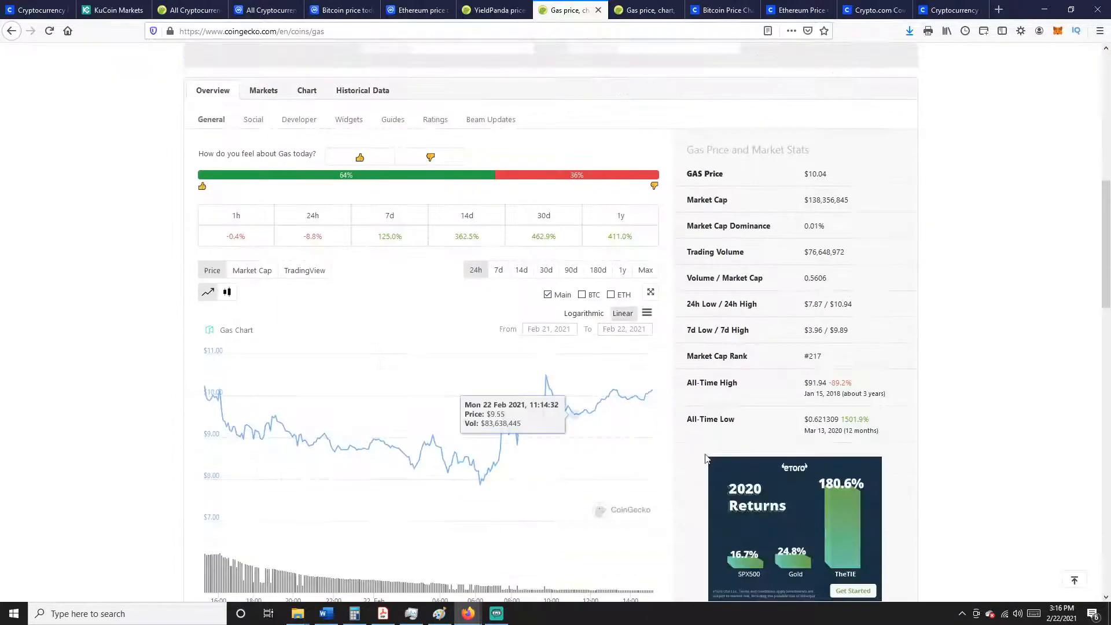
pyautogui.moveTo(546, 389)
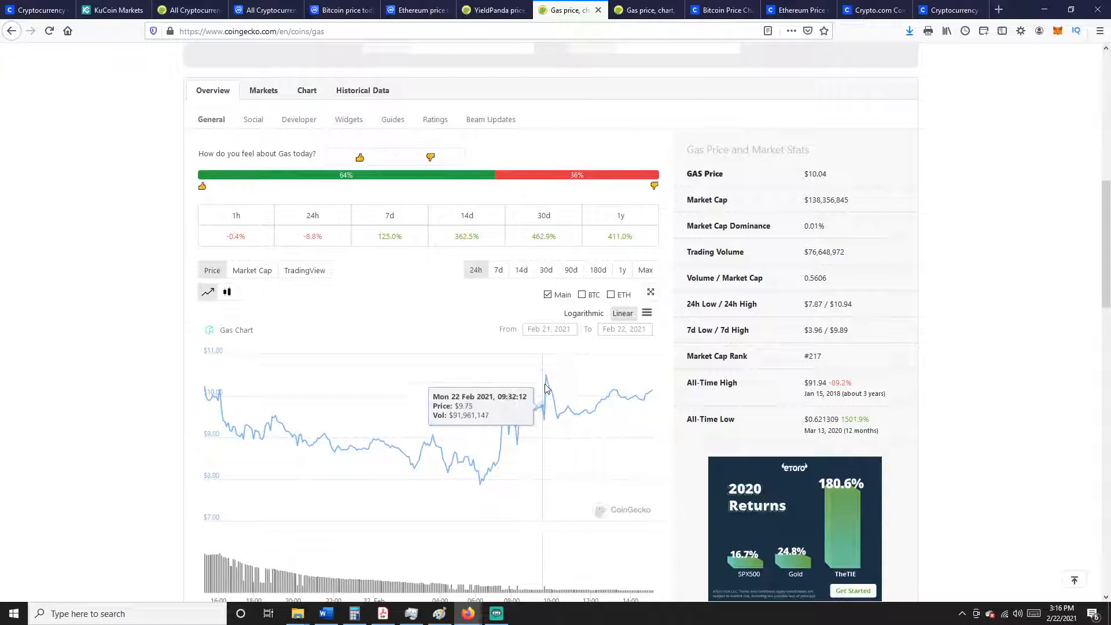
pyautogui.moveTo(568, 414)
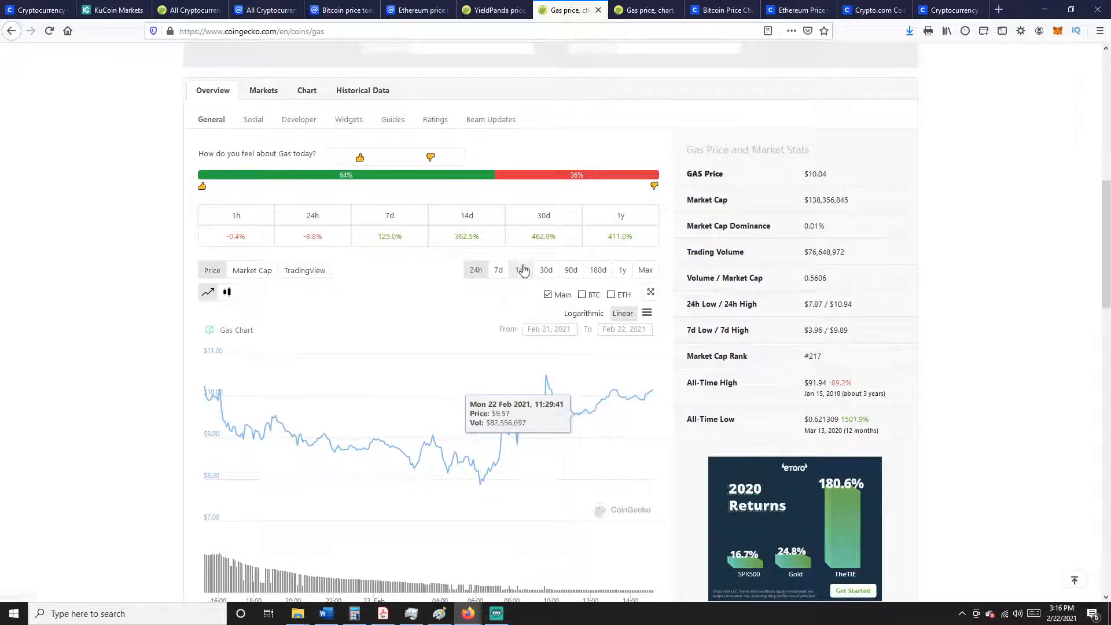
pyautogui.click(521, 269)
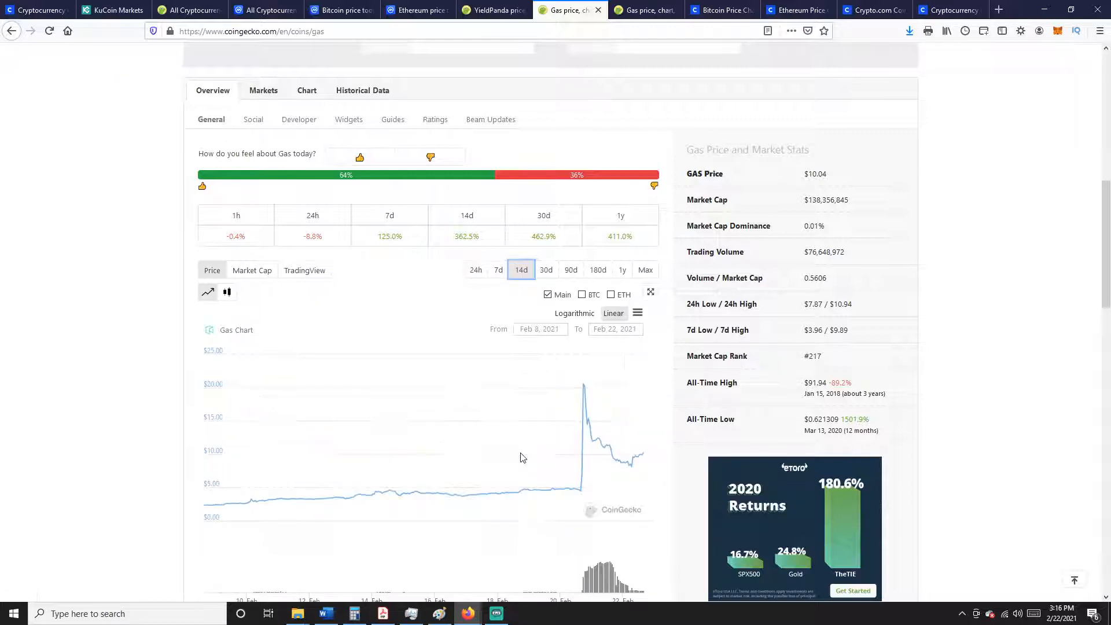
pyautogui.moveTo(651, 457)
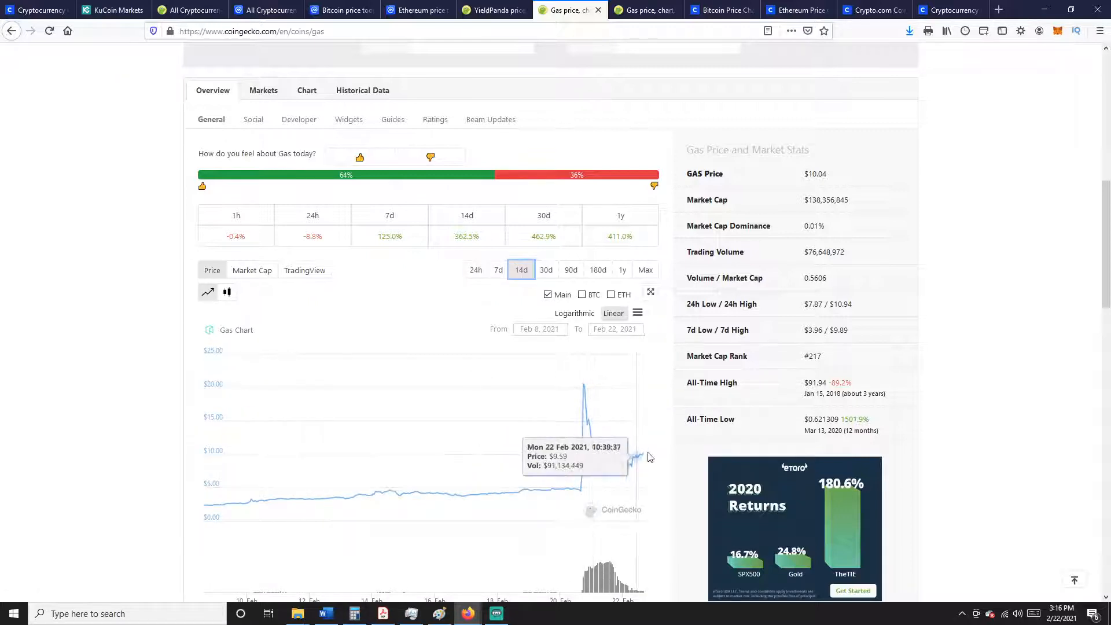
pyautogui.moveTo(669, 414)
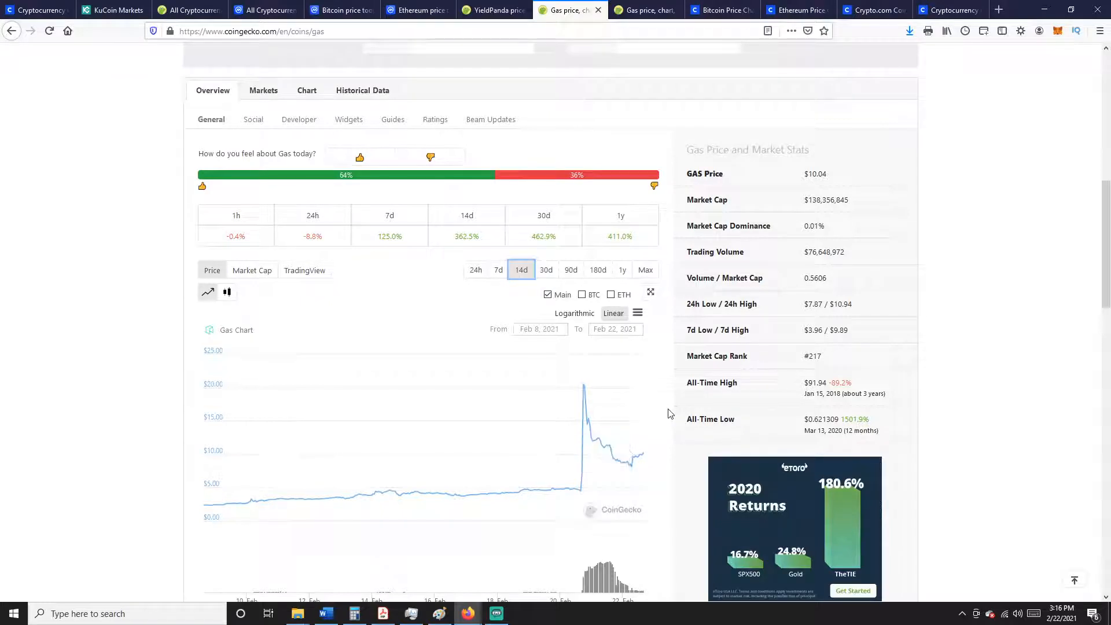
pyautogui.moveTo(665, 409)
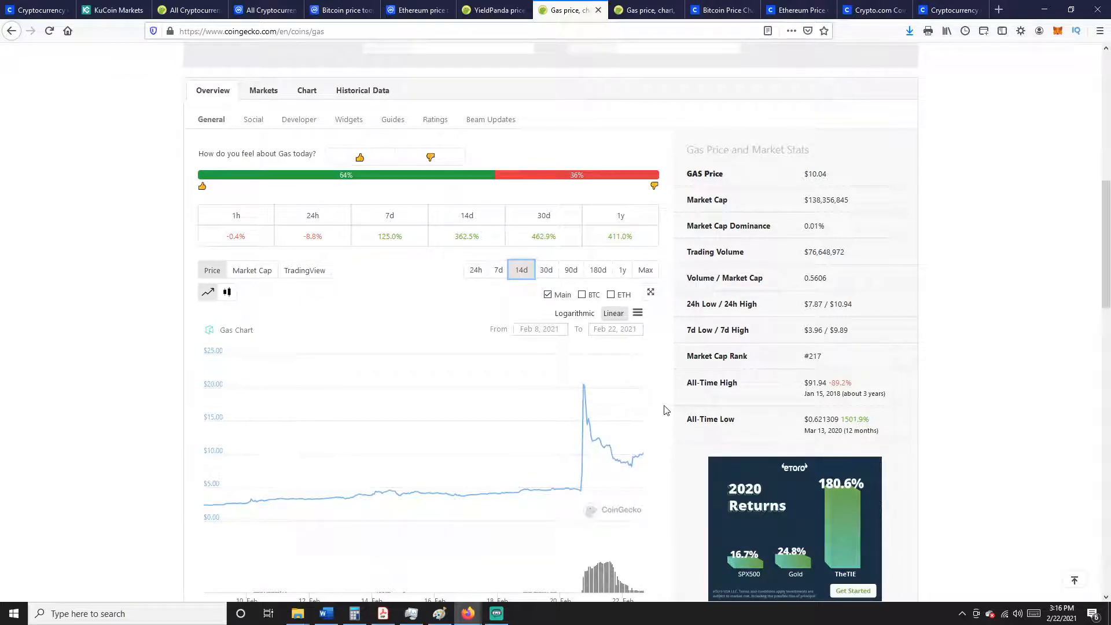
pyautogui.click(546, 269)
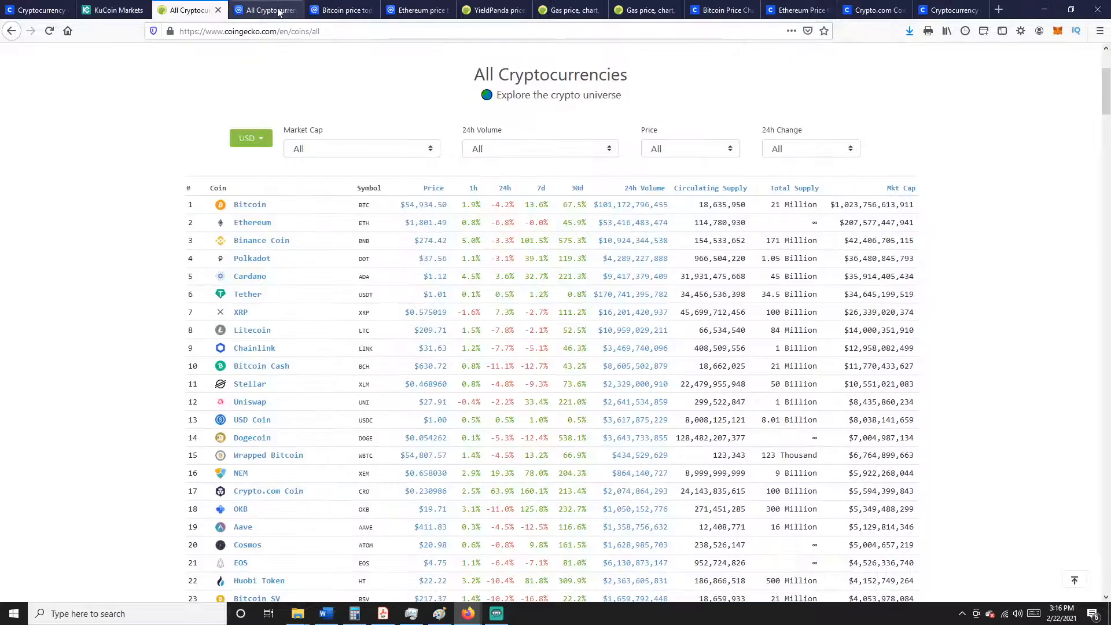
pyautogui.moveTo(275, 9)
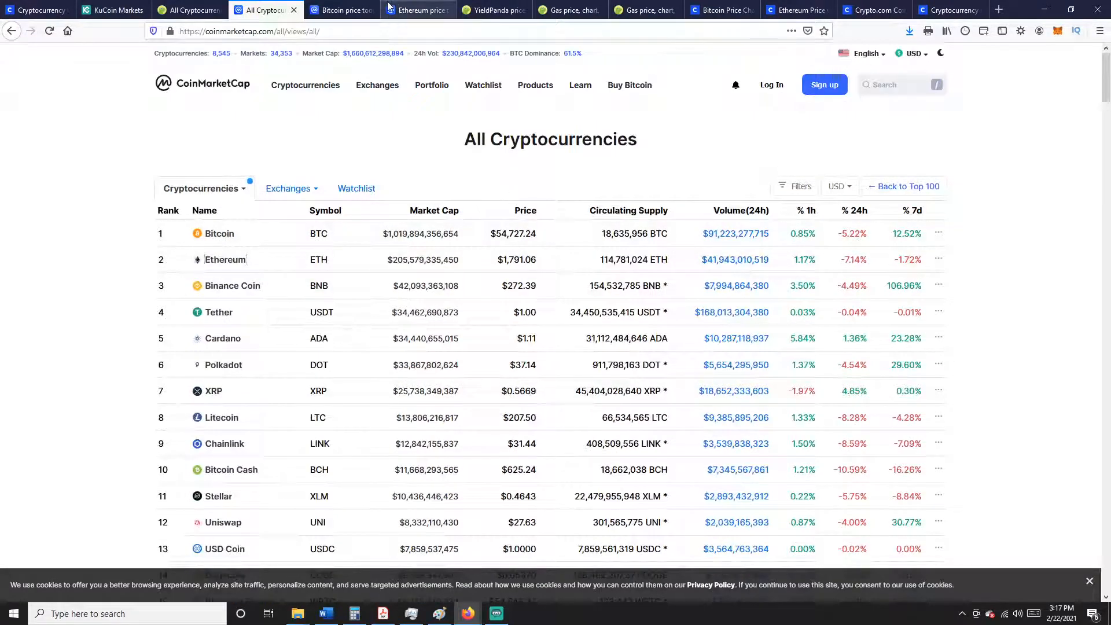
# Review YieldPanda's CoinGecko page and 24-hour chart, then move to the Gas coin page.
pyautogui.click(423, 9)
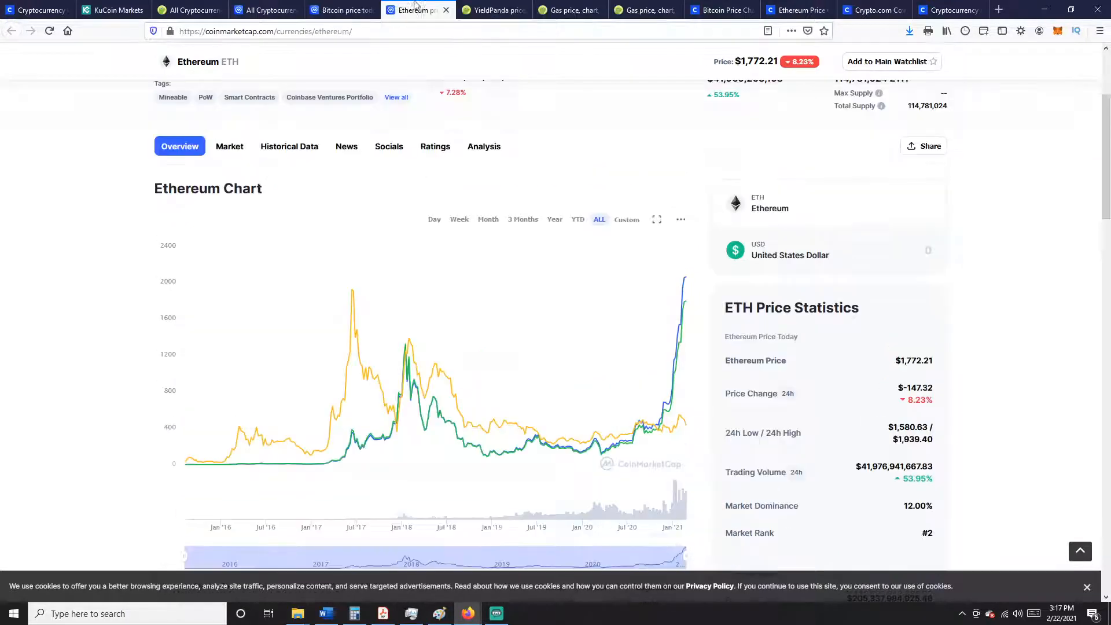
pyautogui.click(496, 9)
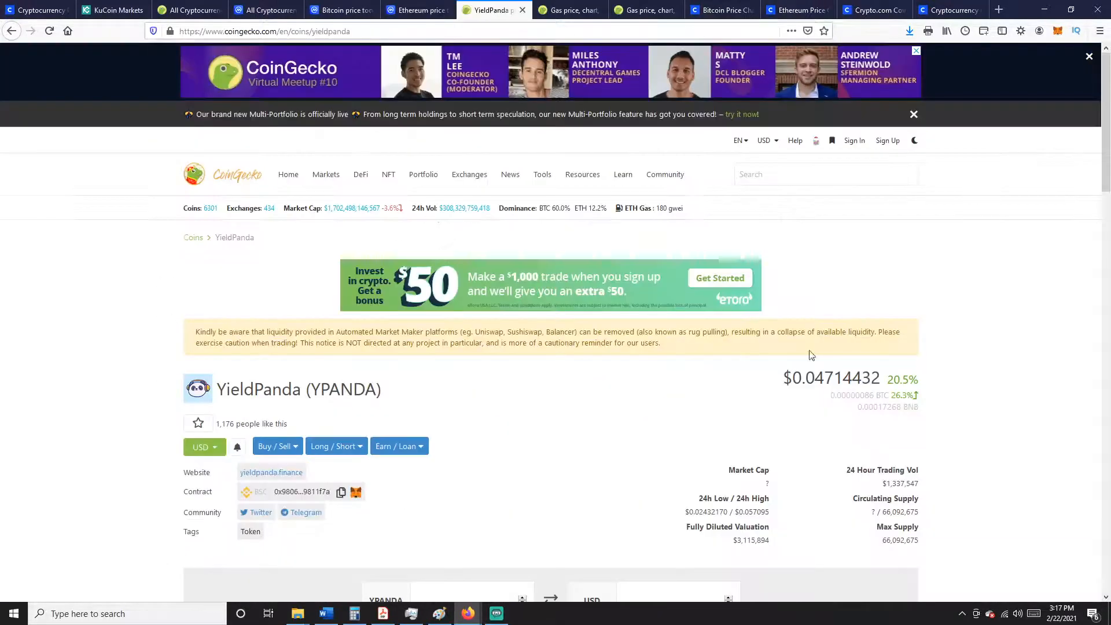
pyautogui.scroll(-3)
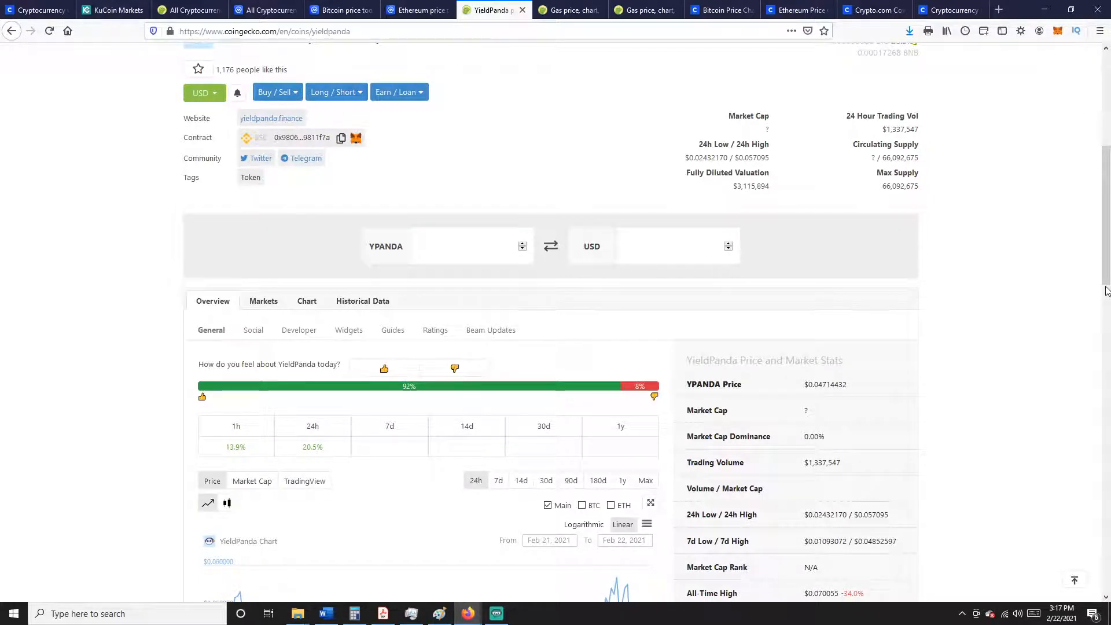
pyautogui.scroll(-3)
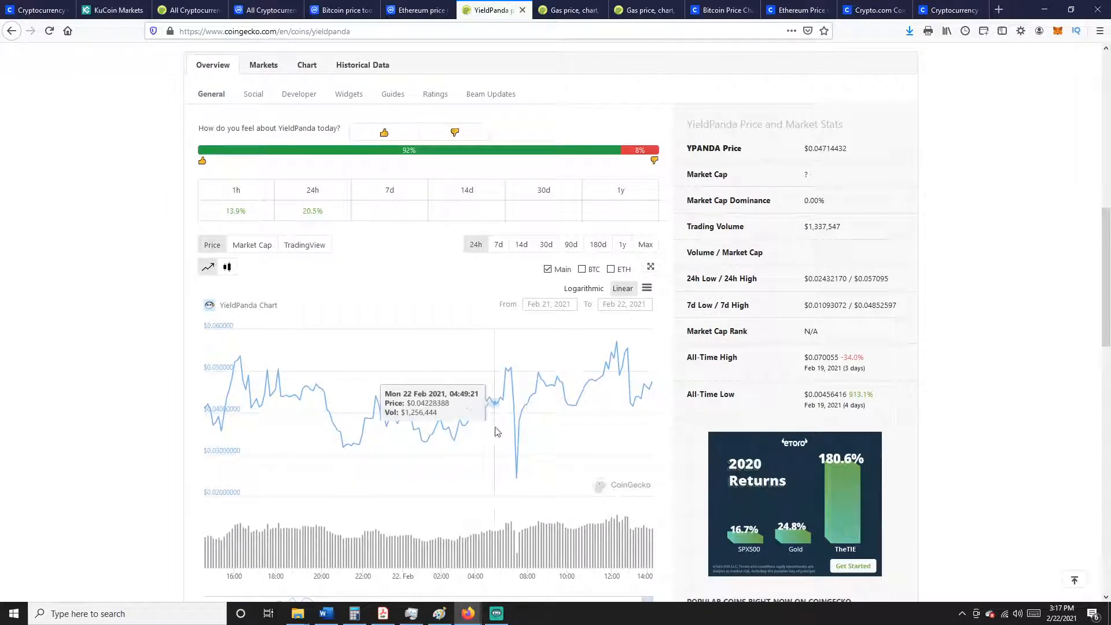
pyautogui.moveTo(459, 208)
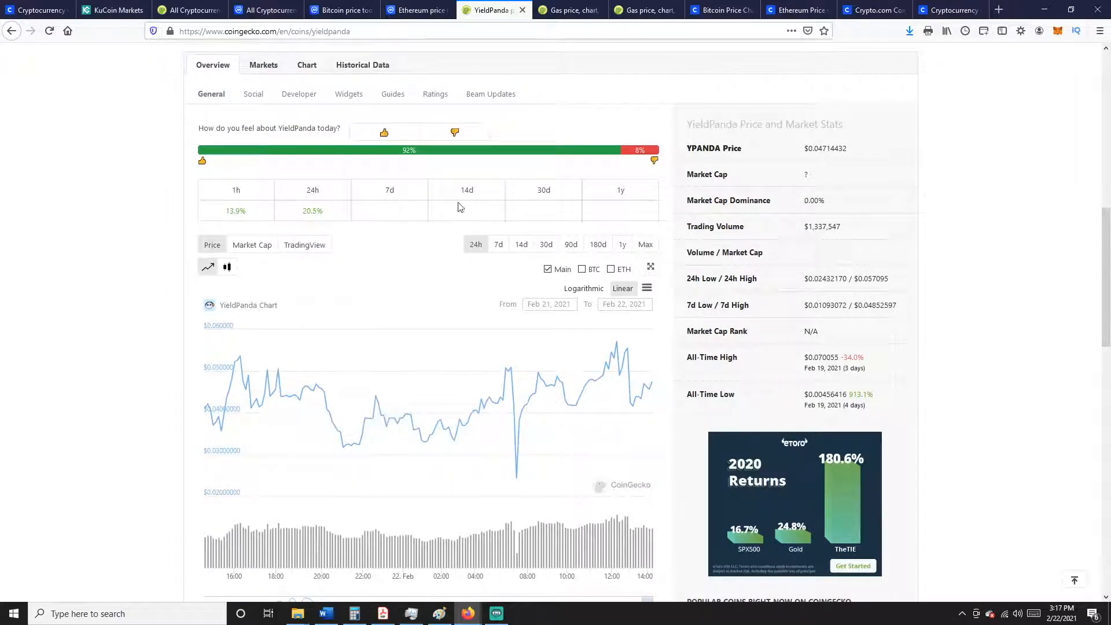
pyautogui.click(569, 9)
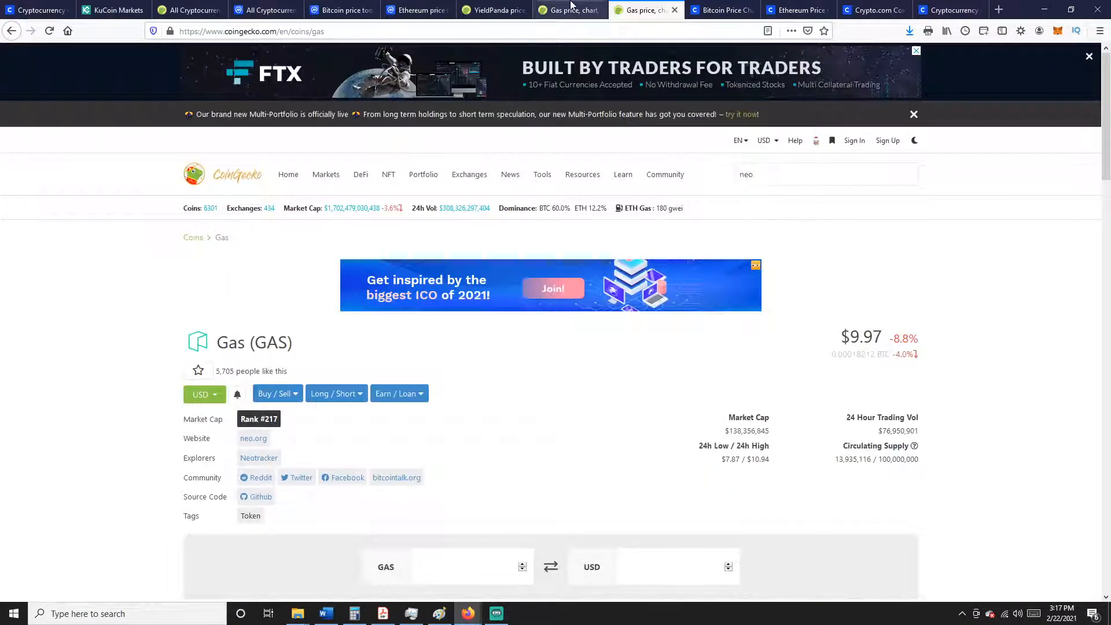
# Search for and open CoinGecko's NEO page, priced $46.88 and down 12.1%, with its daily chart.
pyautogui.click(826, 173)
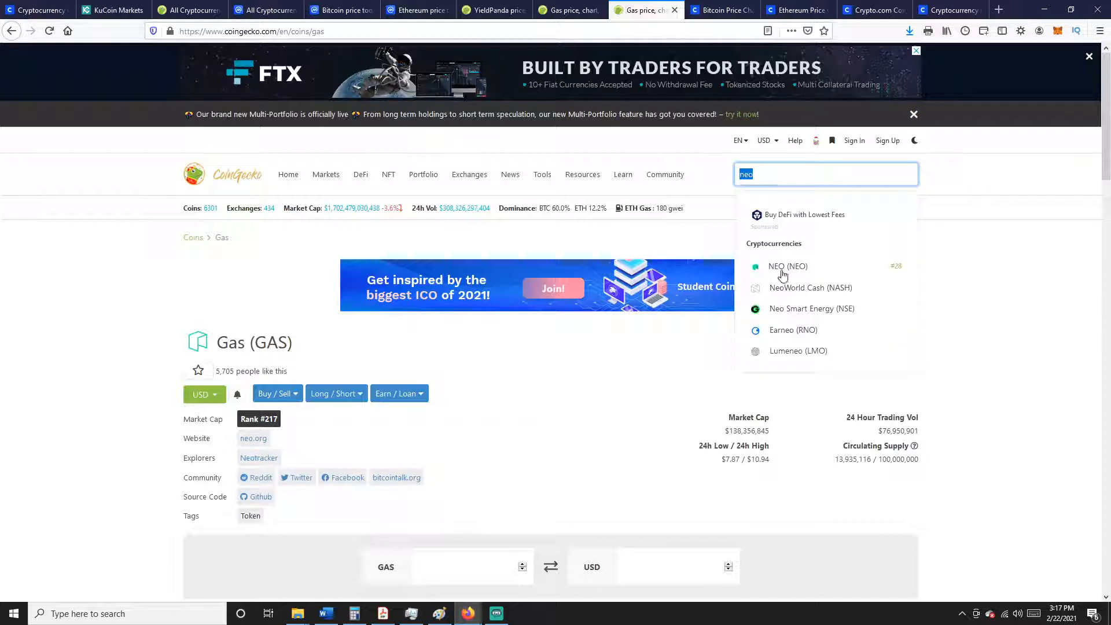
pyautogui.click(782, 266)
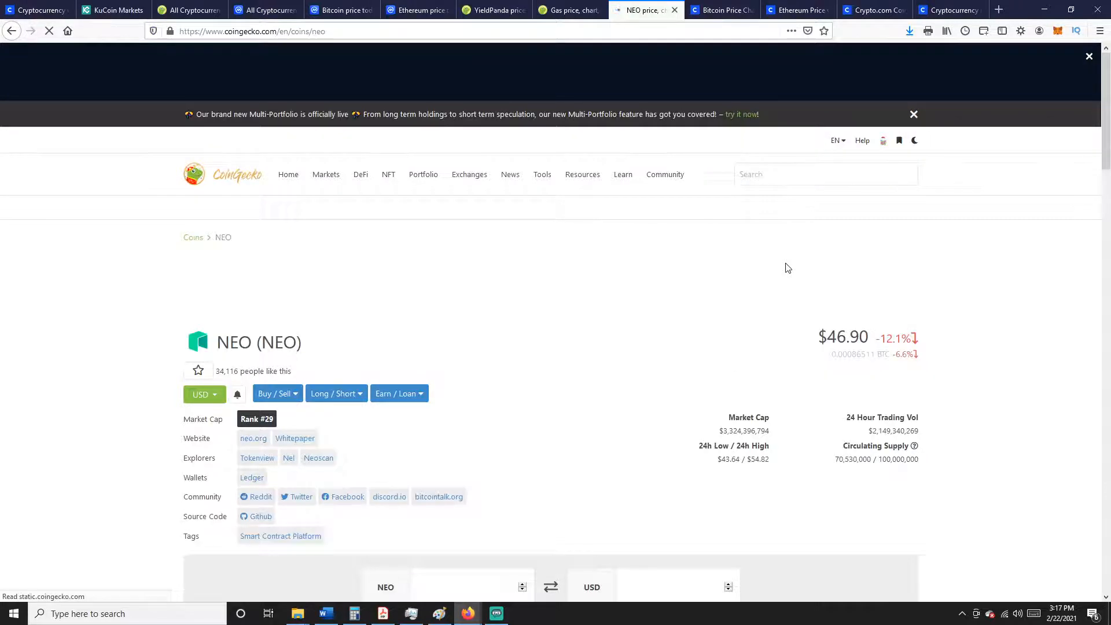
pyautogui.scroll(-3)
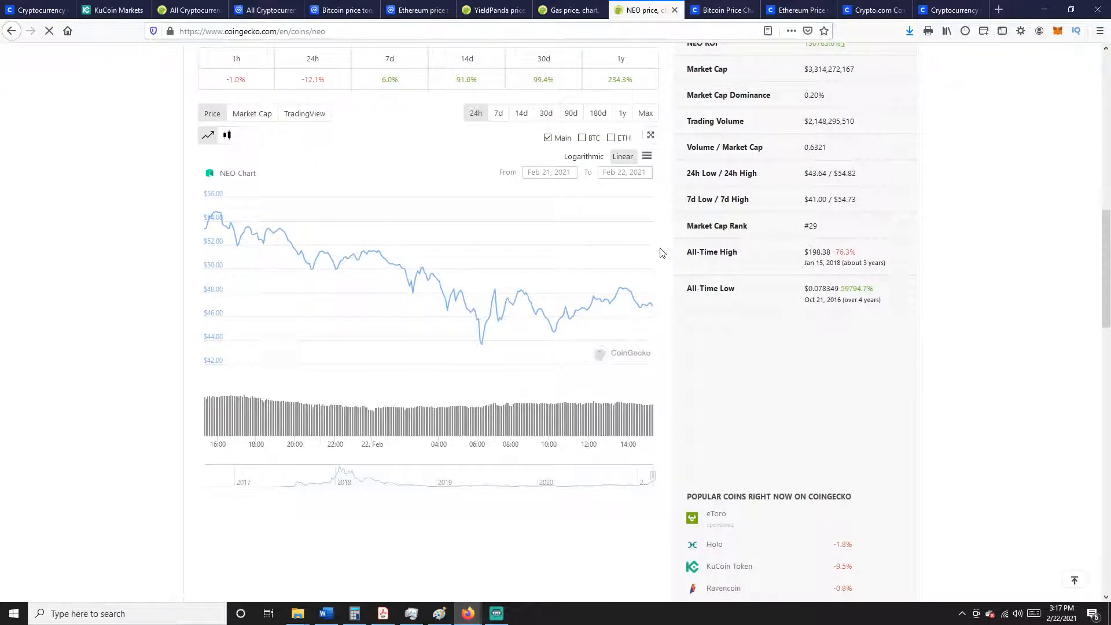
pyautogui.scroll(3)
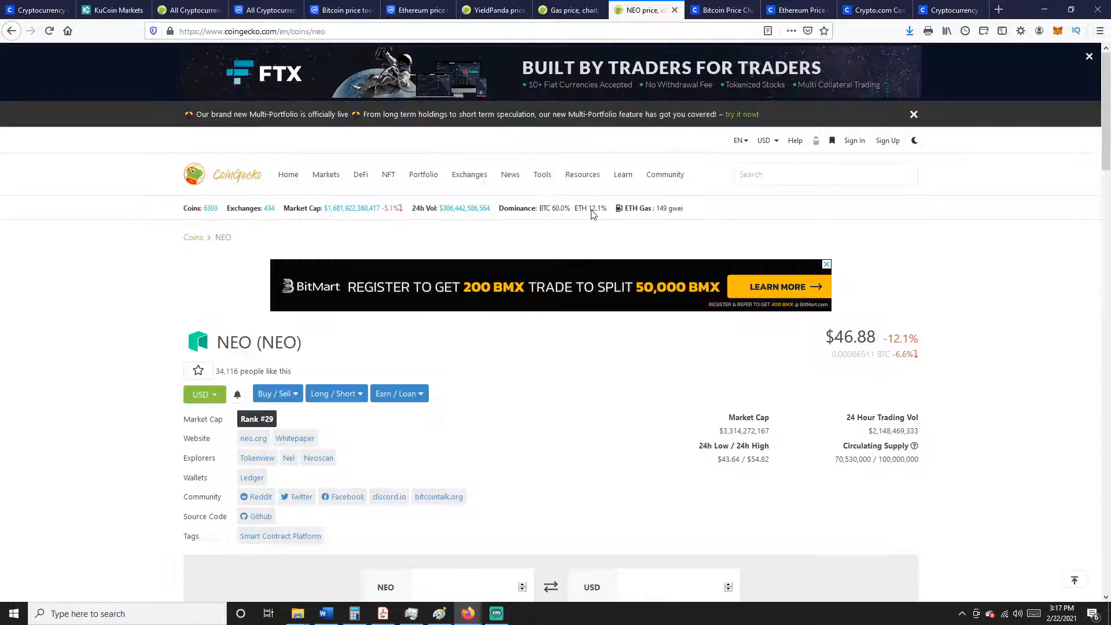
pyautogui.moveTo(495, 8)
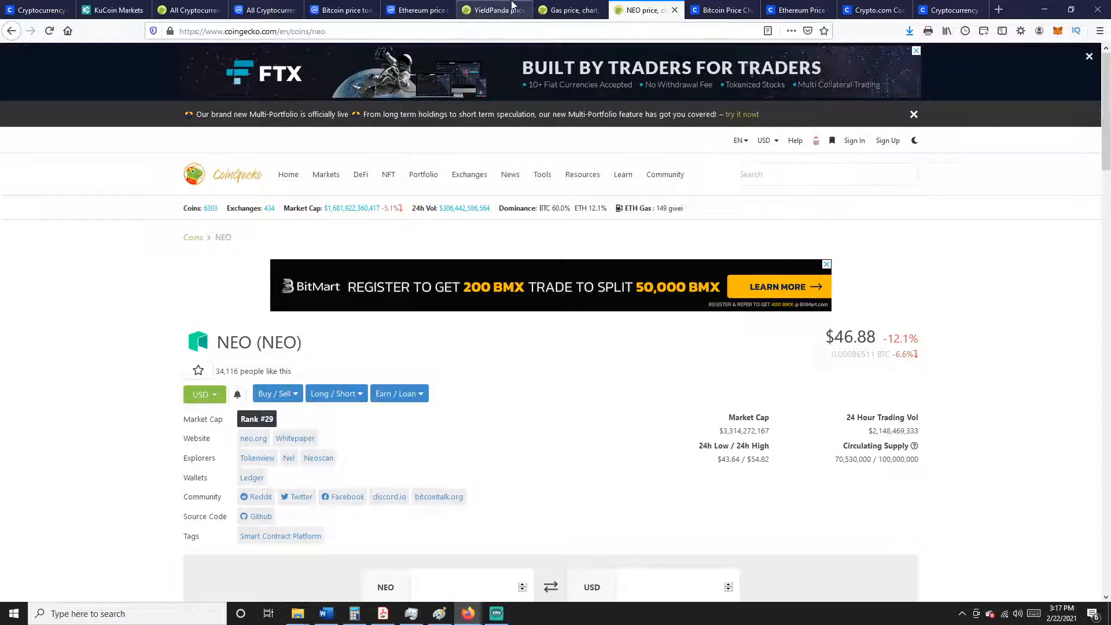
# Compare Coinbase's weekly Bitcoin ($53,947.94) and Ethereum ($1,774.47) charts, ending on Ethereum.
pyautogui.click(720, 9)
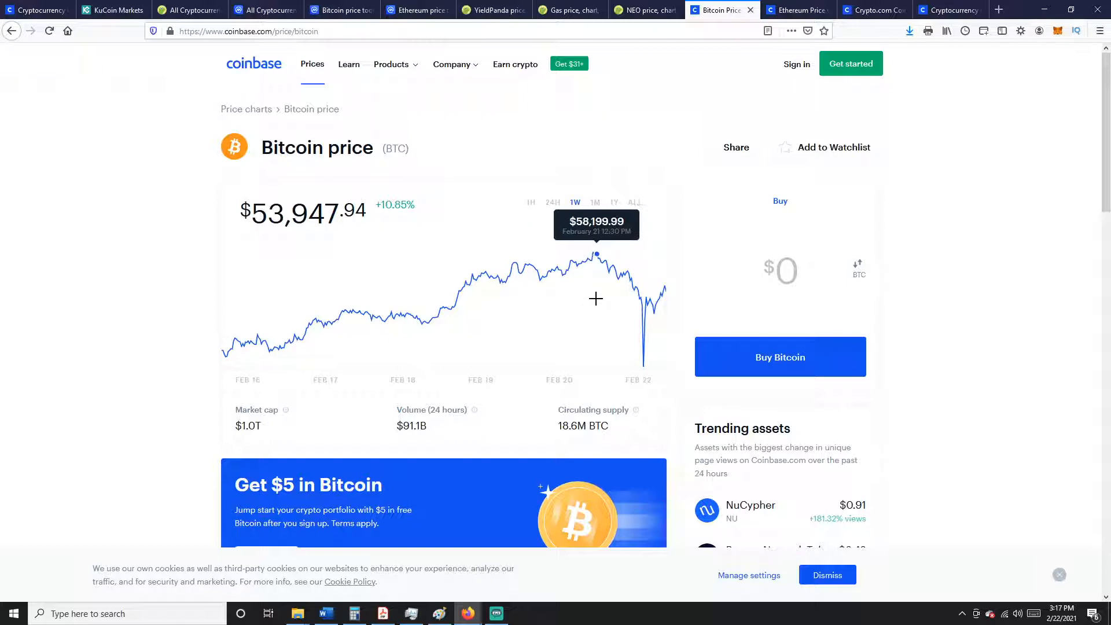
pyautogui.moveTo(624, 277)
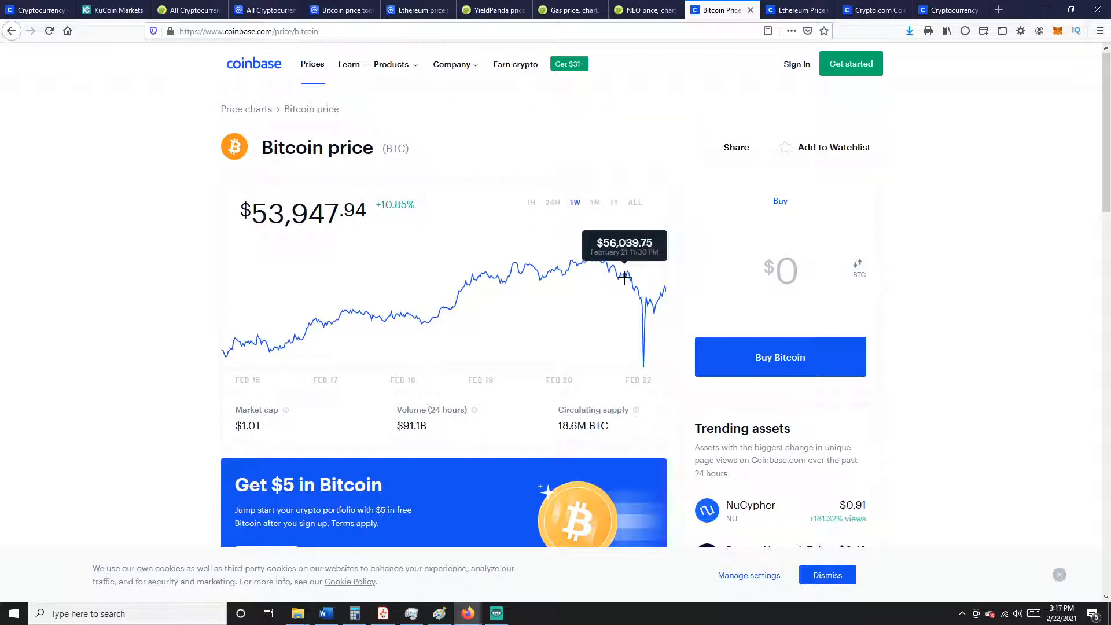
pyautogui.moveTo(641, 304)
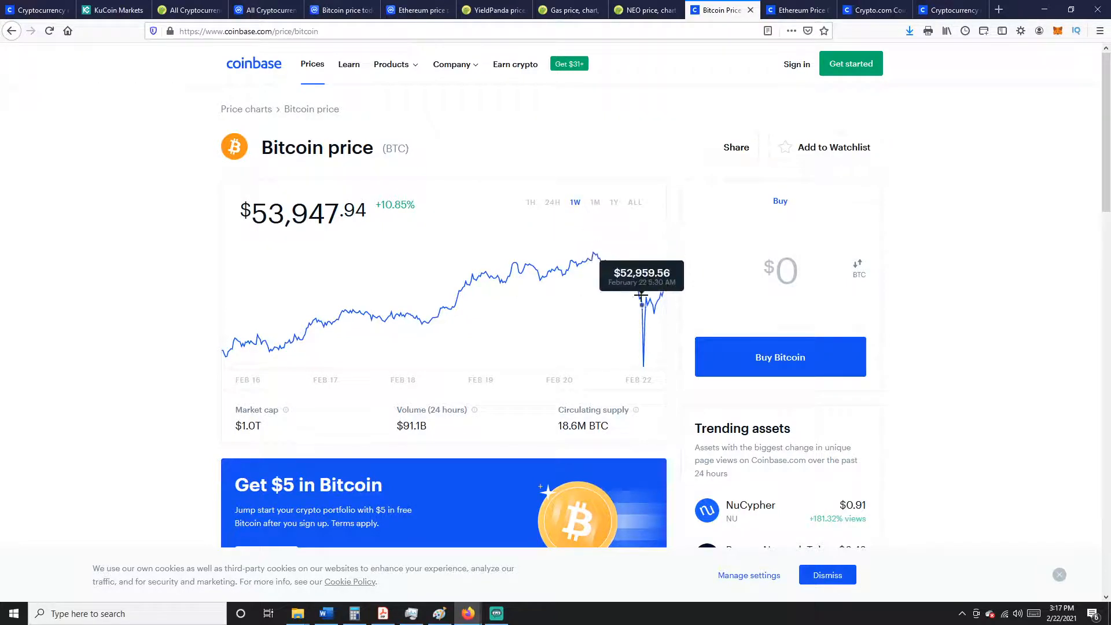
pyautogui.moveTo(624, 274)
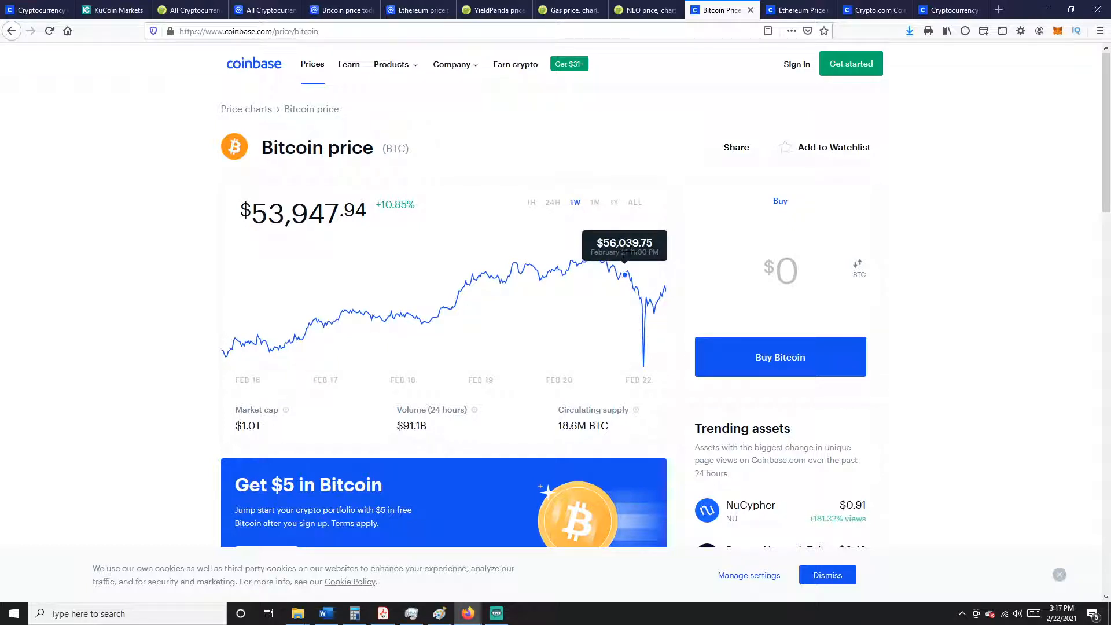
pyautogui.moveTo(636, 356)
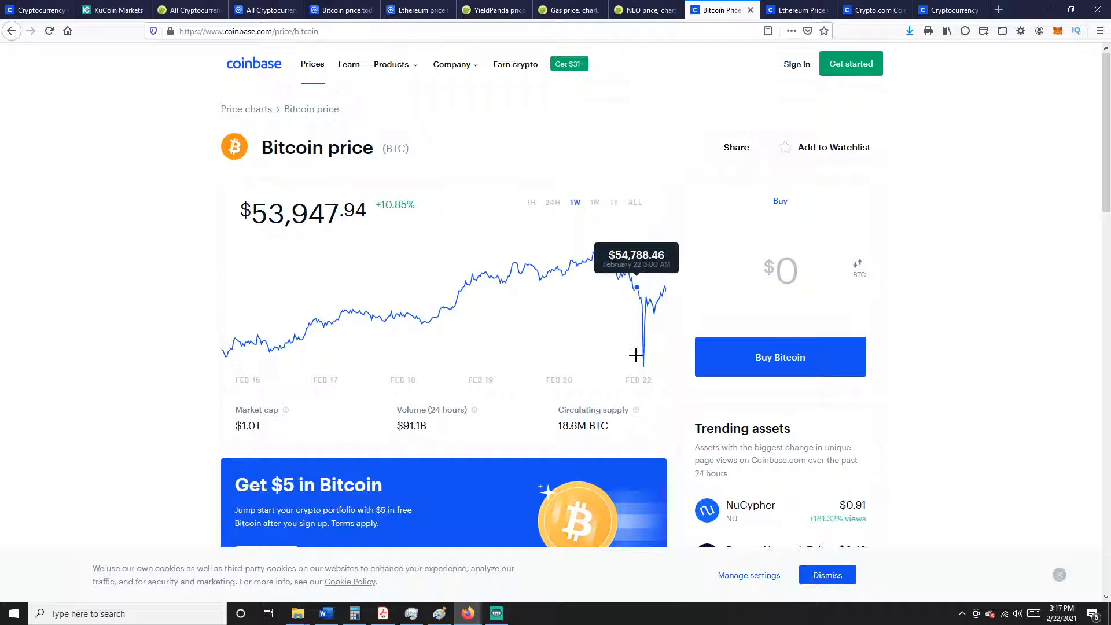
pyautogui.moveTo(652, 308)
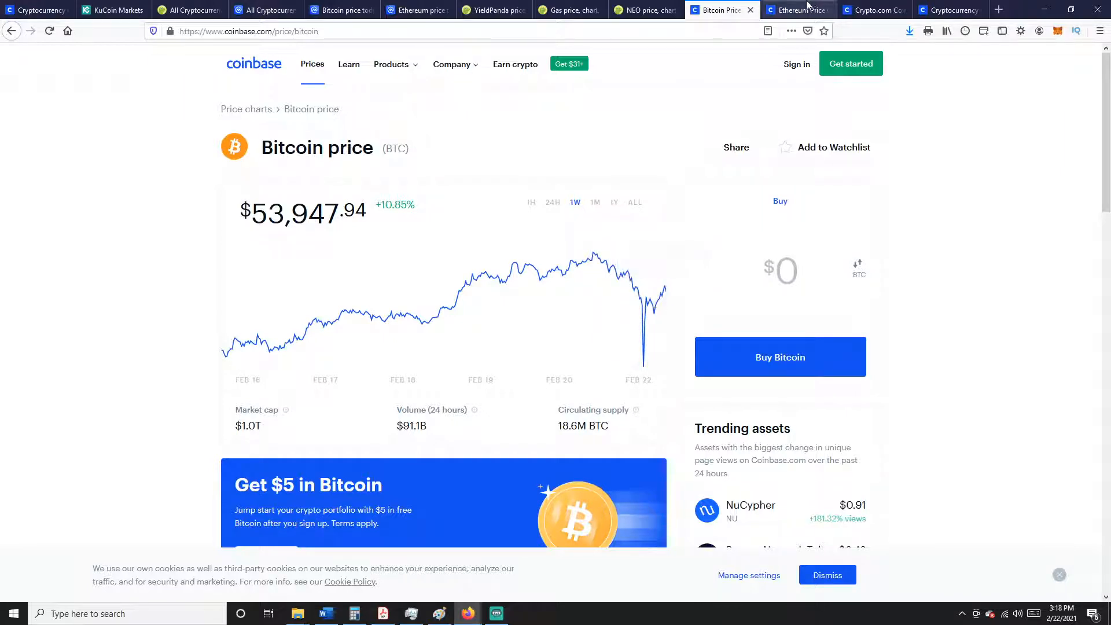
pyautogui.click(797, 9)
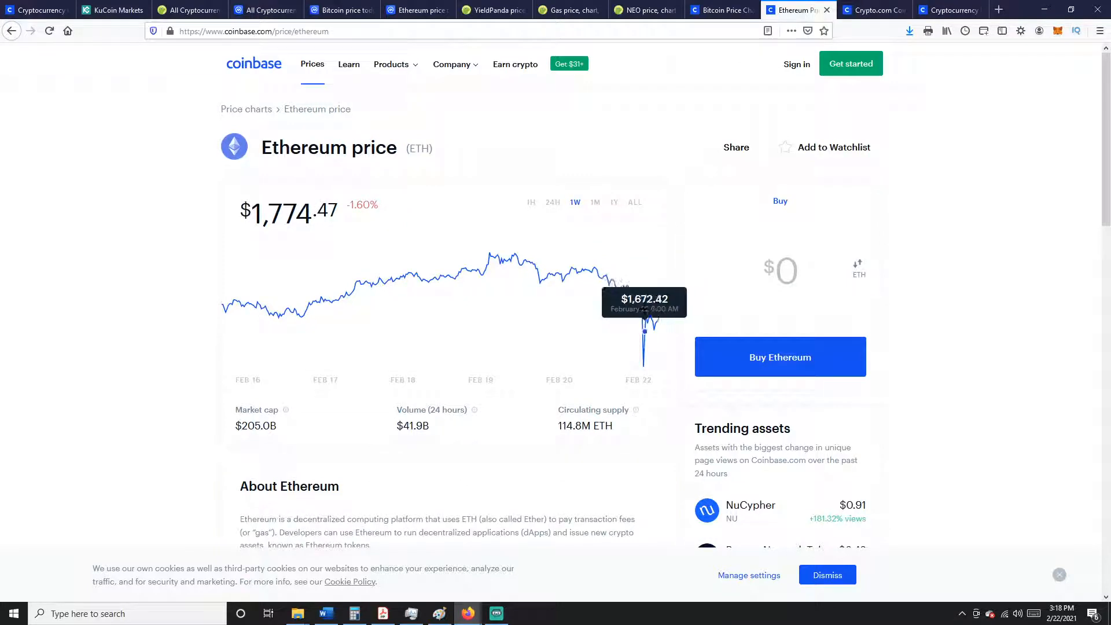
pyautogui.moveTo(641, 250)
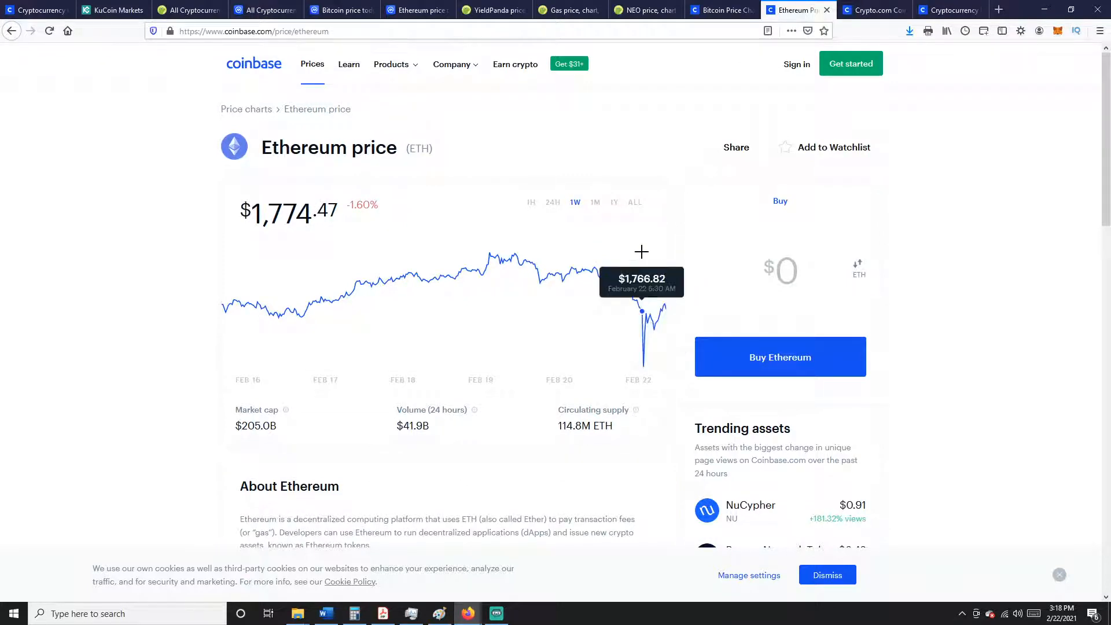
pyautogui.moveTo(664, 252)
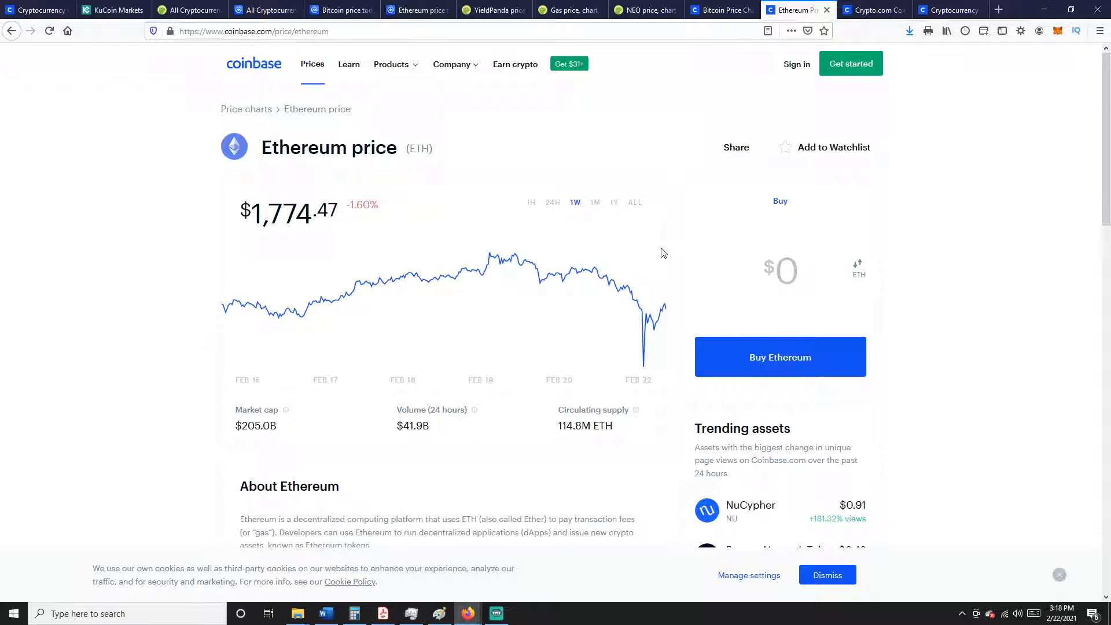
pyautogui.click(723, 9)
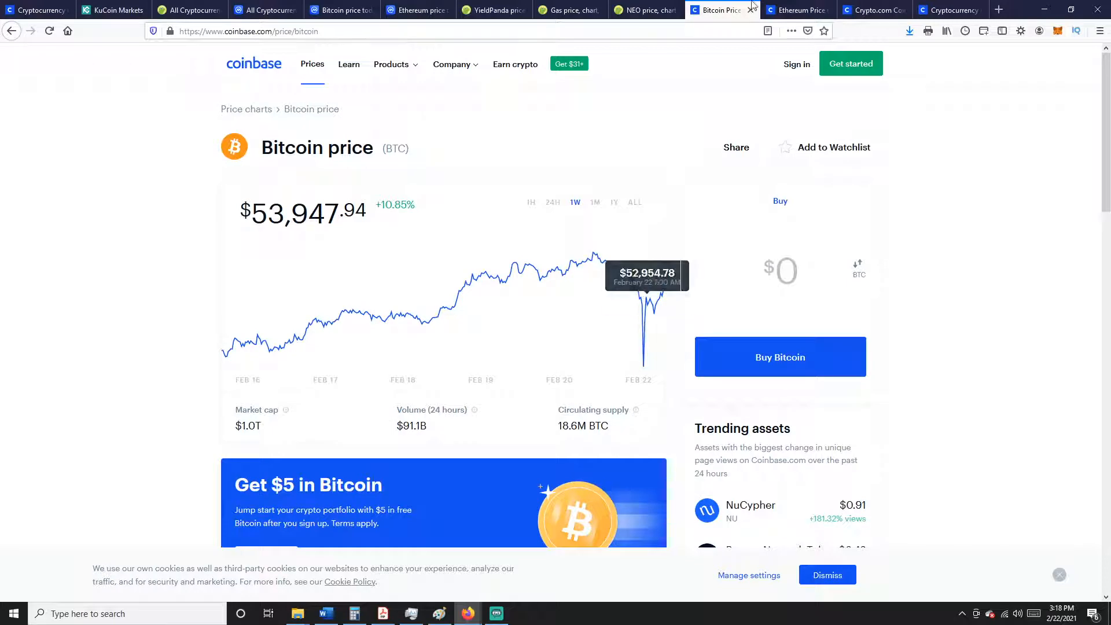
pyautogui.click(799, 10)
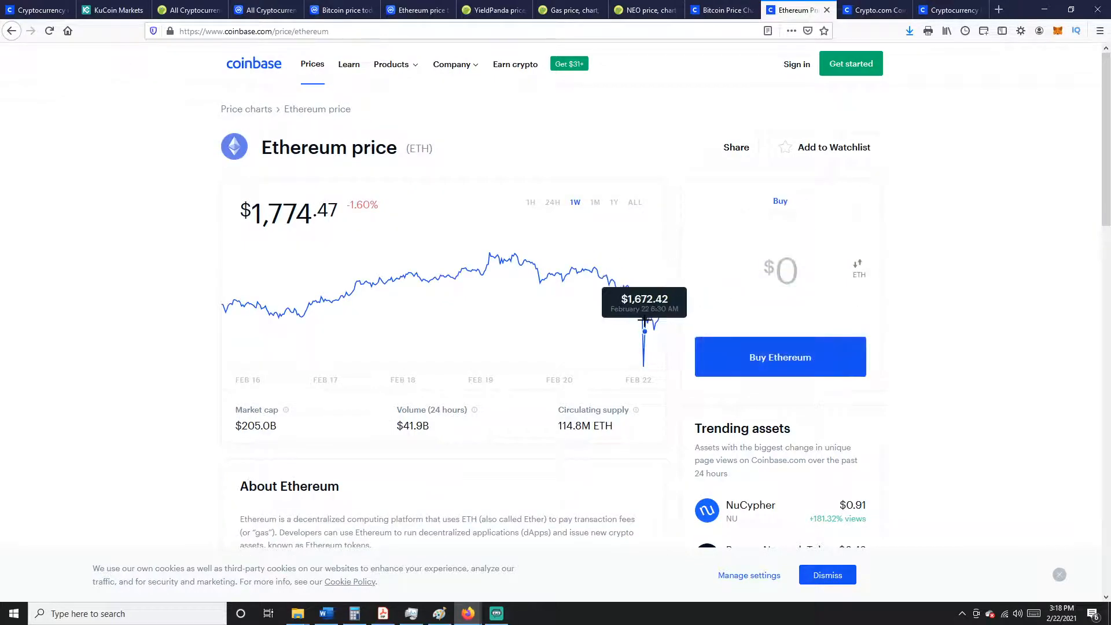
pyautogui.moveTo(641, 316)
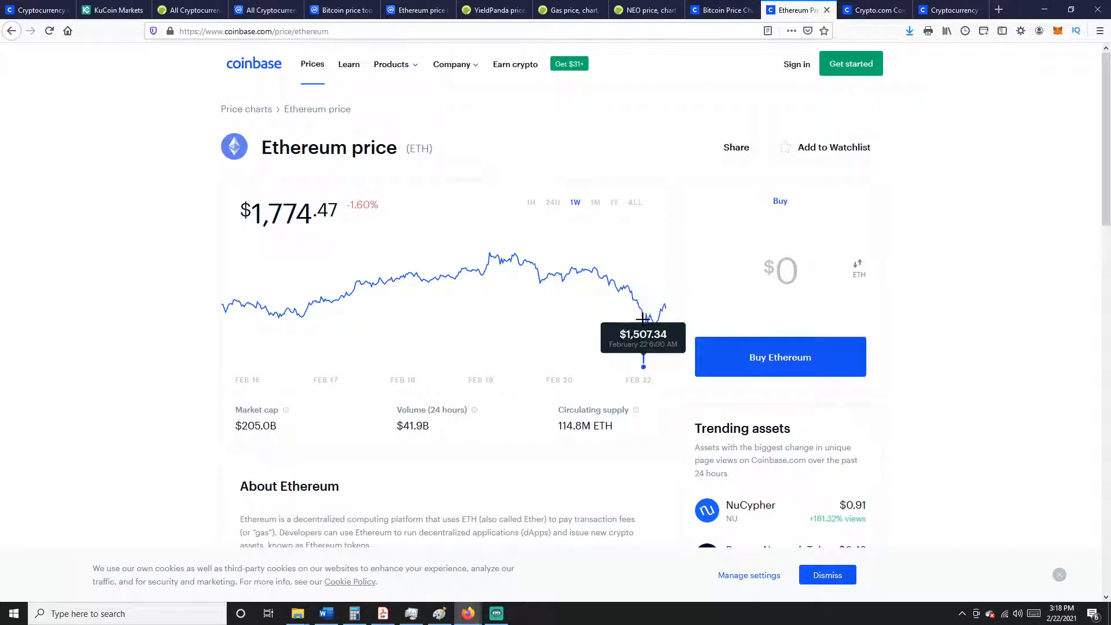
# View Crypto.com Coin's Coinbase chart switched to 24 hours, then return to the Ethereum price page.
pyautogui.click(874, 9)
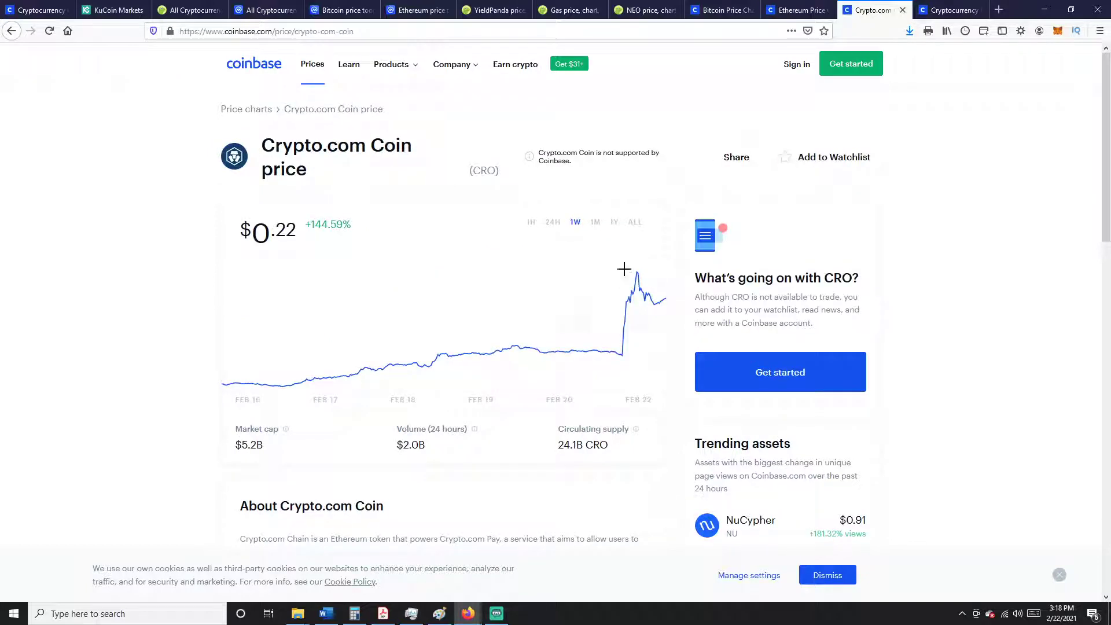
pyautogui.moveTo(667, 305)
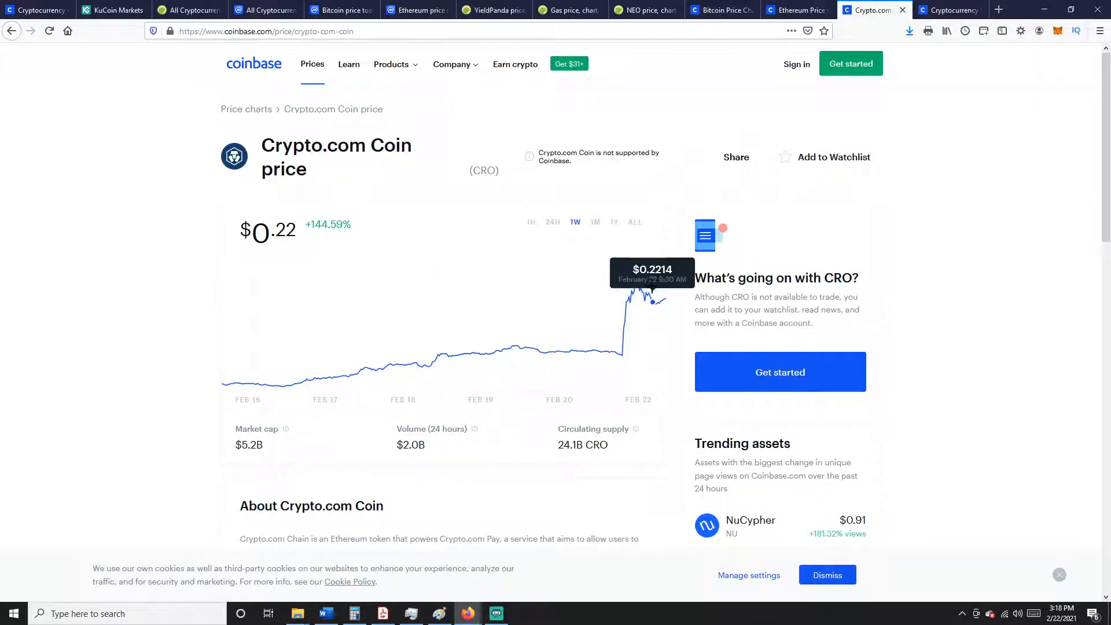
pyautogui.moveTo(637, 285)
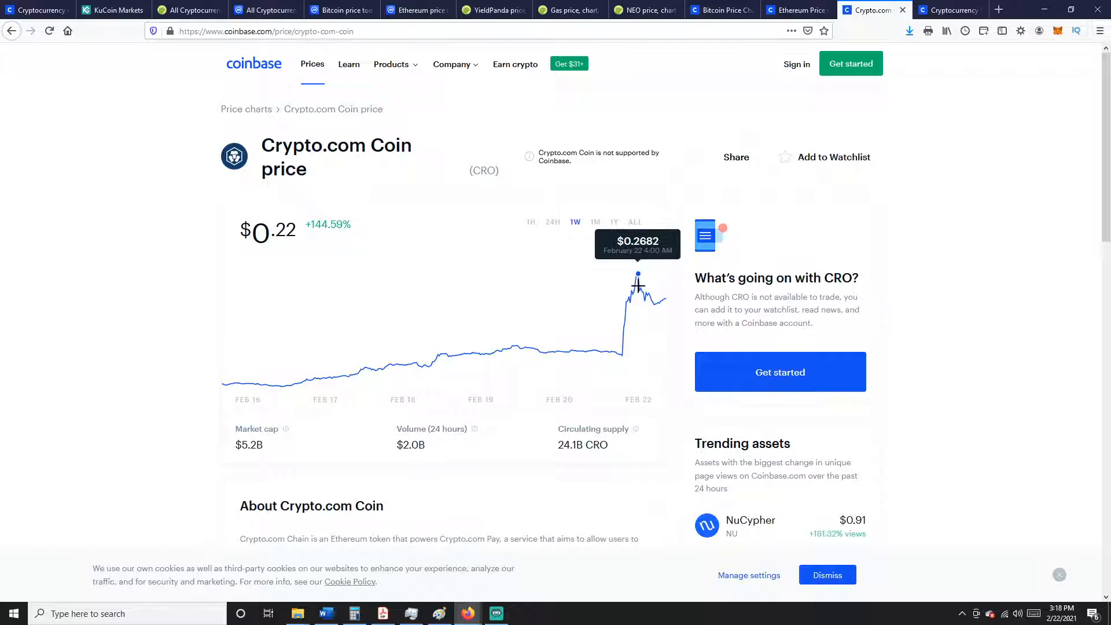
pyautogui.moveTo(563, 343)
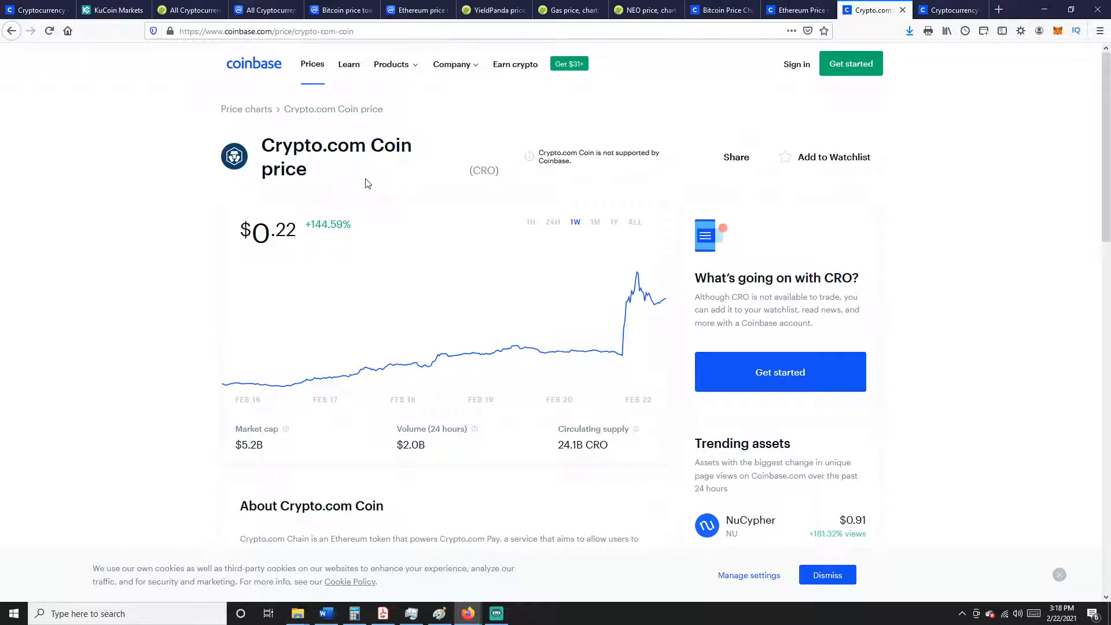
pyautogui.click(554, 221)
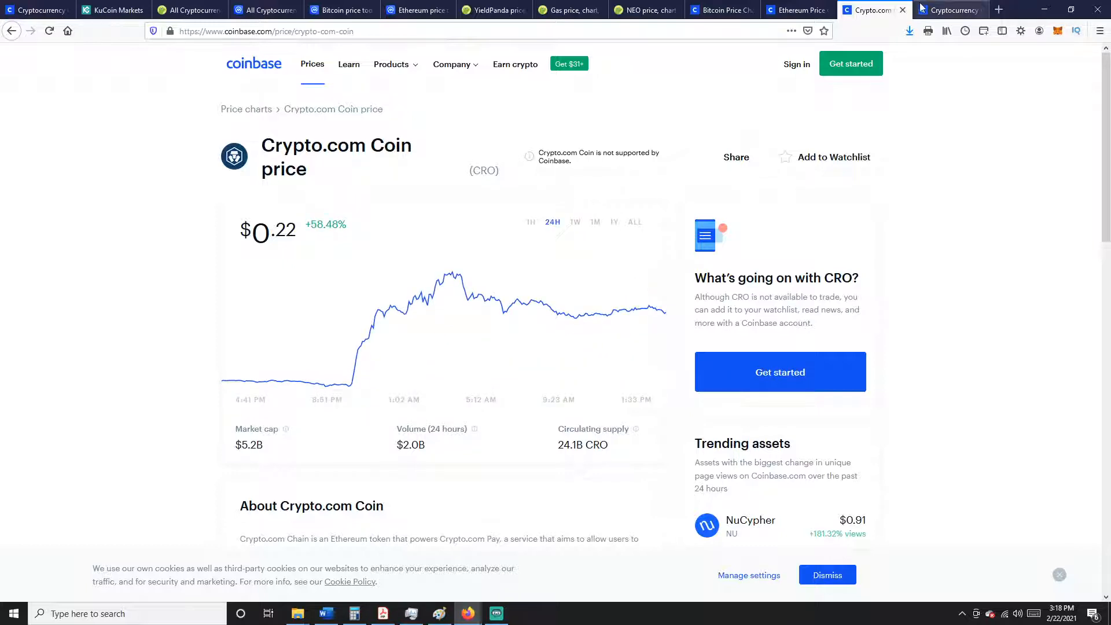
pyautogui.click(793, 9)
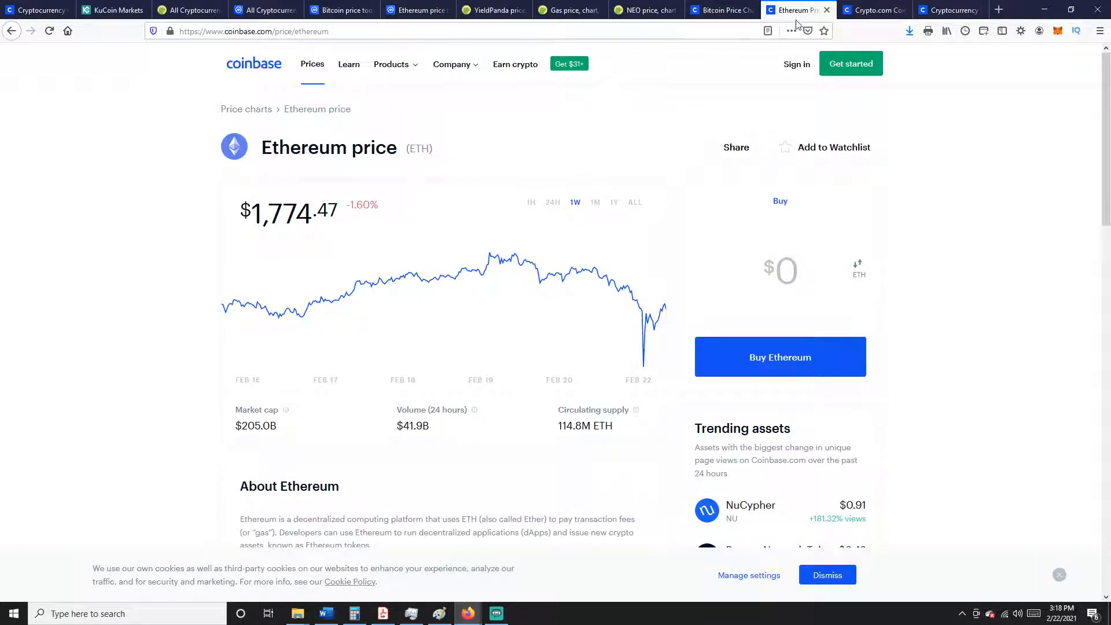
pyautogui.moveTo(709, 5)
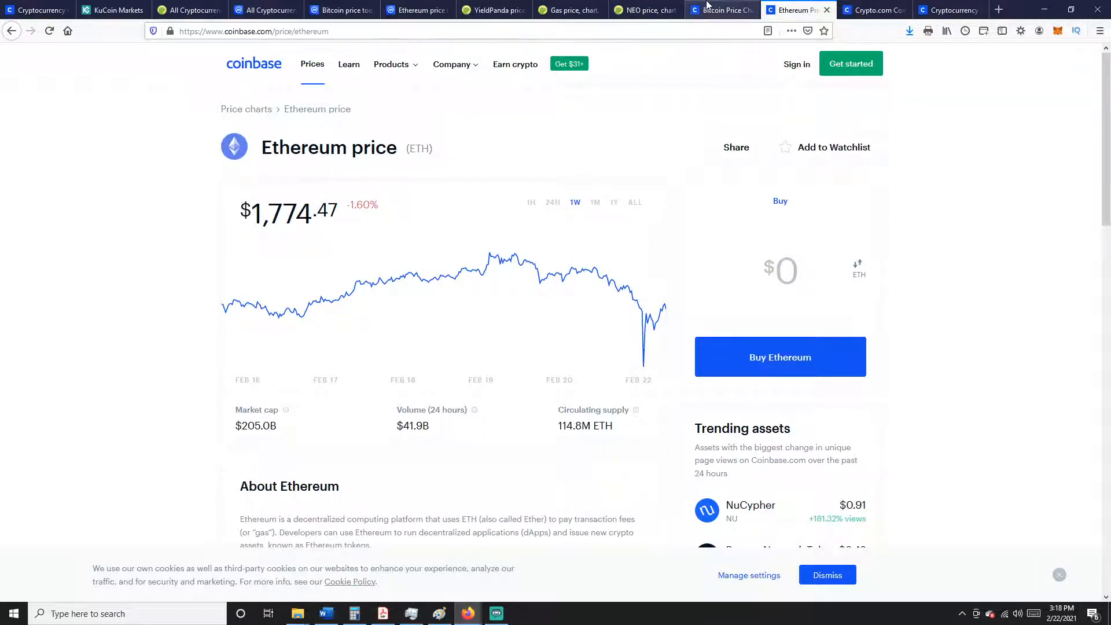
# Show Bitcoin's Coinbase chart over the past year, then return to the all-assets price list.
pyautogui.click(722, 10)
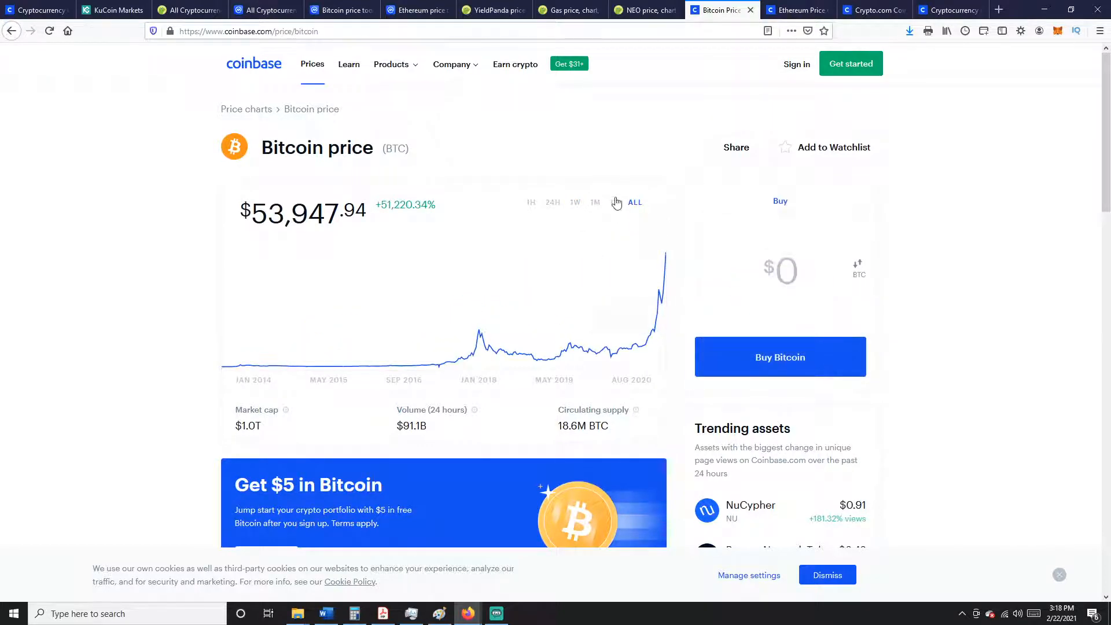
pyautogui.click(614, 201)
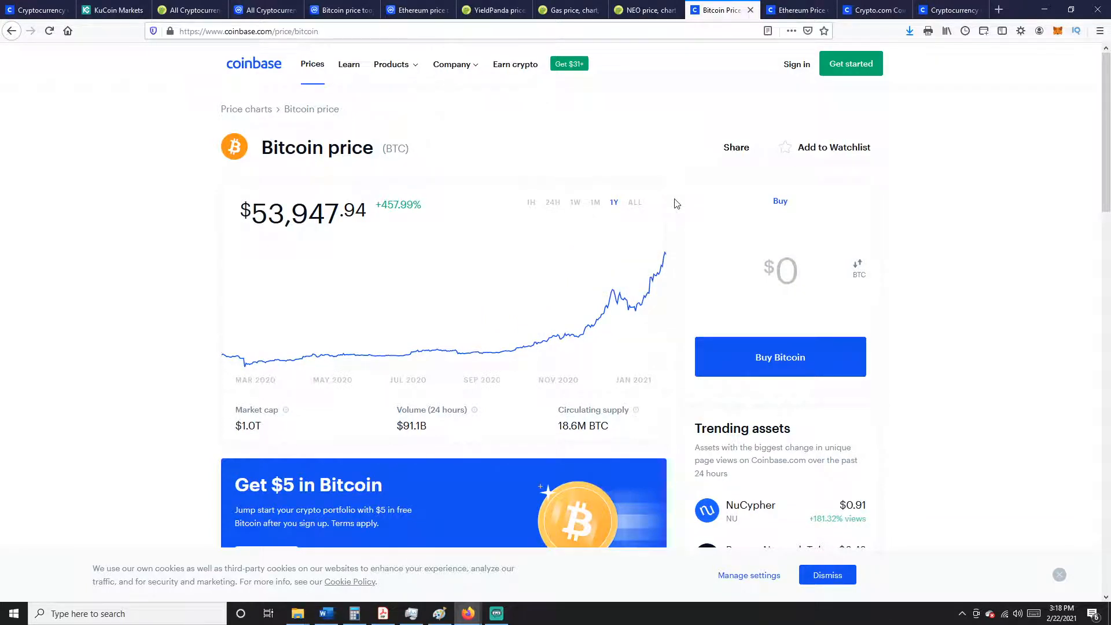
pyautogui.click(781, 357)
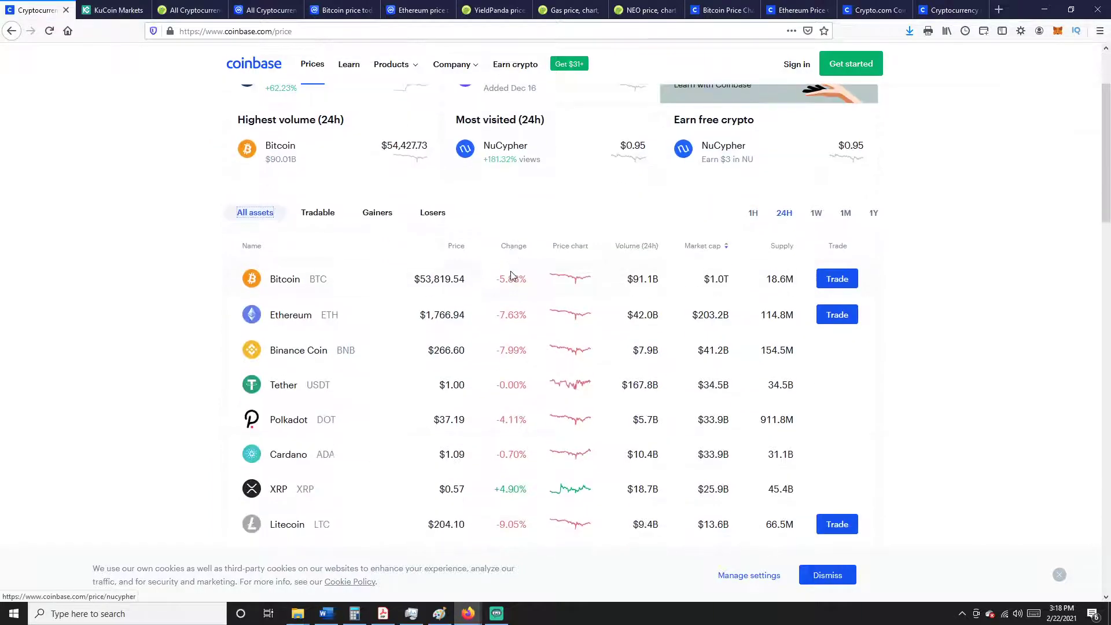
# Scroll down through the first page of Coinbase's all-assets price list toward page 2.
pyautogui.scroll(-3)
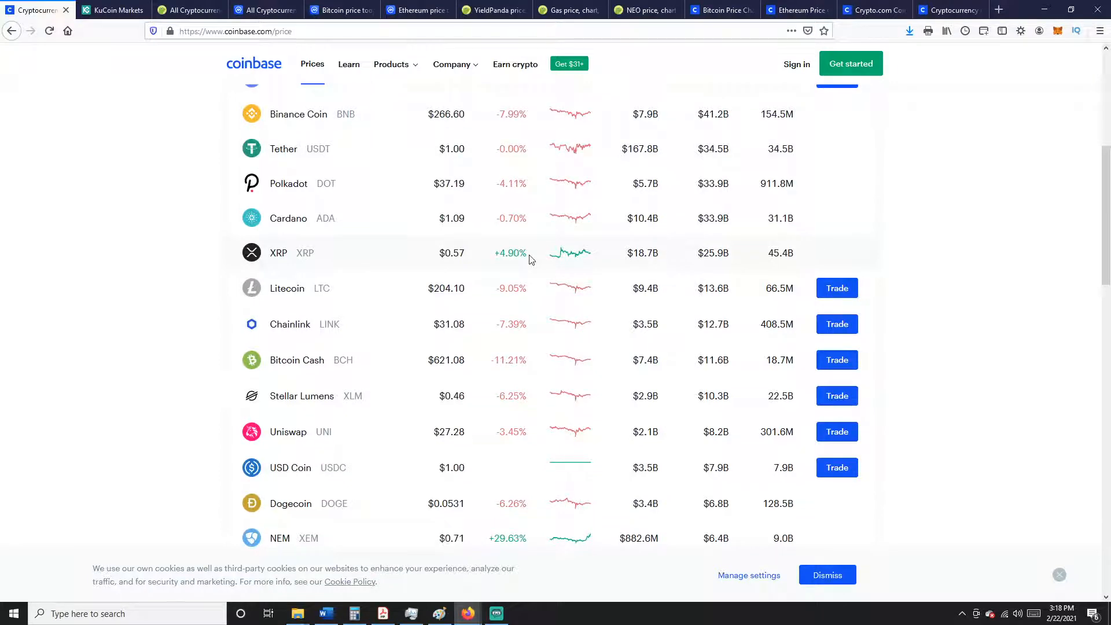
pyautogui.moveTo(546, 287)
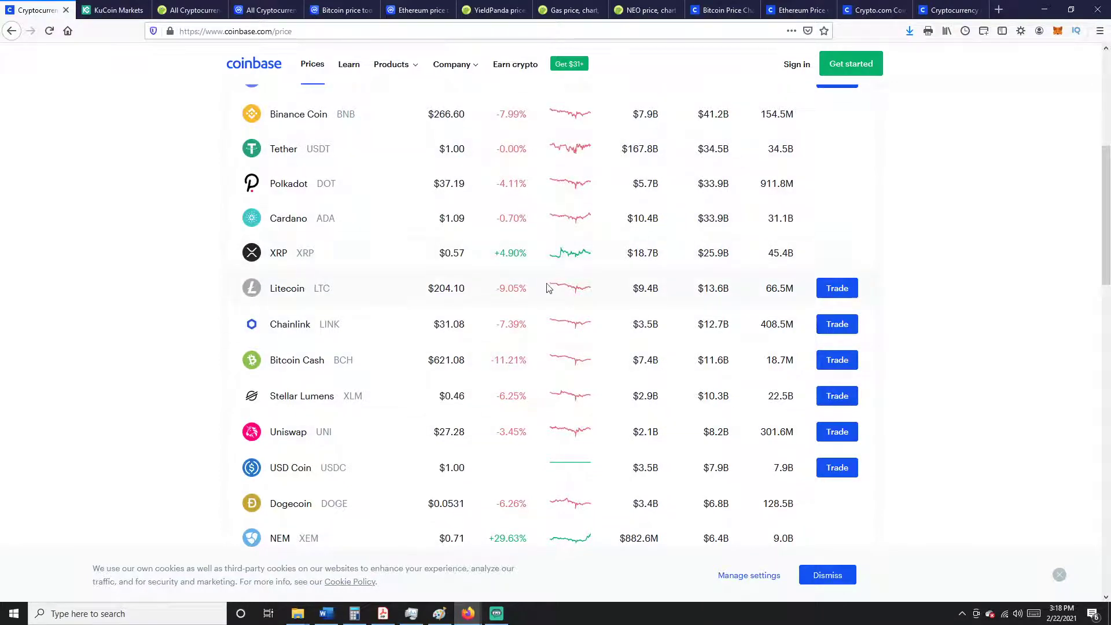
pyautogui.moveTo(537, 264)
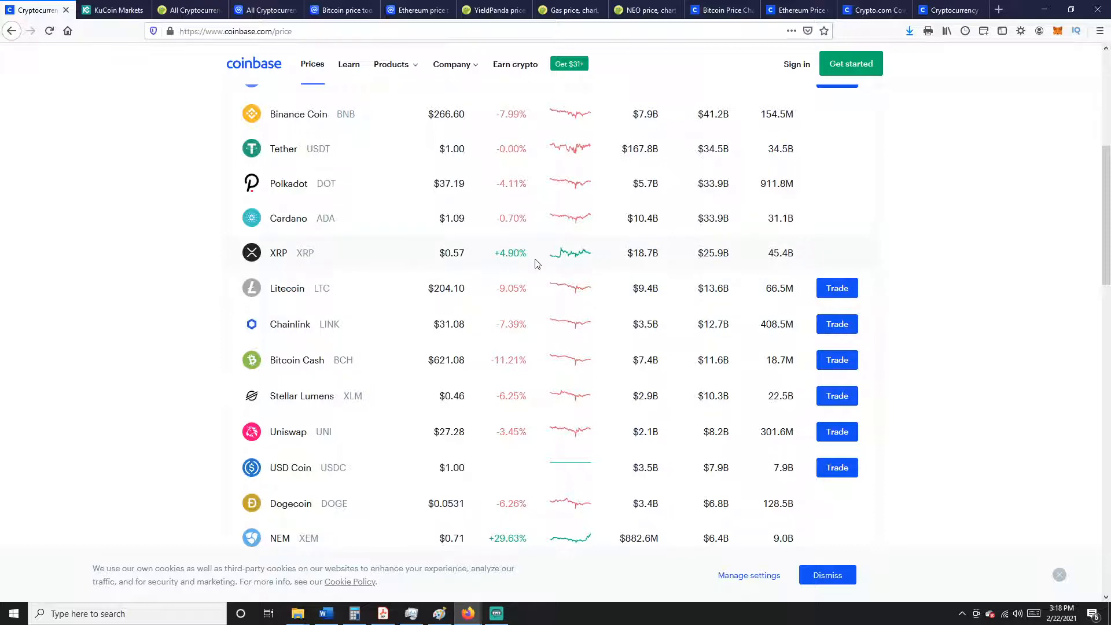
pyautogui.scroll(-3)
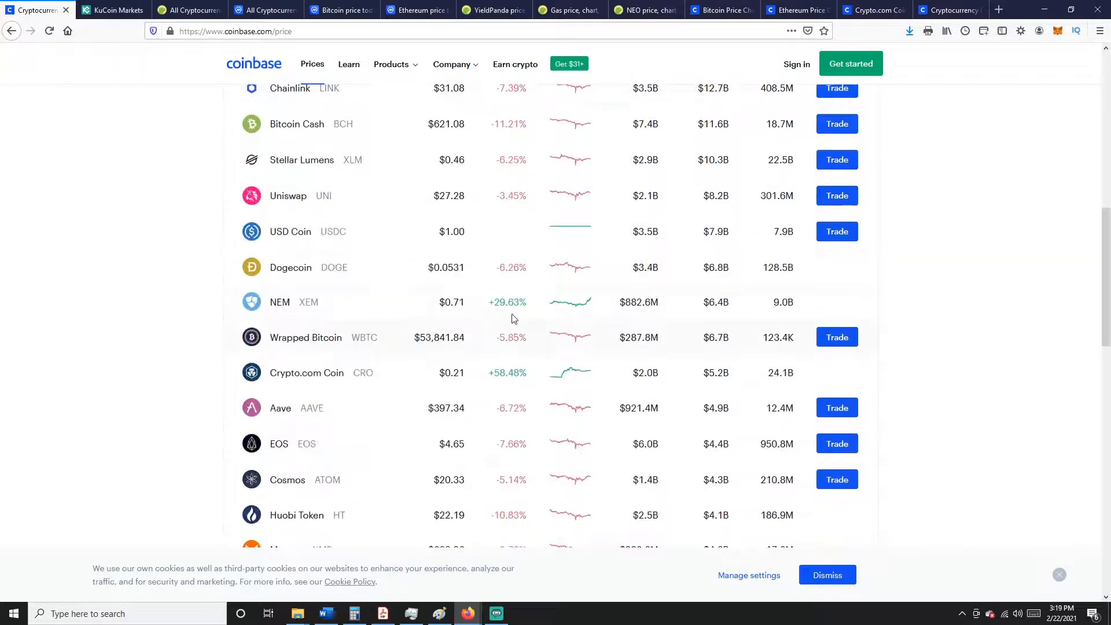
pyautogui.moveTo(521, 309)
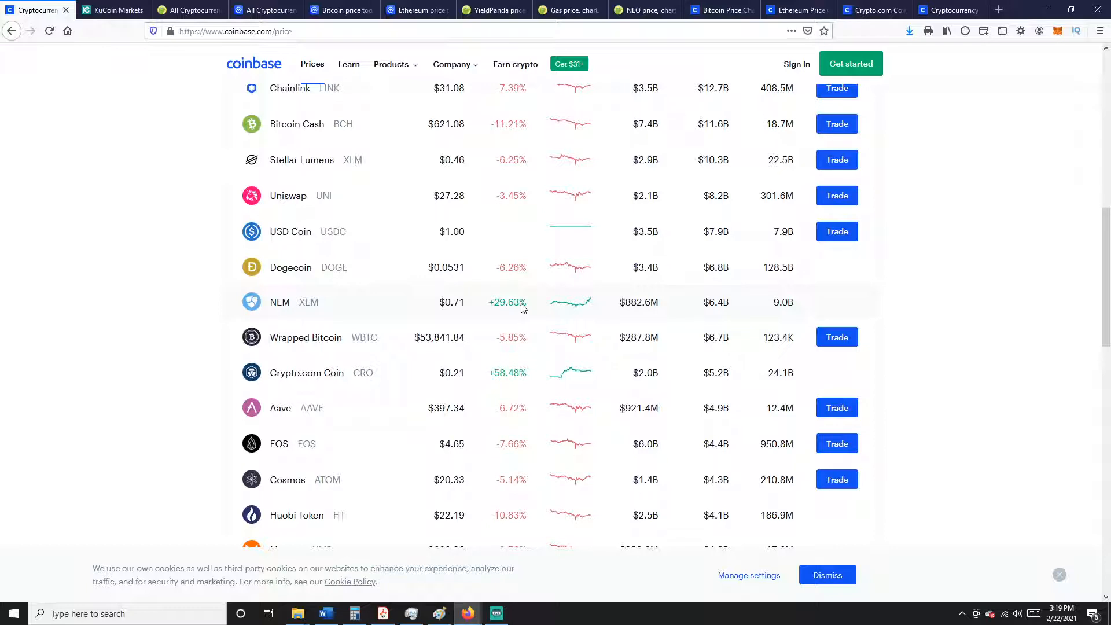
pyautogui.scroll(-3)
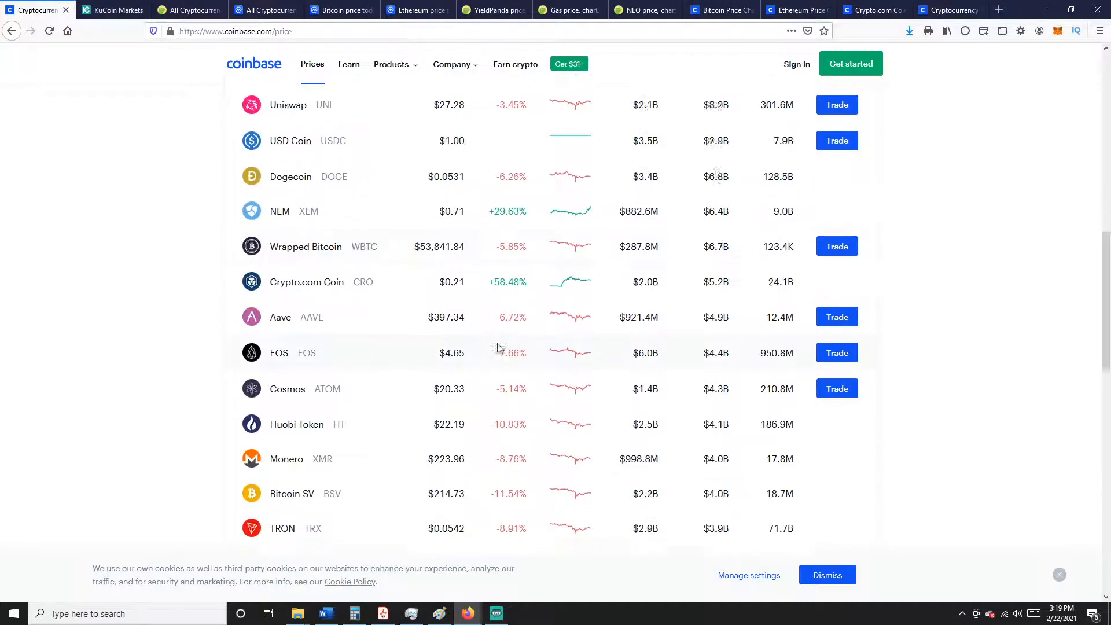
pyautogui.scroll(-3)
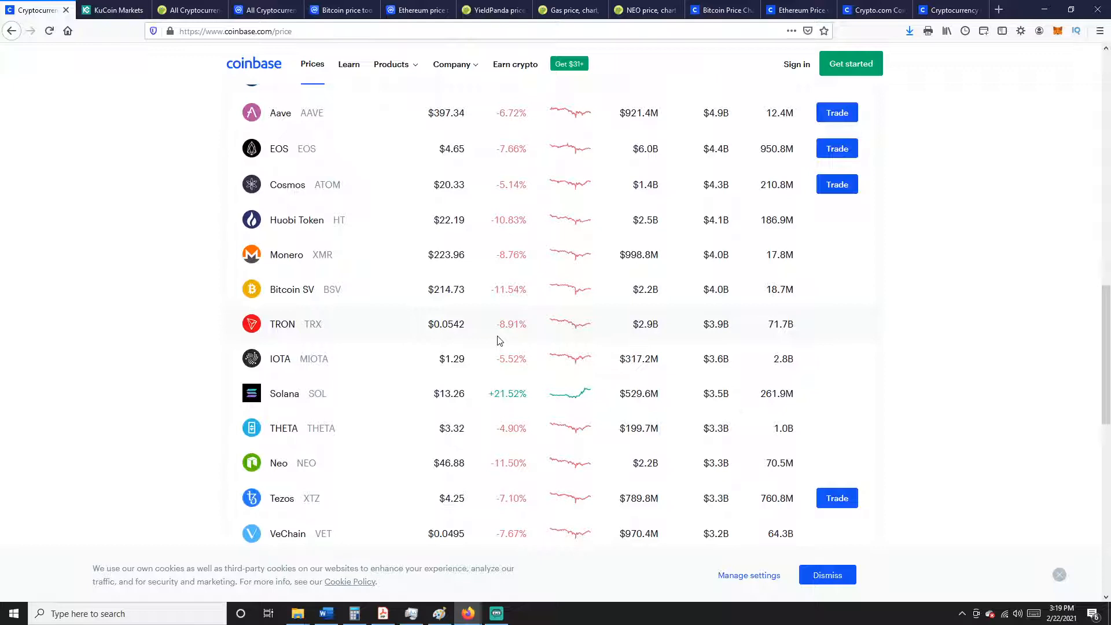
pyautogui.scroll(-3)
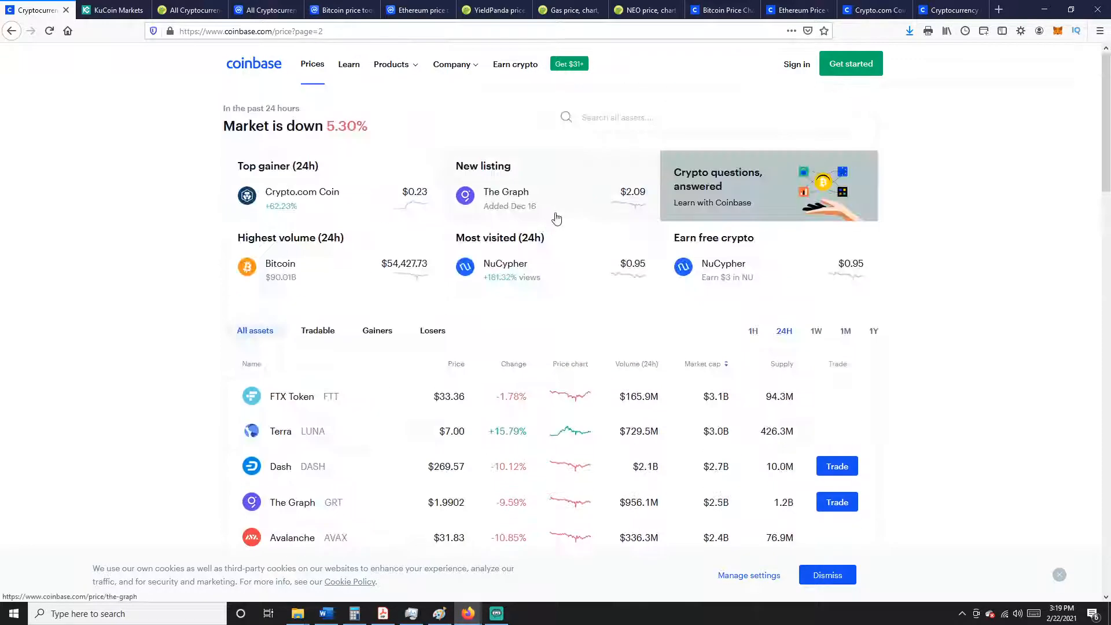
# Scroll through pages 2 and 3 of the asset list and advance to page 4 (Decentraland, Augur, TrueUSD).
pyautogui.scroll(-3)
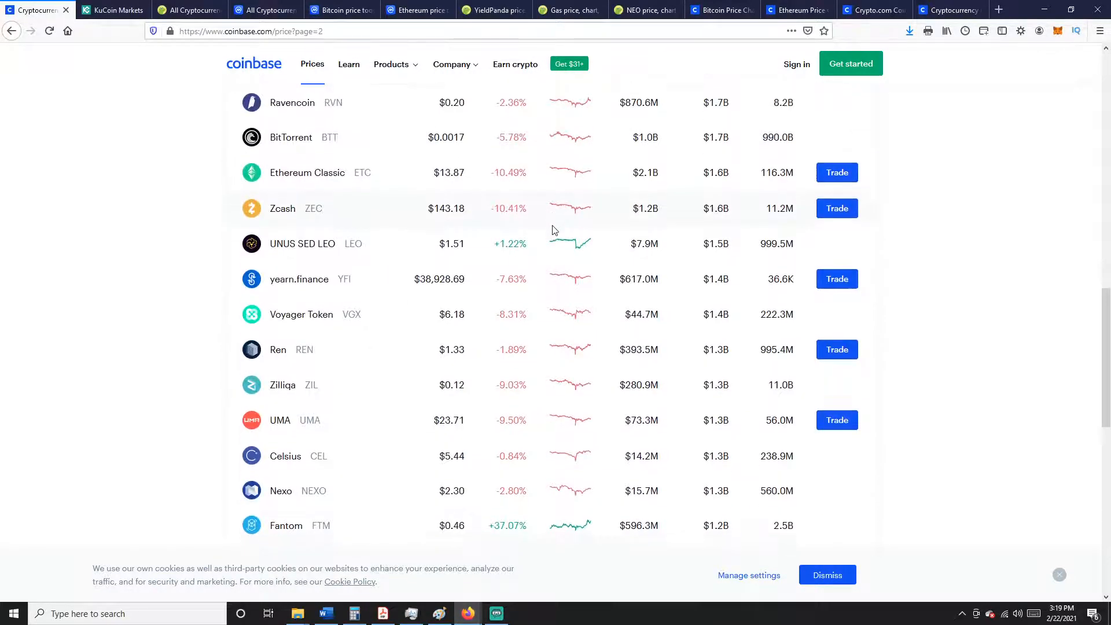
pyautogui.scroll(-3)
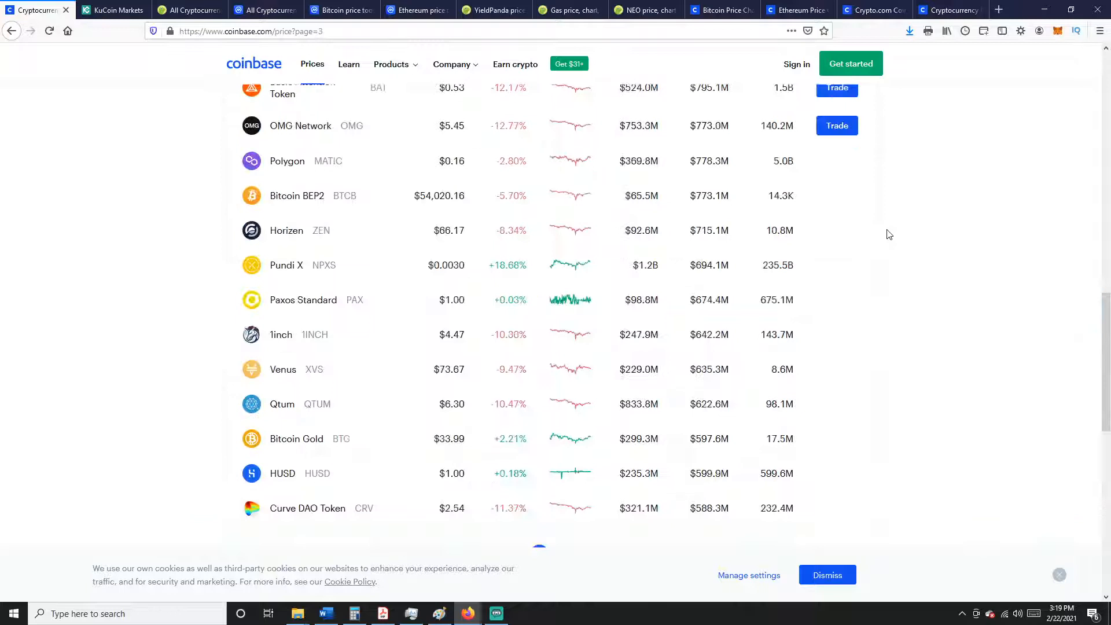
pyautogui.scroll(3)
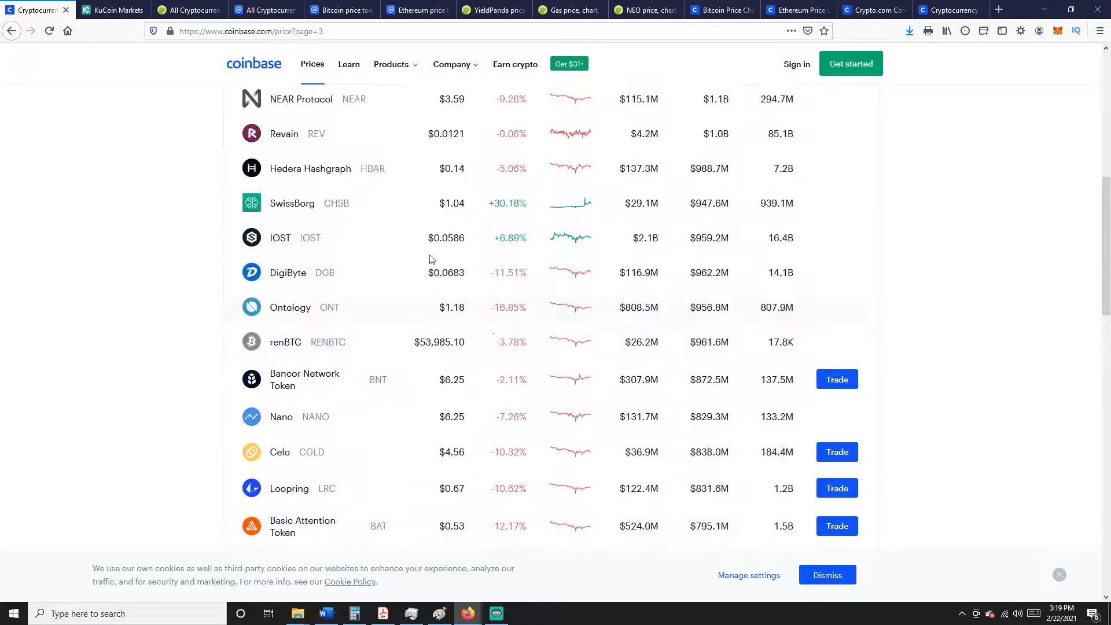
pyautogui.scroll(3)
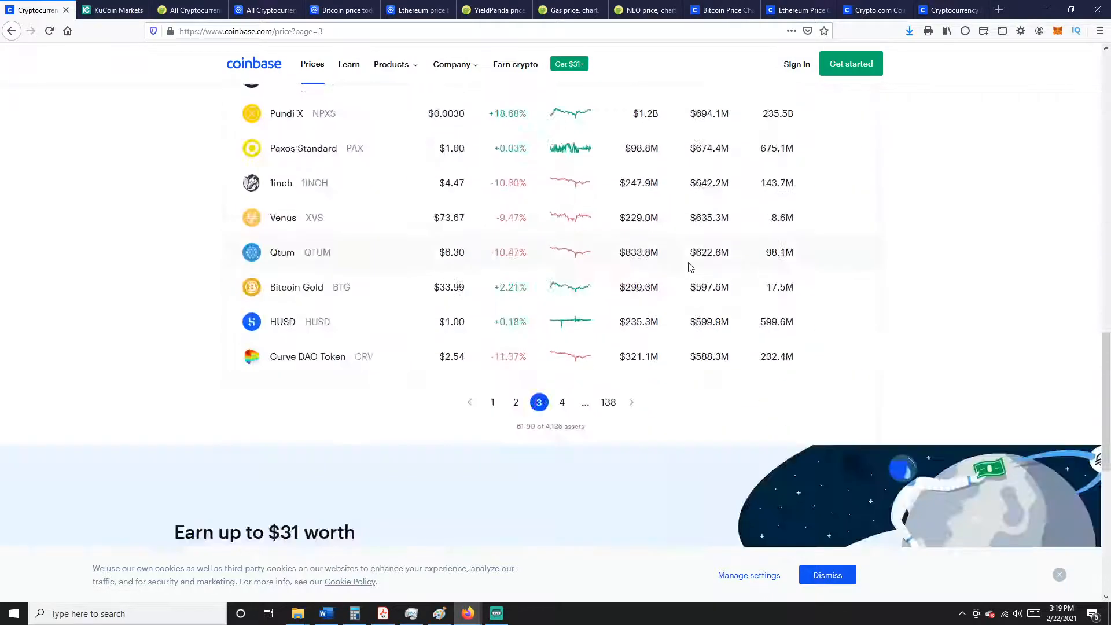
pyautogui.click(563, 403)
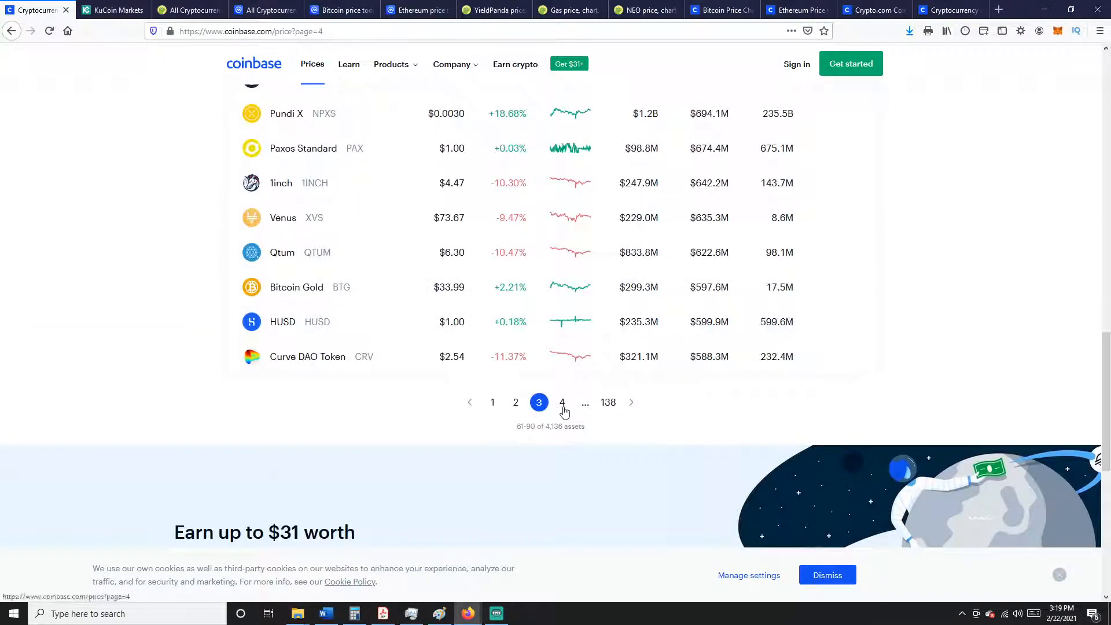
pyautogui.moveTo(878, 305)
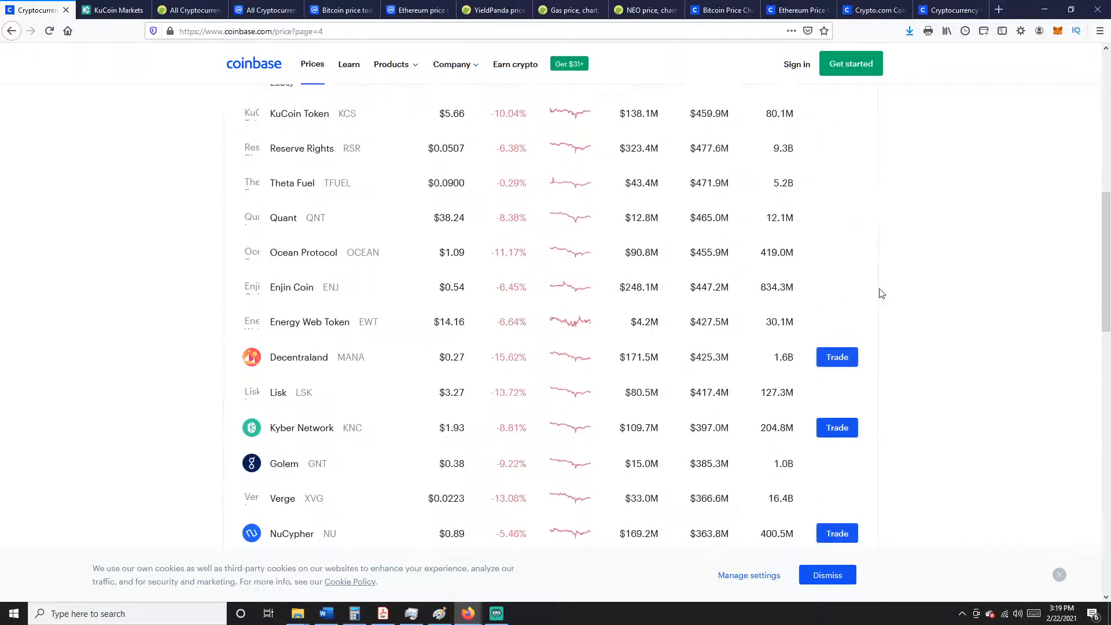
pyautogui.scroll(3)
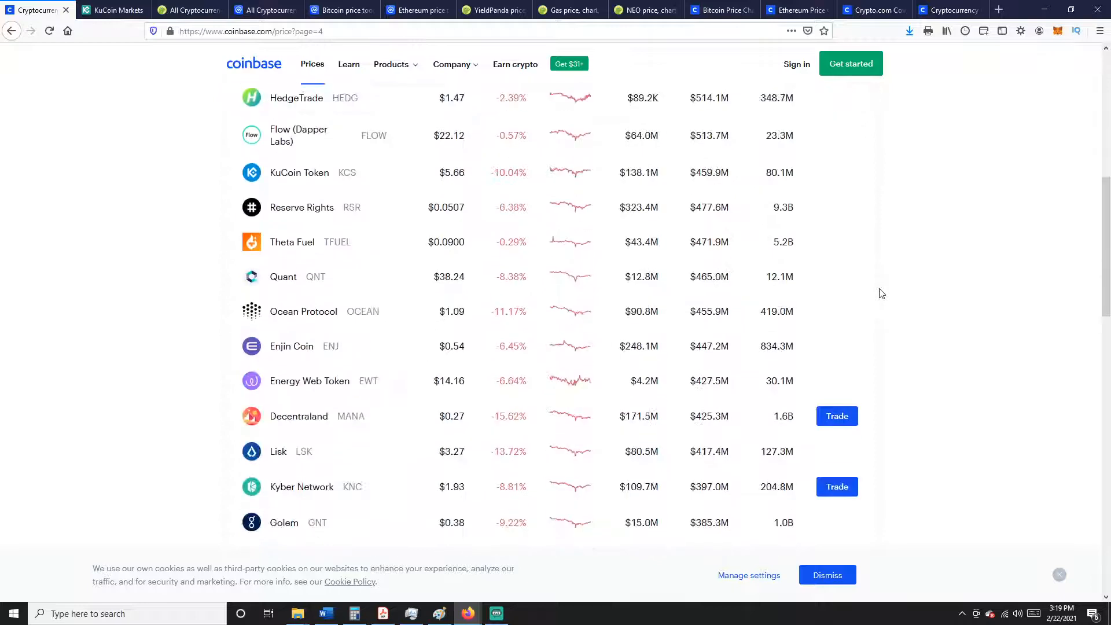
pyautogui.scroll(-3)
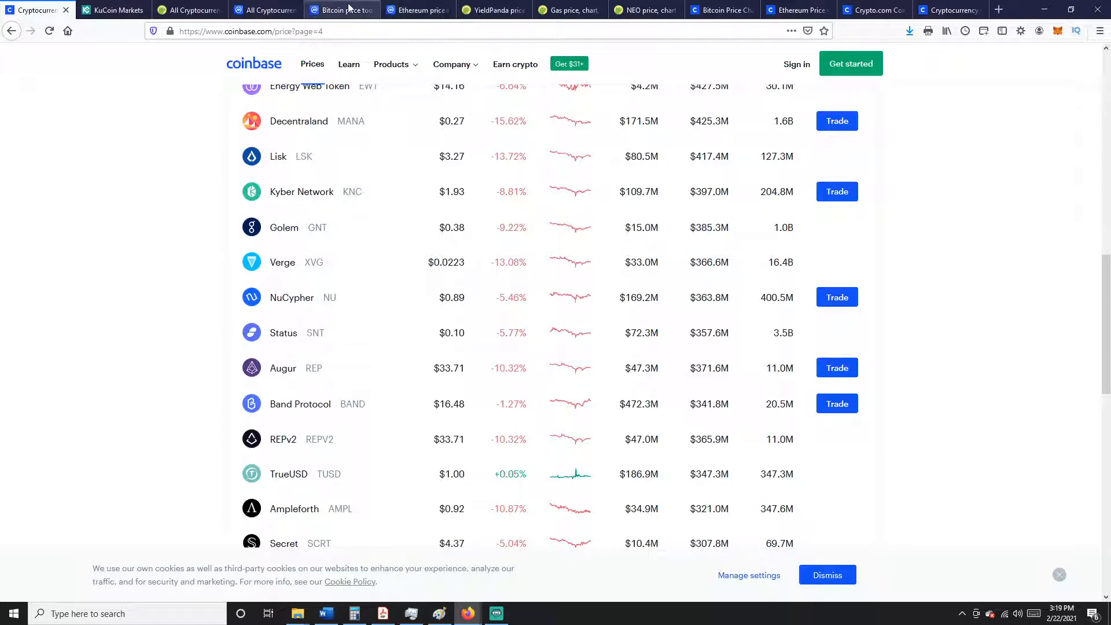
pyautogui.moveTo(661, 4)
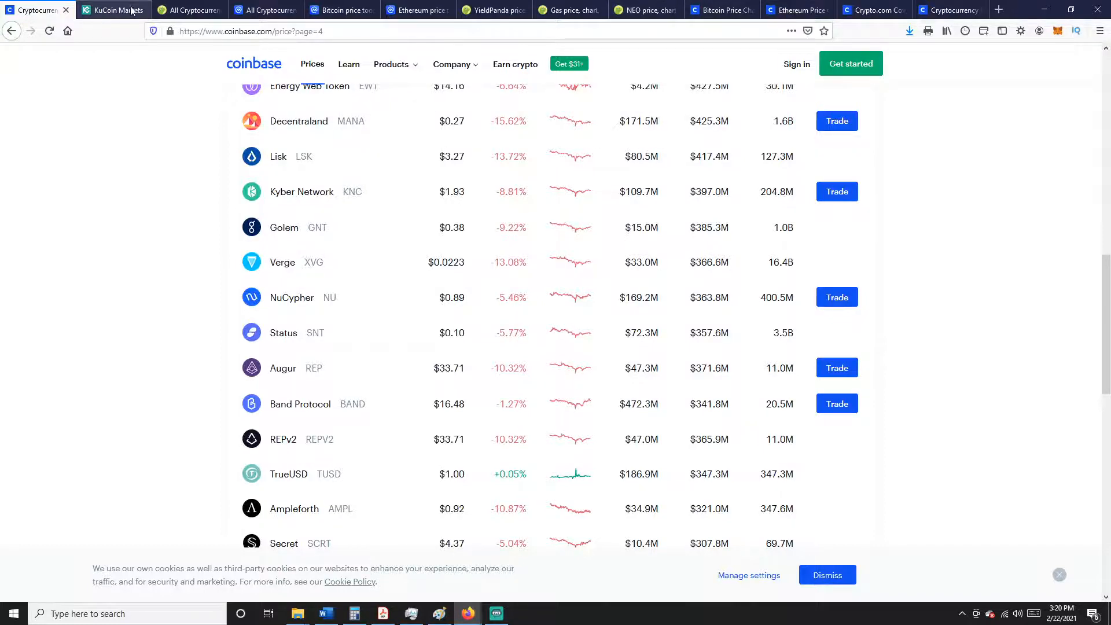
# Switch to KuCoin's markets page, browse the USDⓈ pairs, then show the DeFi pairs led by MKR/USDT.
pyautogui.click(110, 9)
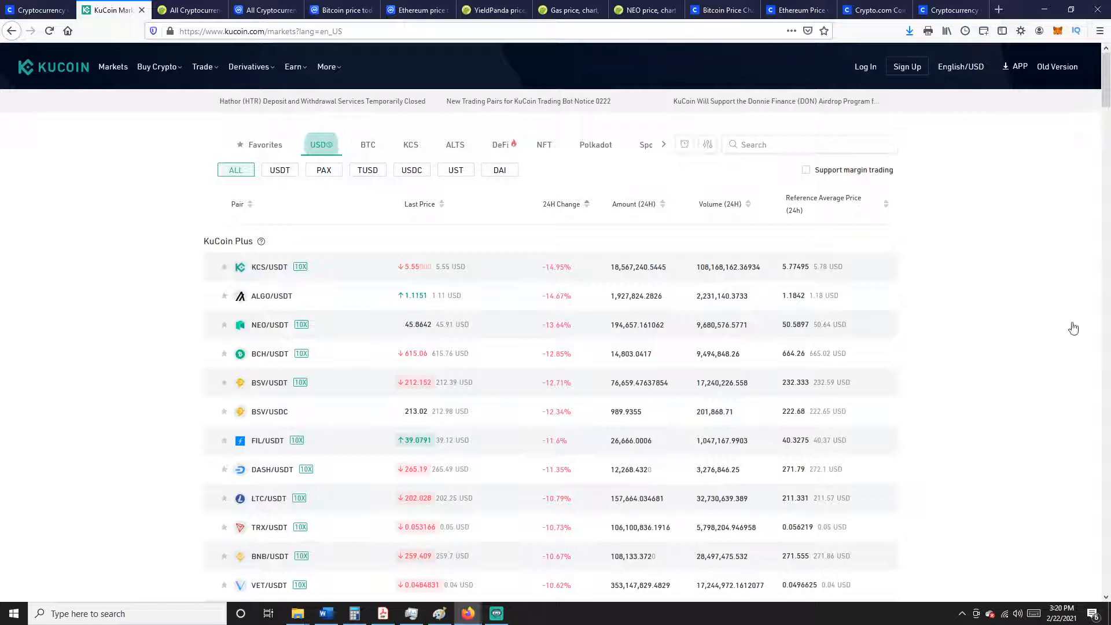
pyautogui.scroll(-3)
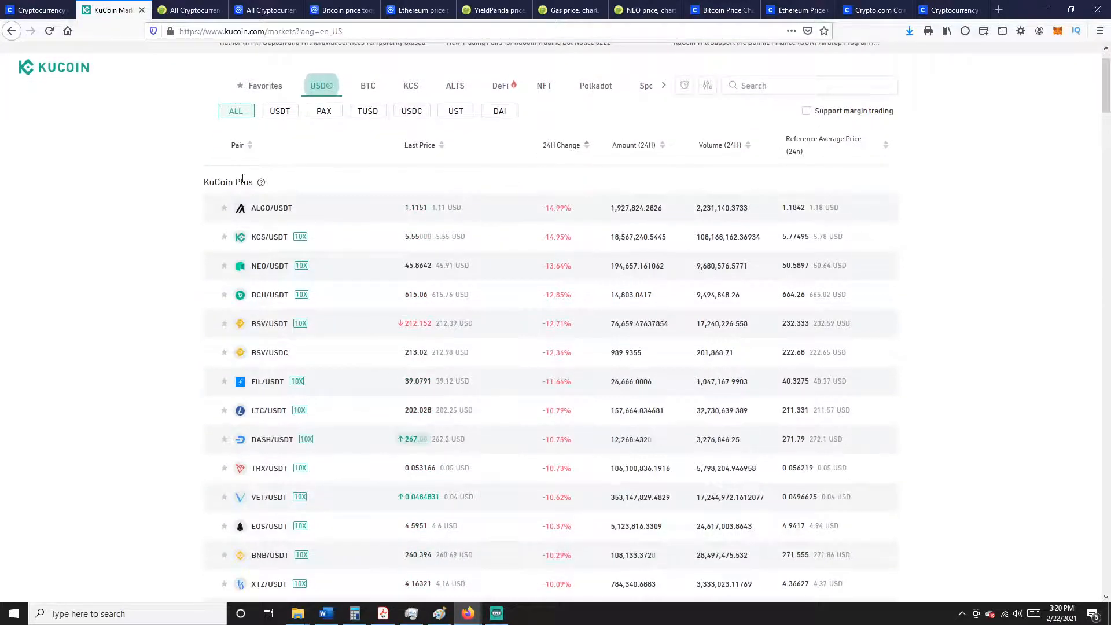
pyautogui.scroll(-3)
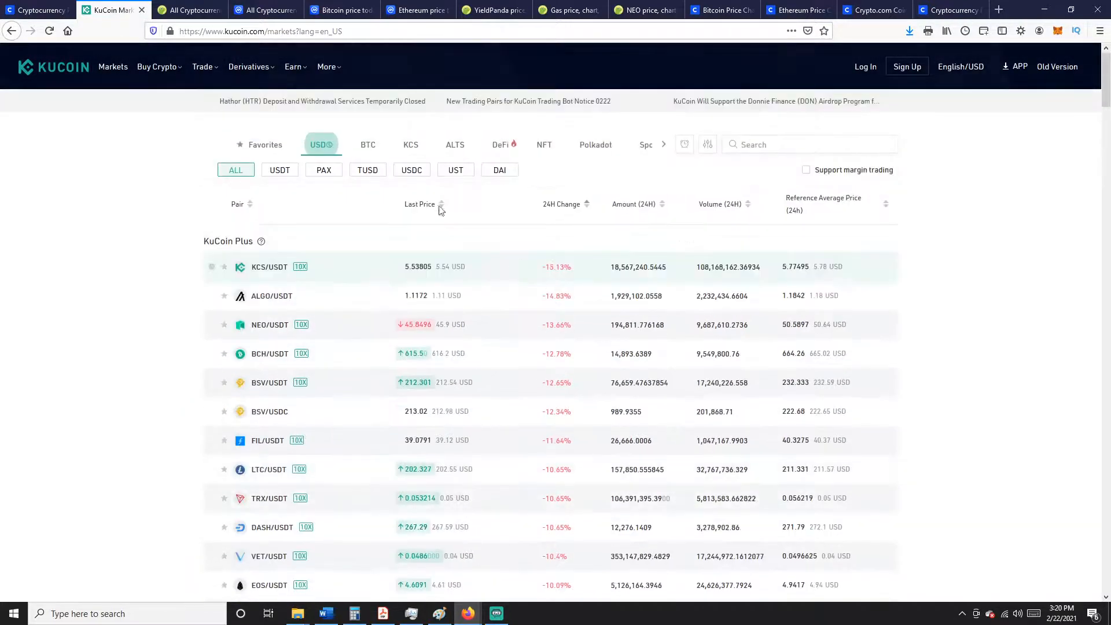
pyautogui.click(368, 145)
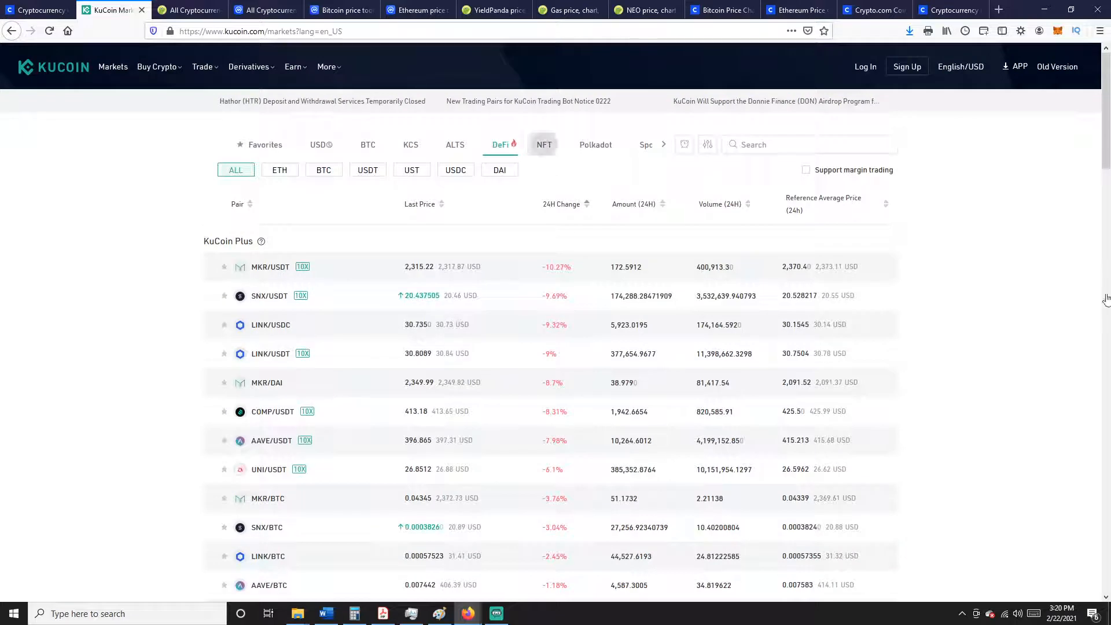
# Browse KuCoin's NFT pairs list, led by SOUL/BTC, down to the bottom and back up.
pyautogui.click(544, 145)
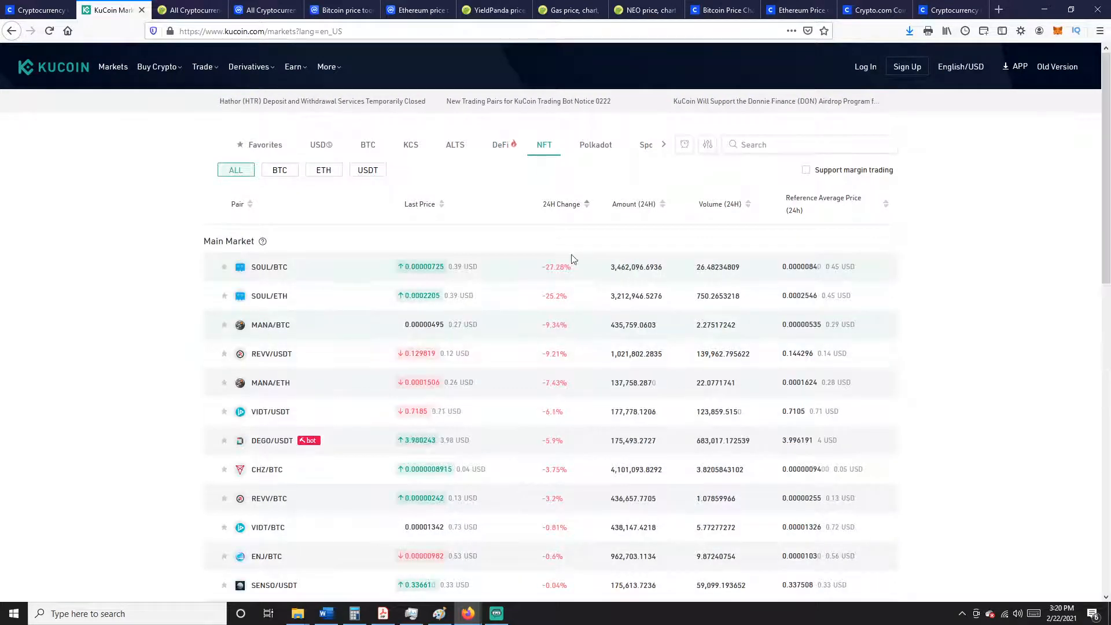
pyautogui.scroll(-3)
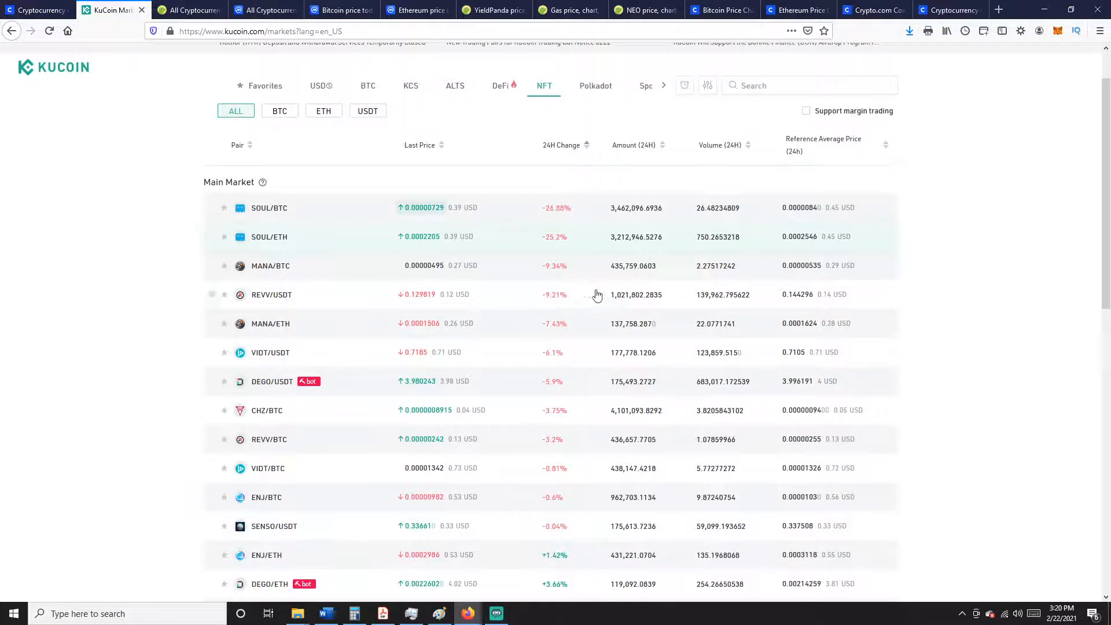
pyautogui.moveTo(310, 270)
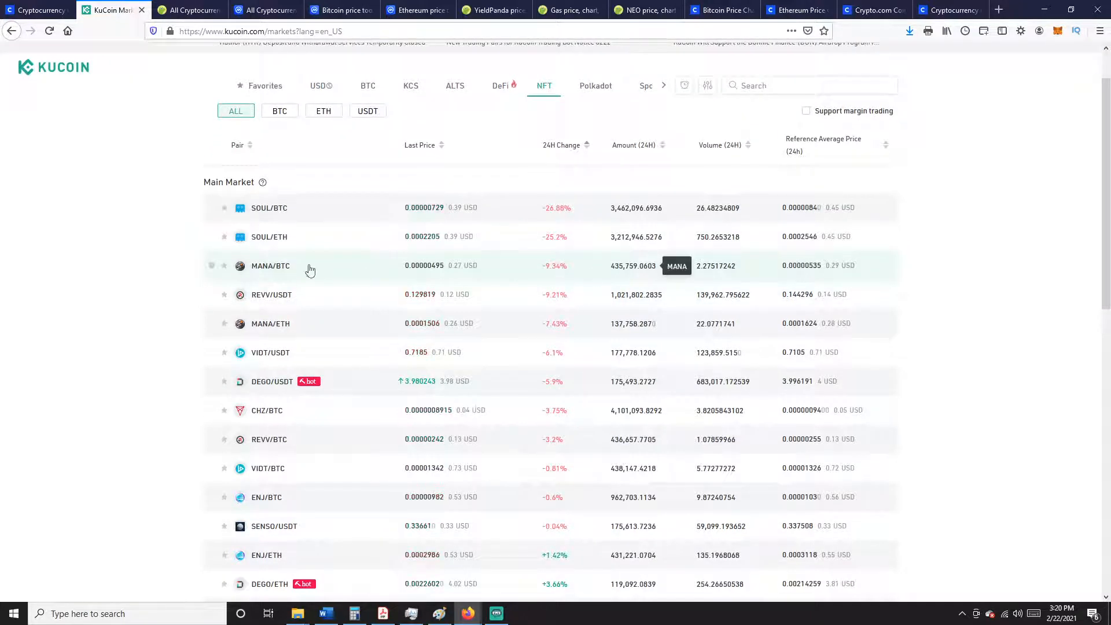
pyautogui.scroll(-3)
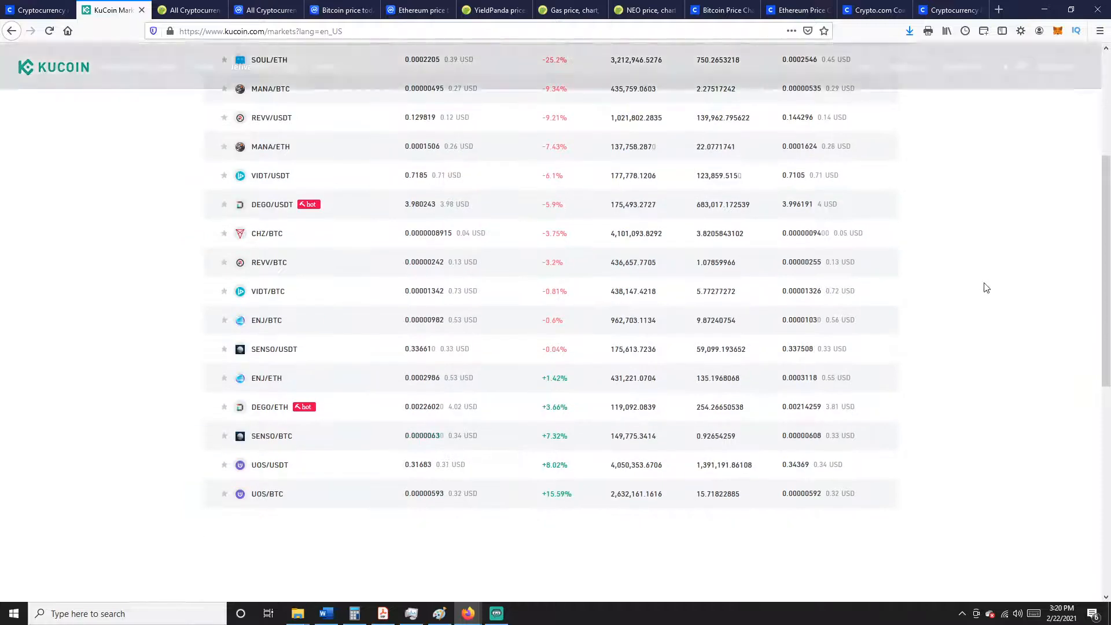
pyautogui.scroll(3)
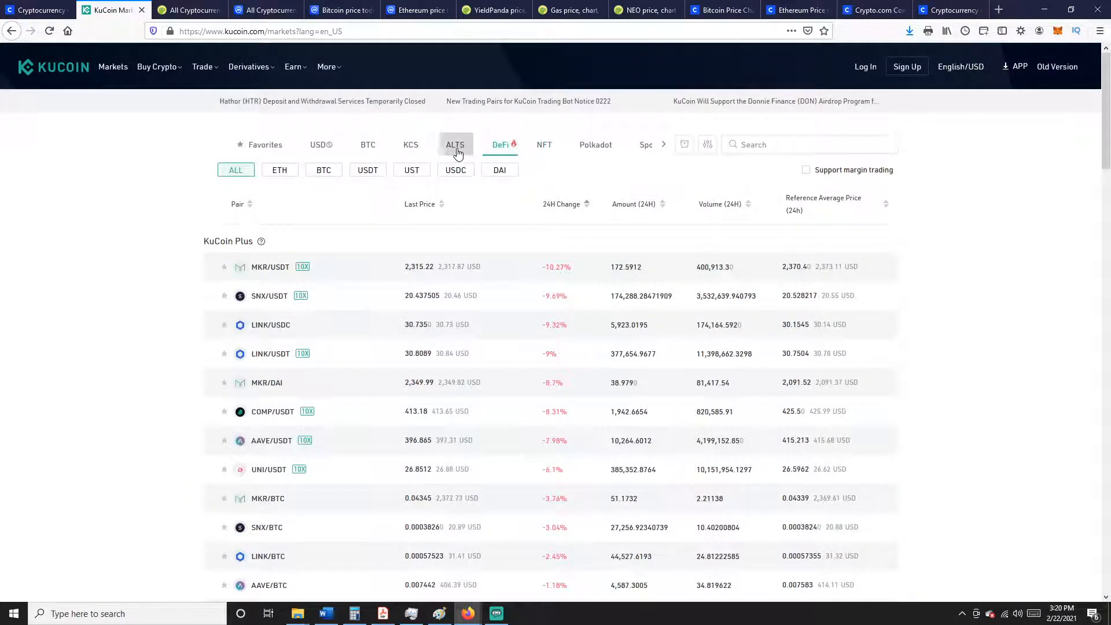
# View KuCoin's ALTS and USDⓈ pair lists, then return to Coinbase's page-4 price list.
pyautogui.click(455, 144)
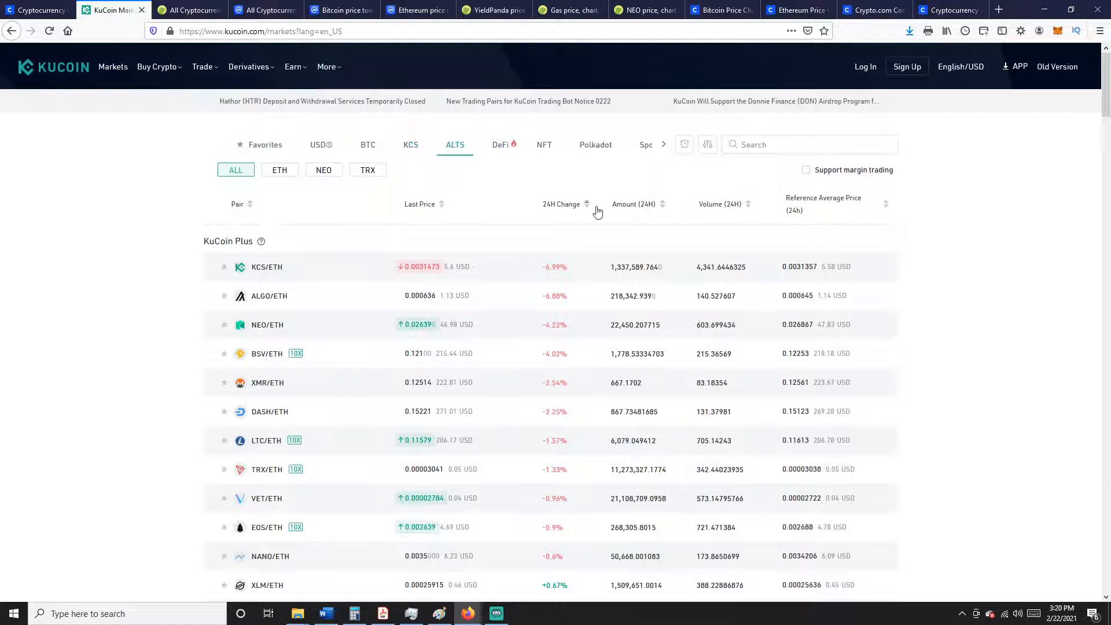
pyautogui.click(322, 145)
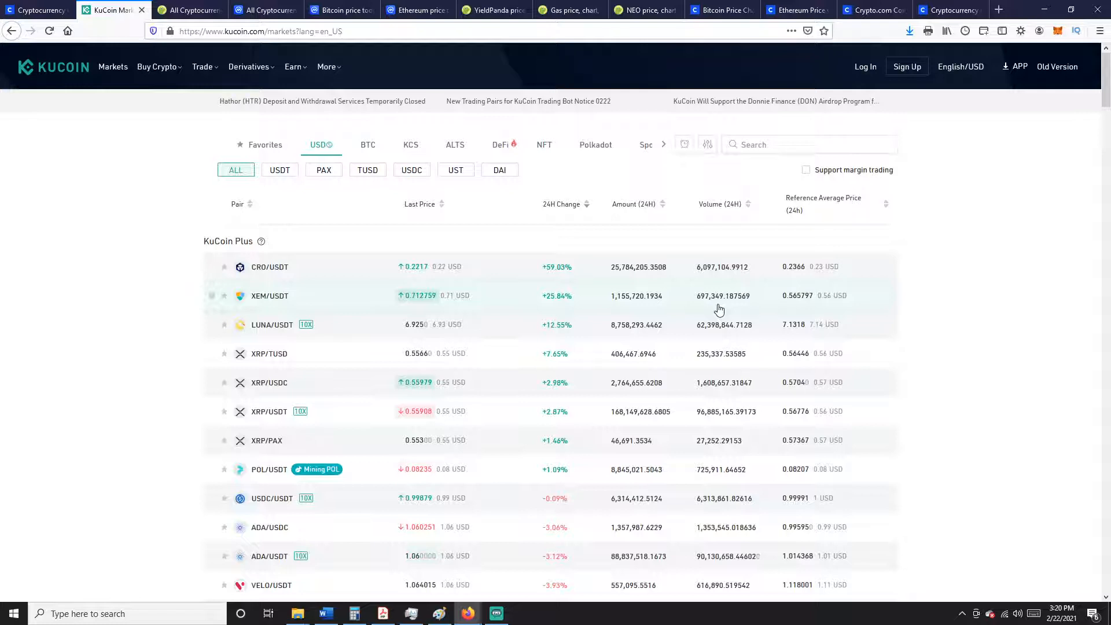
pyautogui.click(33, 11)
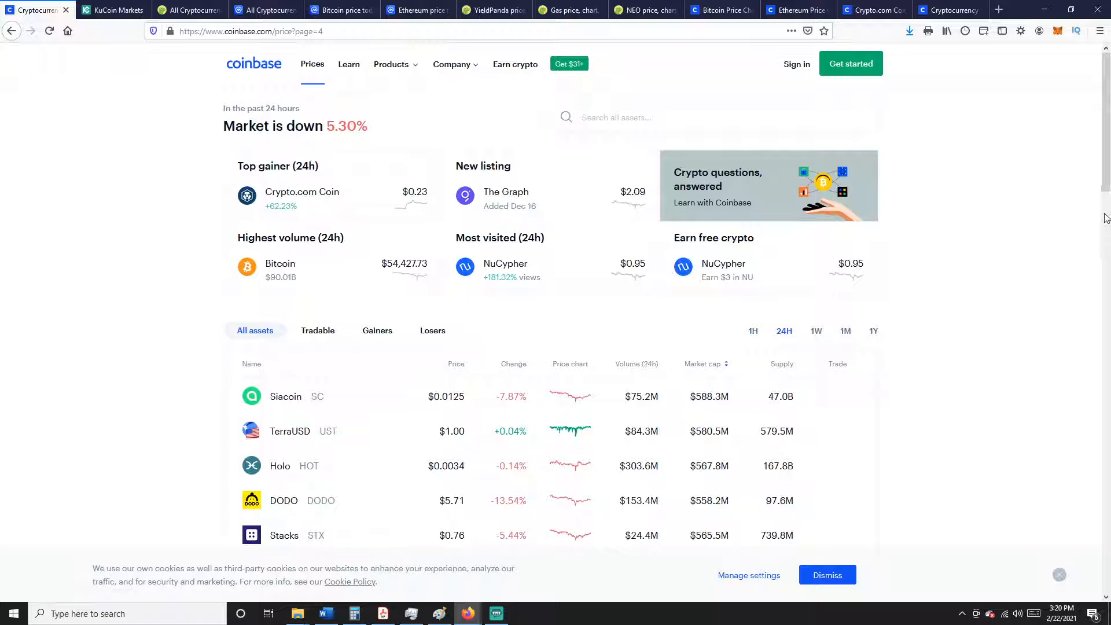
# From the Coinbase price list, open DODO's page showing $5.72, down 13.54%, and its 24-hour chart.
pyautogui.scroll(-3)
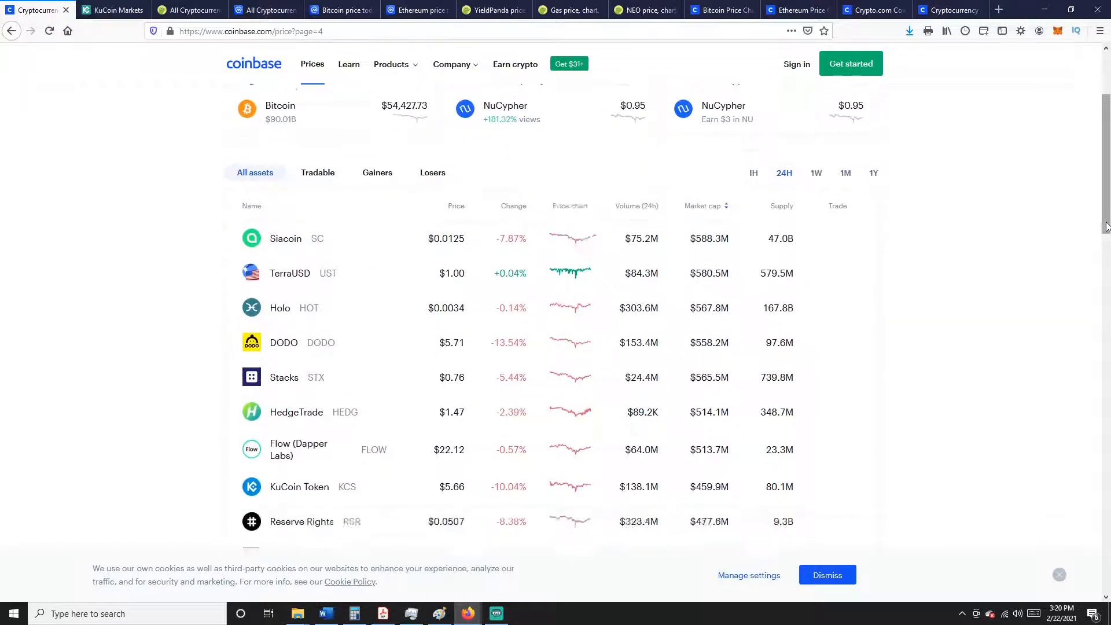
pyautogui.scroll(-3)
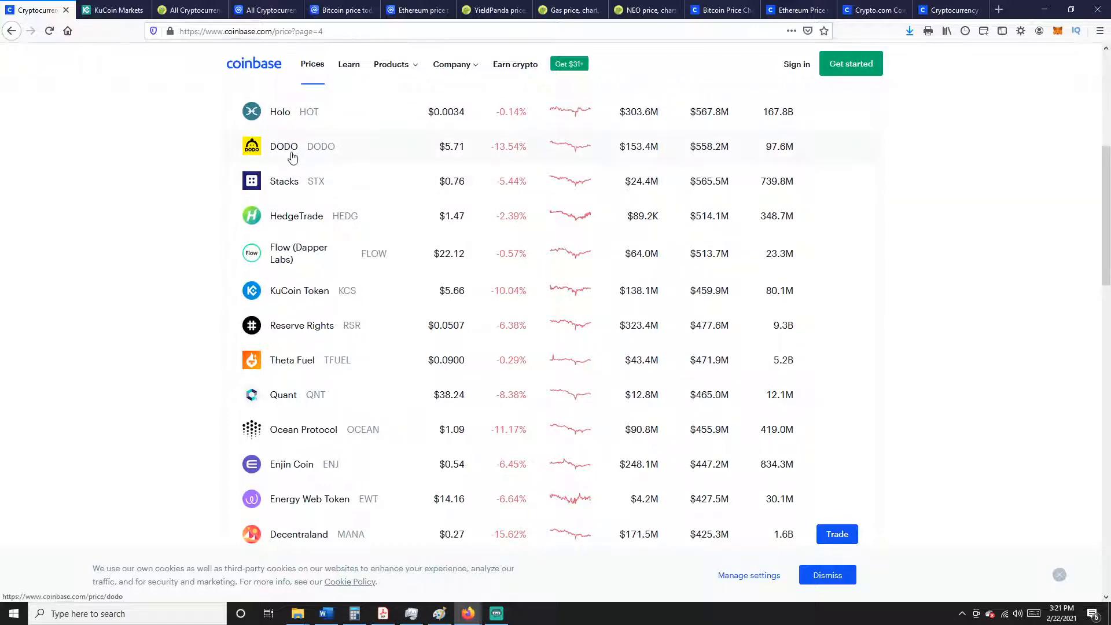
pyautogui.click(284, 147)
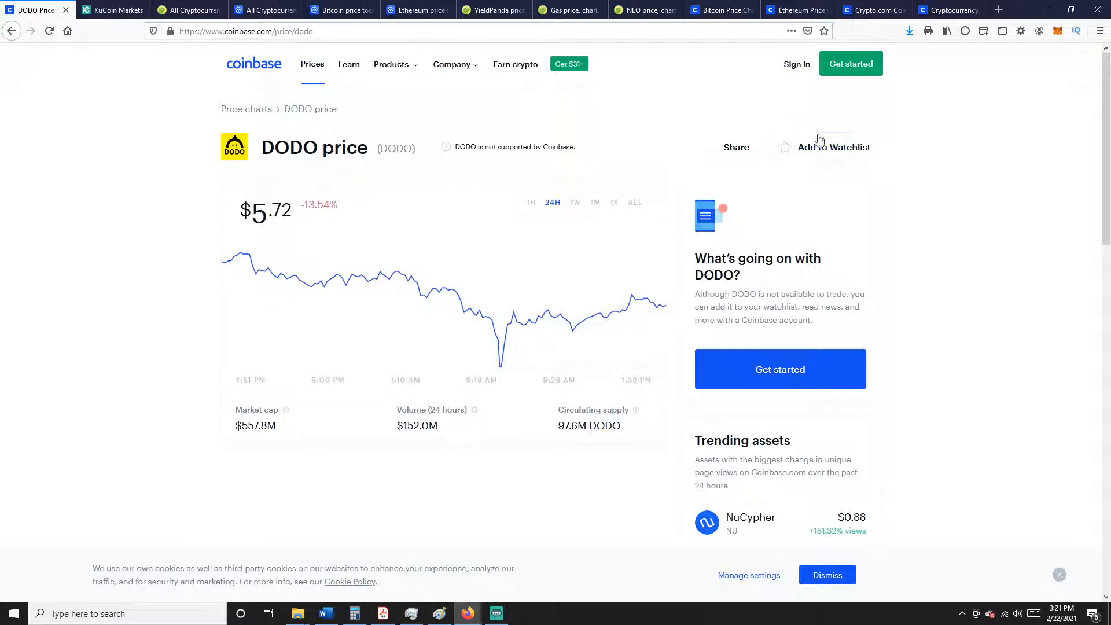
pyautogui.scroll(-3)
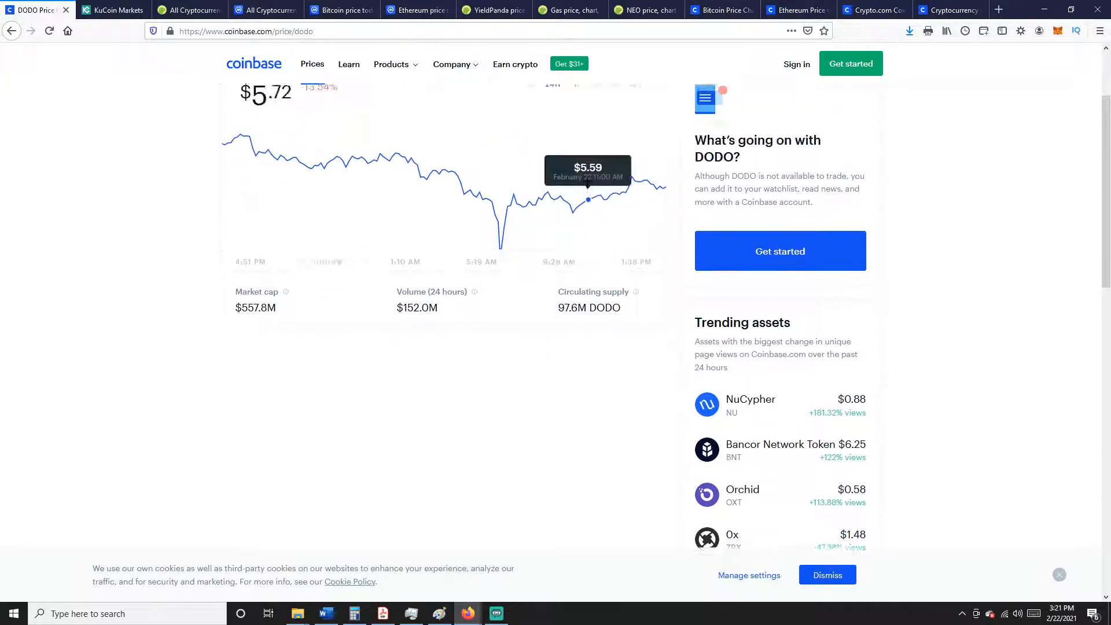
pyautogui.scroll(-3)
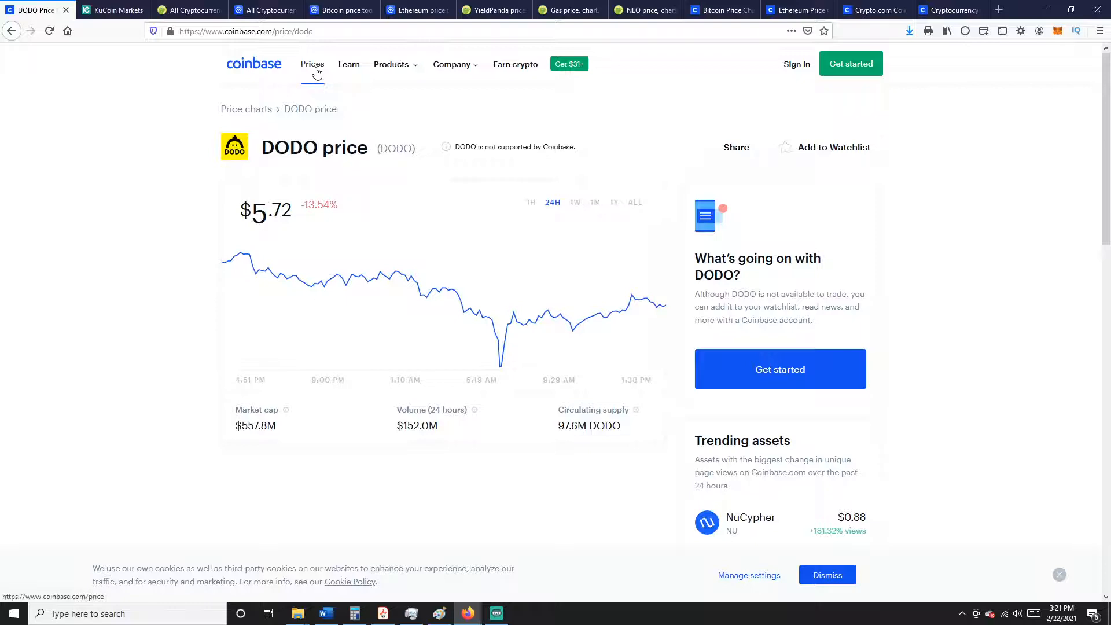
# Return to Coinbase's first-page asset list, led by Bitcoin at $53,441.08, and browse down it.
pyautogui.click(312, 65)
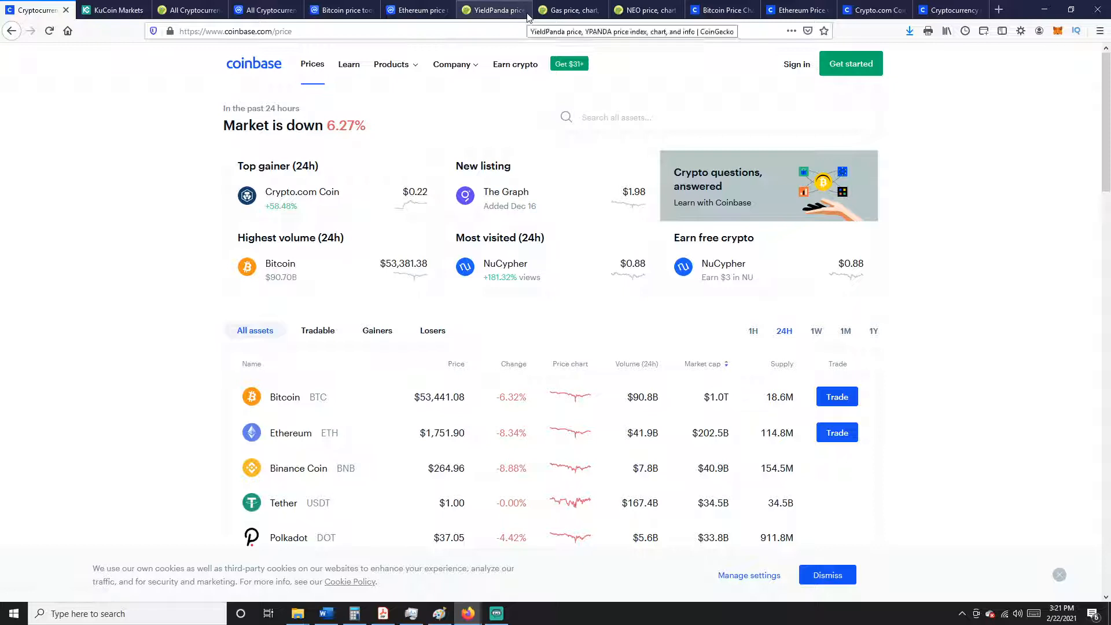
pyautogui.scroll(-3)
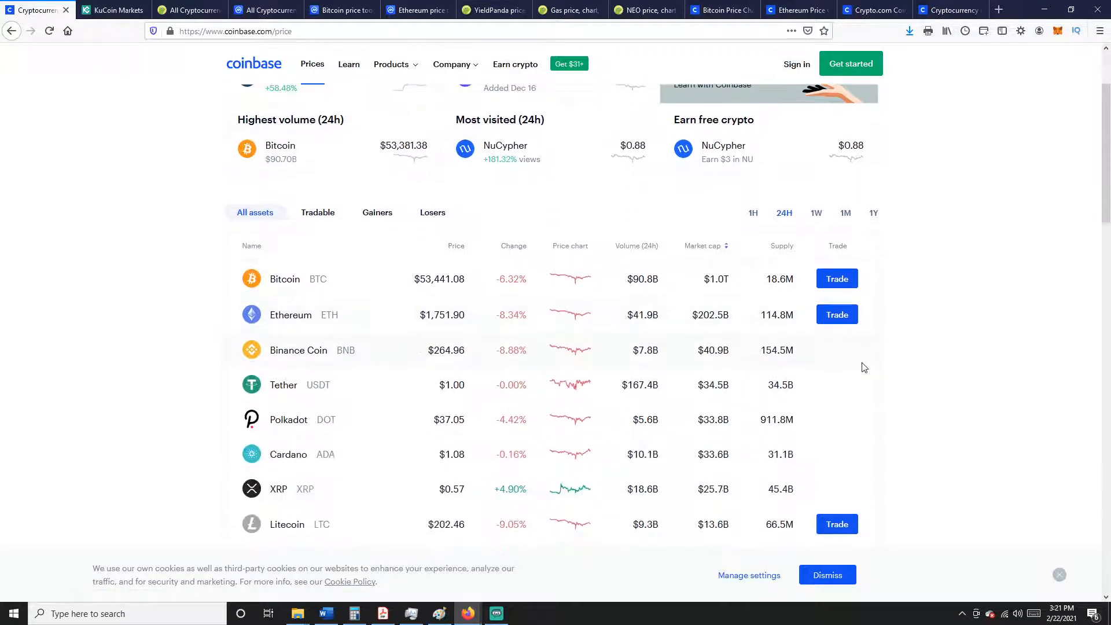
pyautogui.scroll(-3)
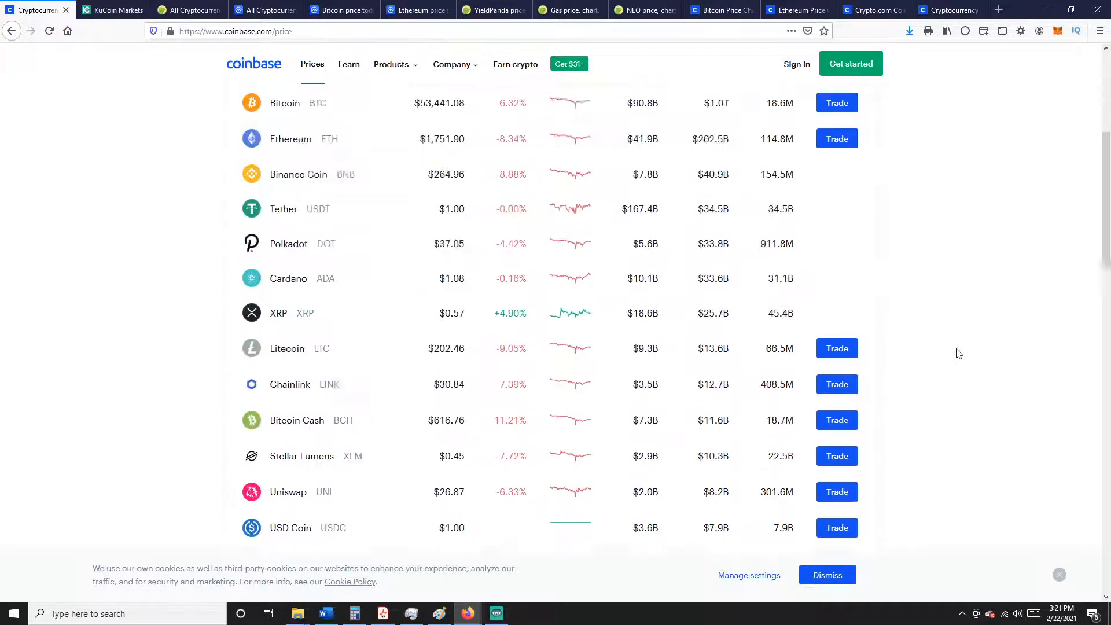
pyautogui.scroll(-3)
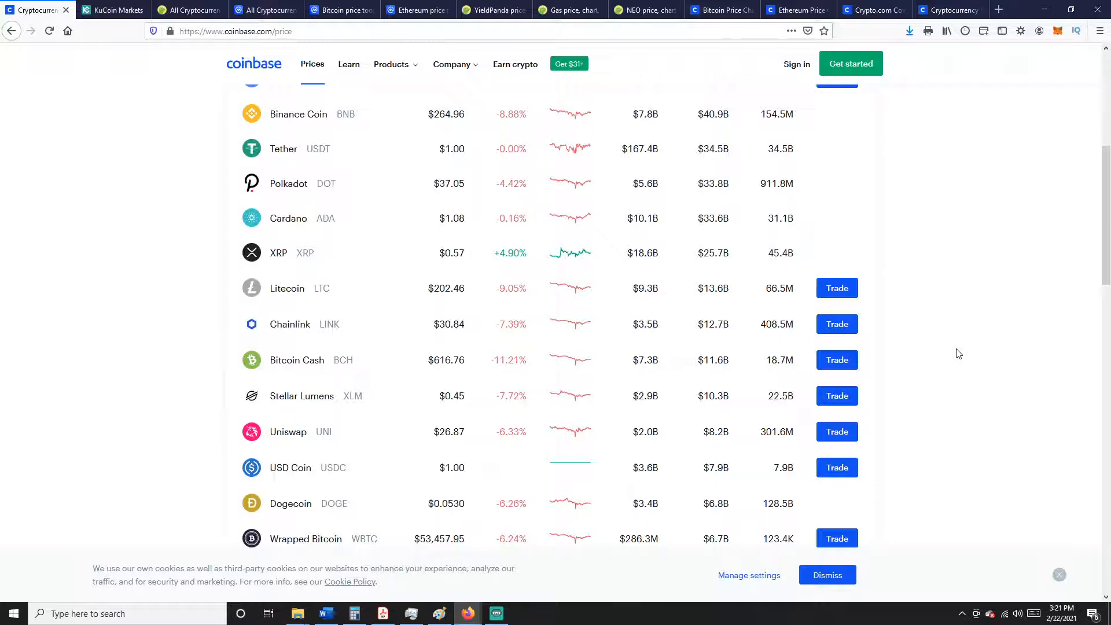
pyautogui.scroll(-3)
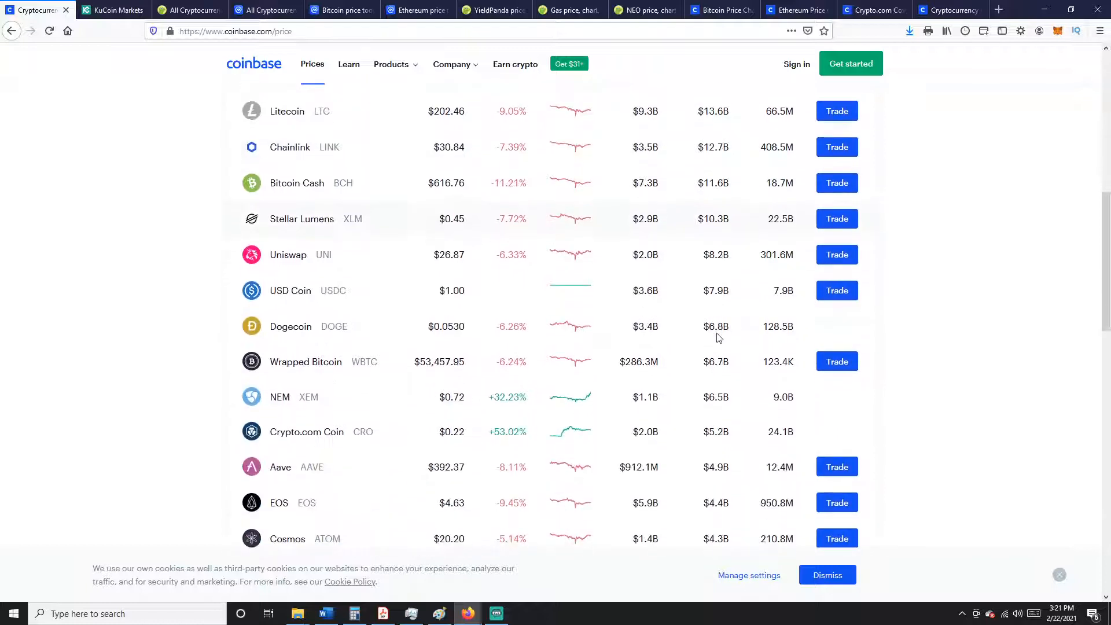
pyautogui.scroll(-3)
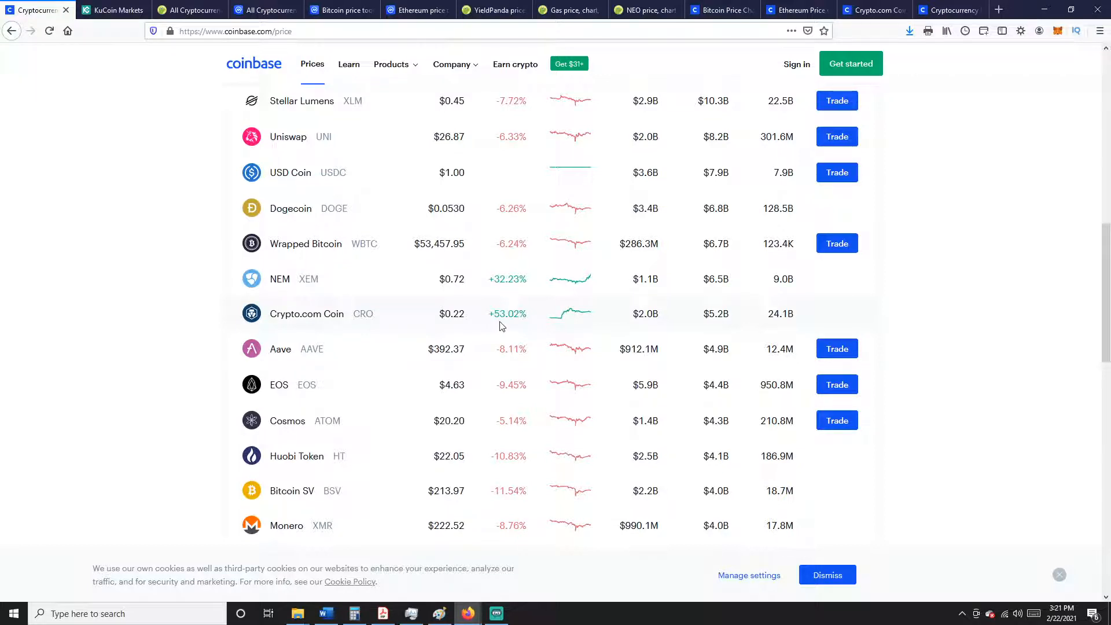
pyautogui.moveTo(559, 336)
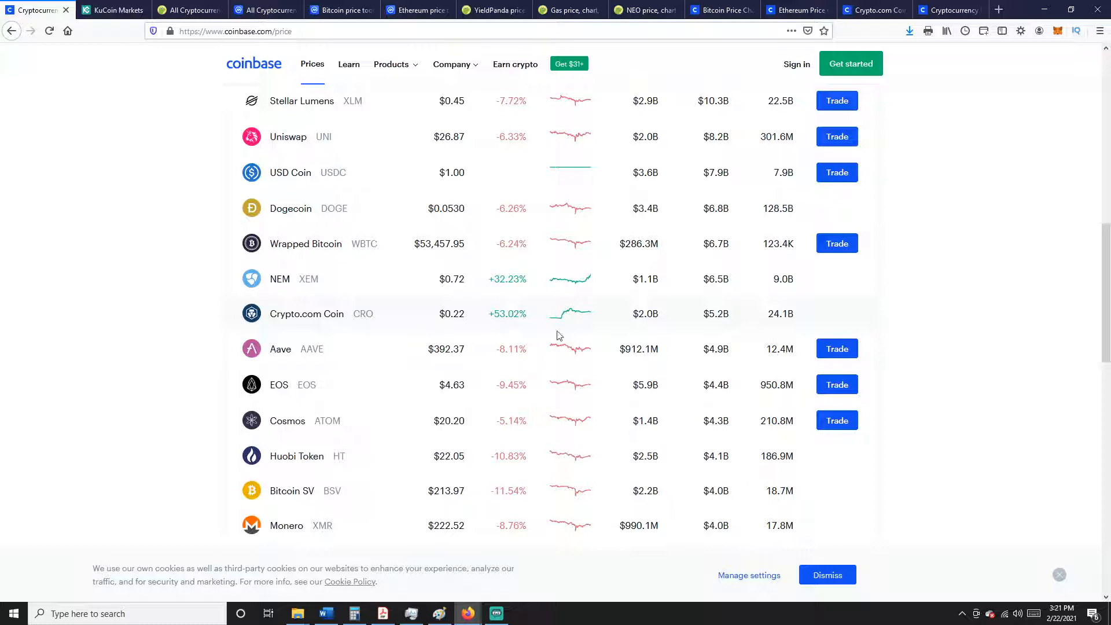
pyautogui.scroll(3)
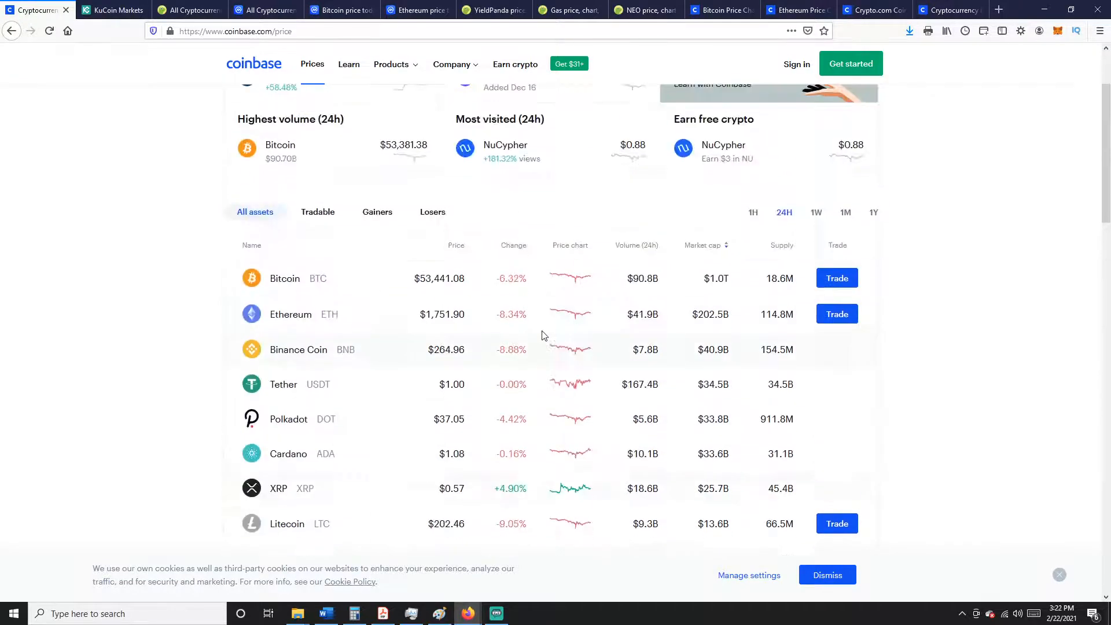
pyautogui.scroll(-3)
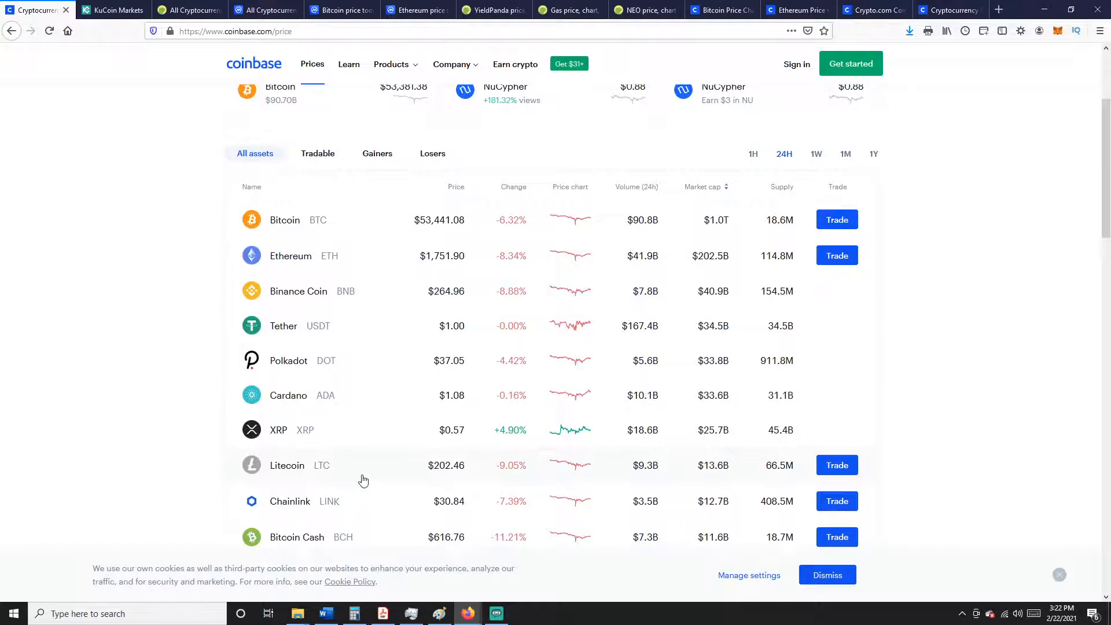
# View Litecoin's one-year chart ($202.46, up 170.42%), then return to KuCoin's USDⓈ markets.
pyautogui.click(287, 465)
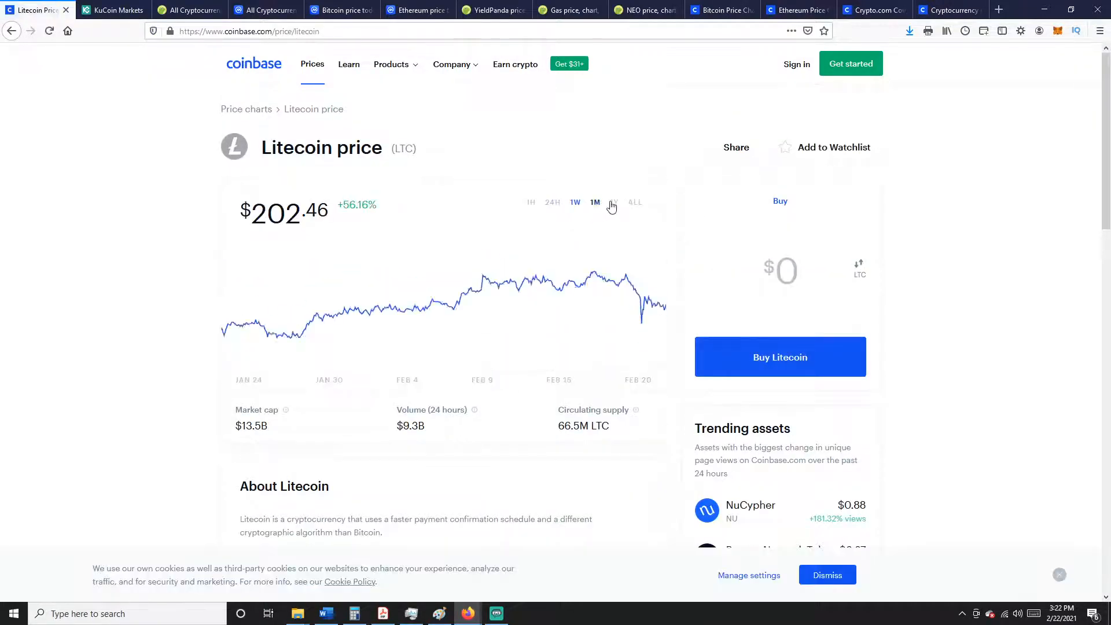
pyautogui.click(613, 201)
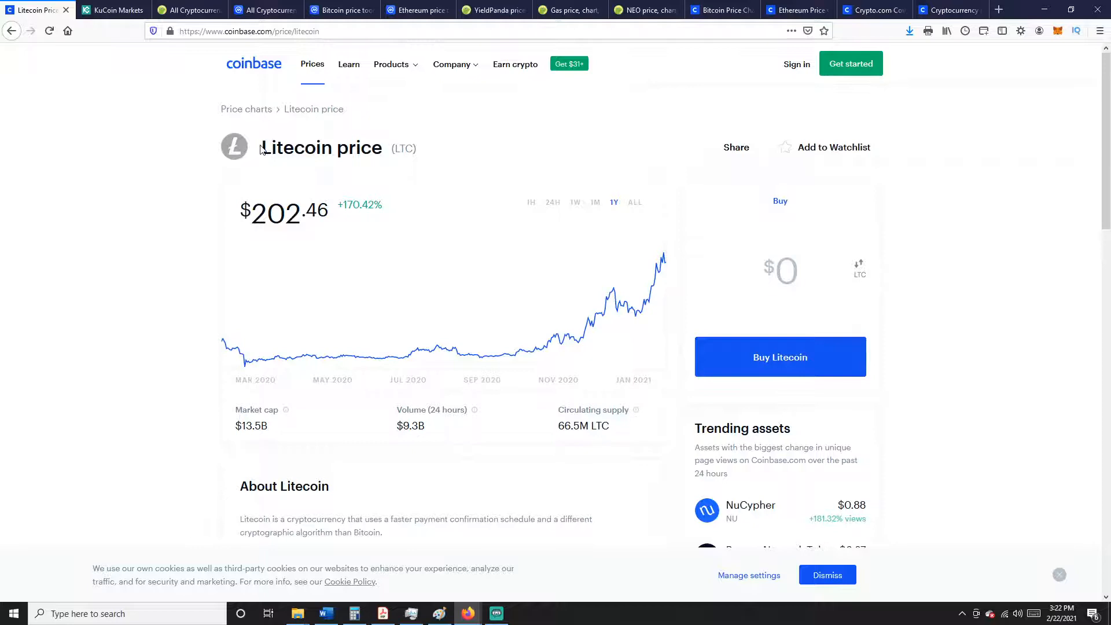
pyautogui.doubleClick(351, 148)
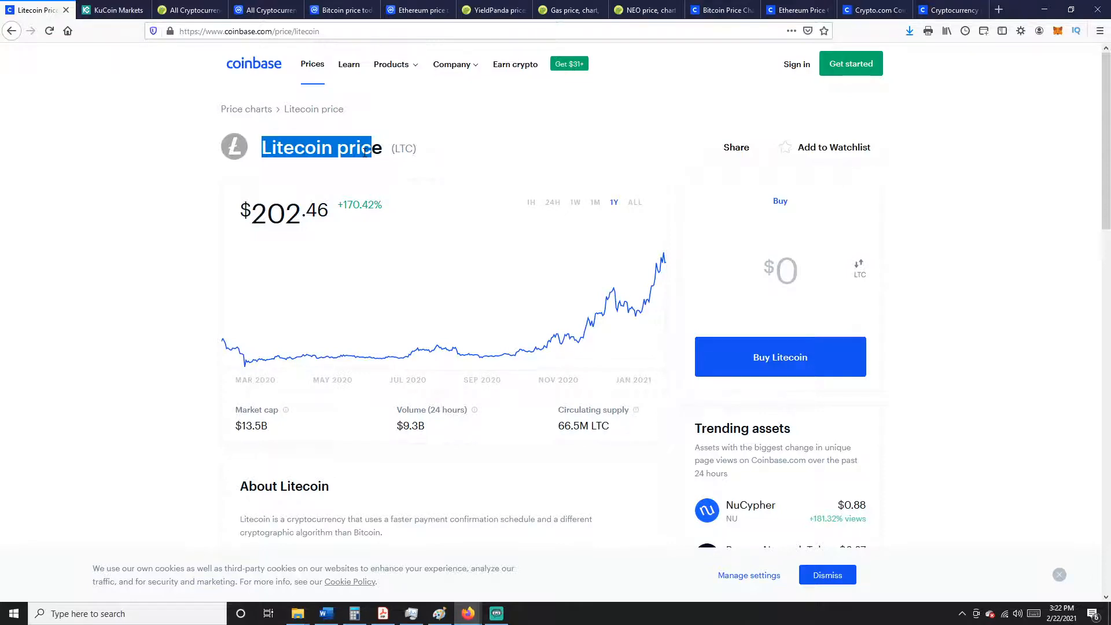
pyautogui.moveTo(1036, 156)
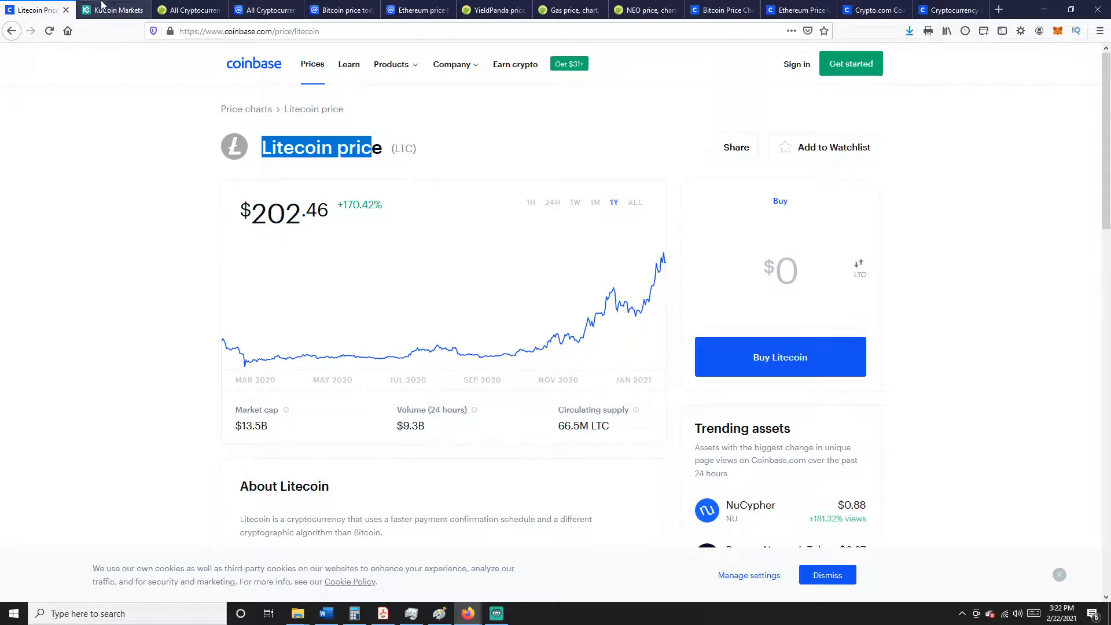
pyautogui.click(110, 9)
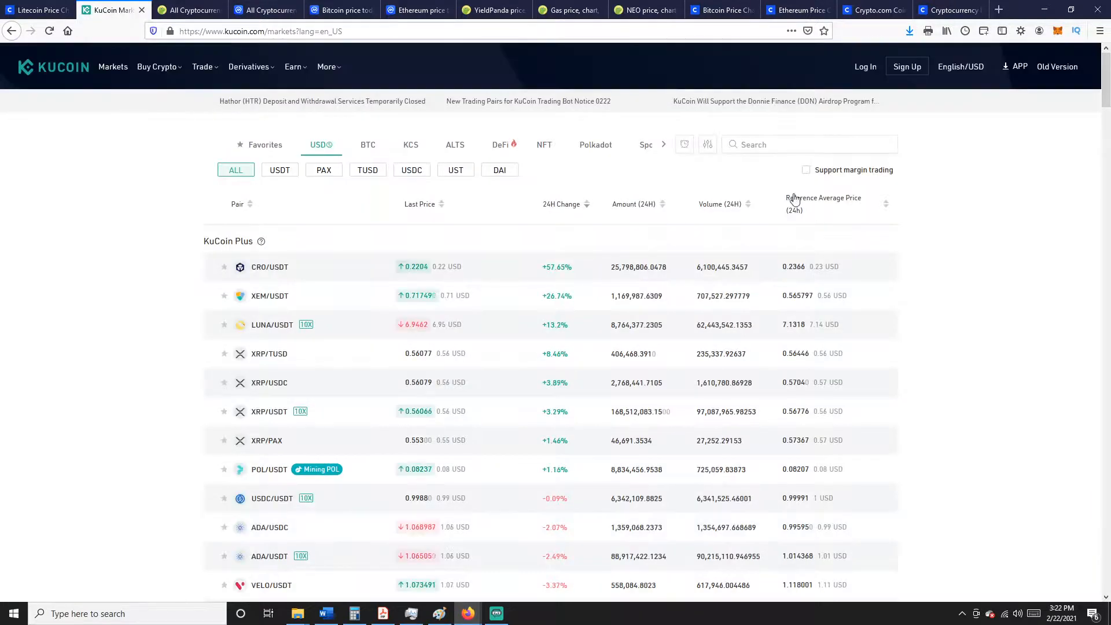